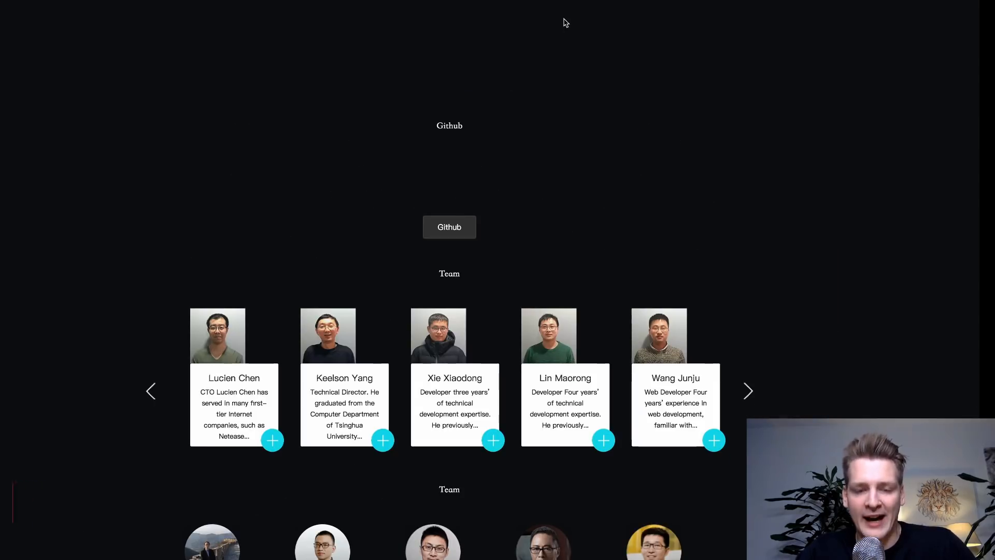
pyautogui.moveTo(449, 227)
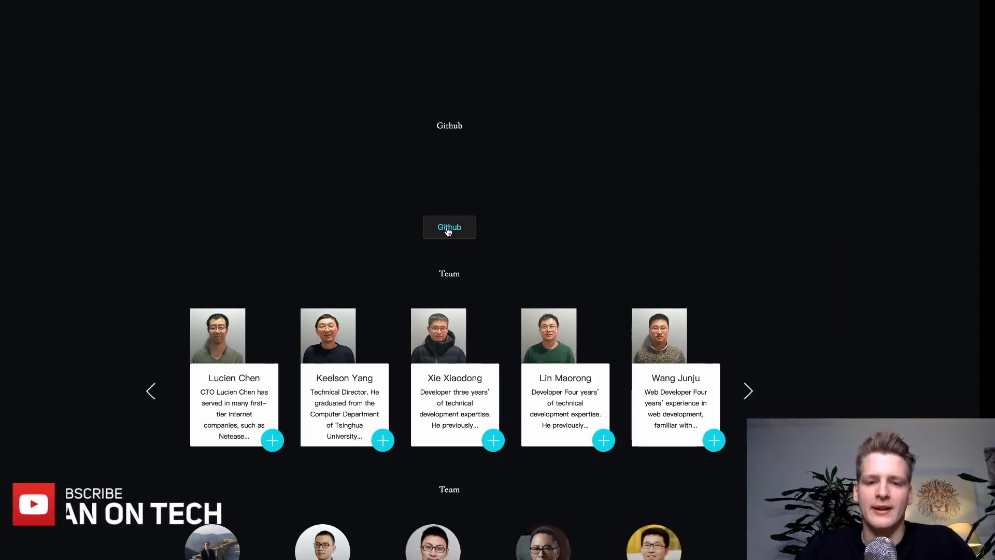
# - Follow the Team section's Github link to the tronprotocol organization page
pyautogui.click(449, 227)
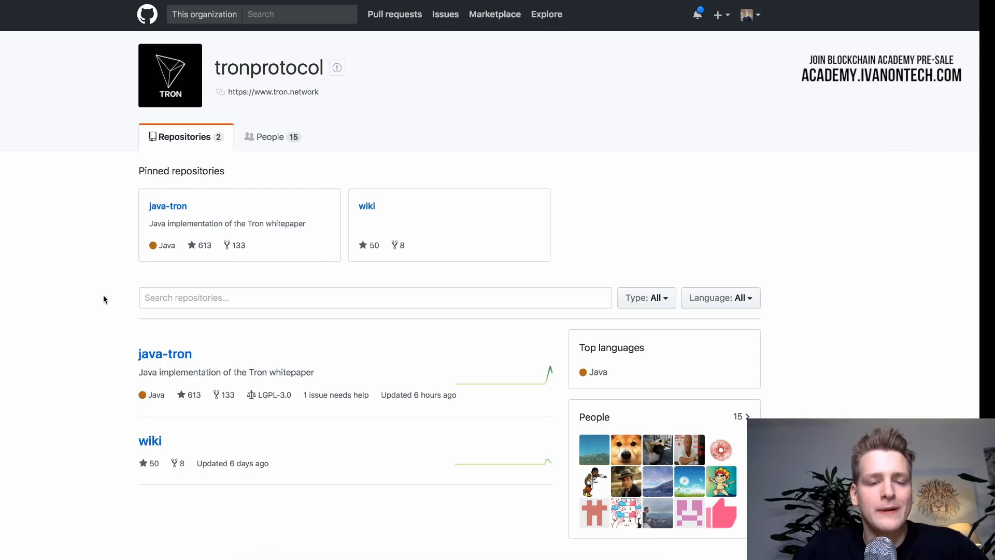
pyautogui.moveTo(232, 419)
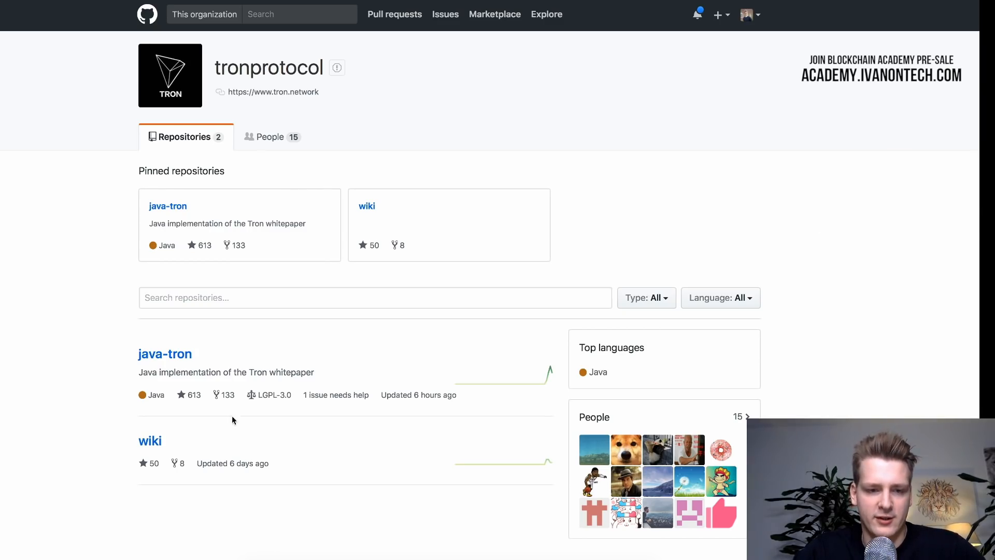
pyautogui.moveTo(221, 50)
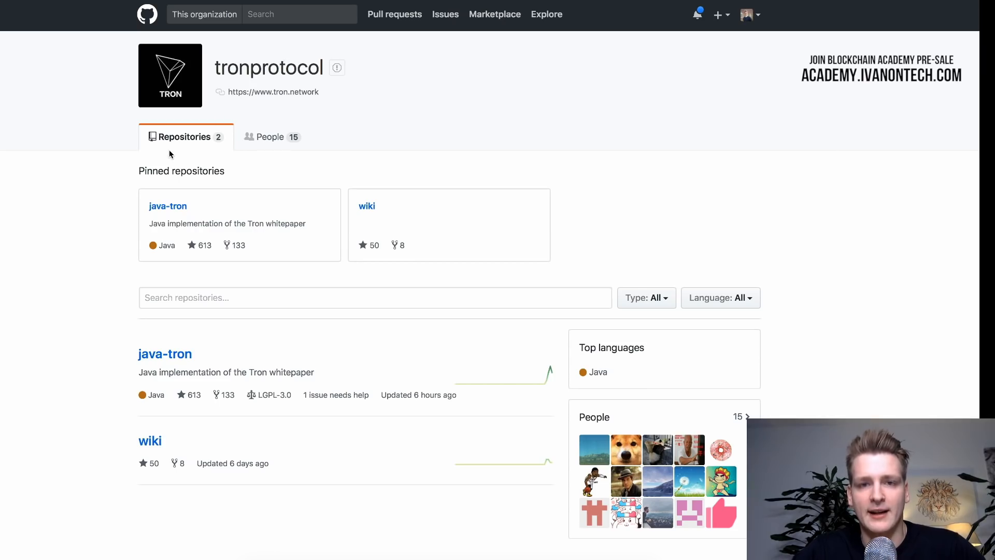
pyautogui.moveTo(121, 344)
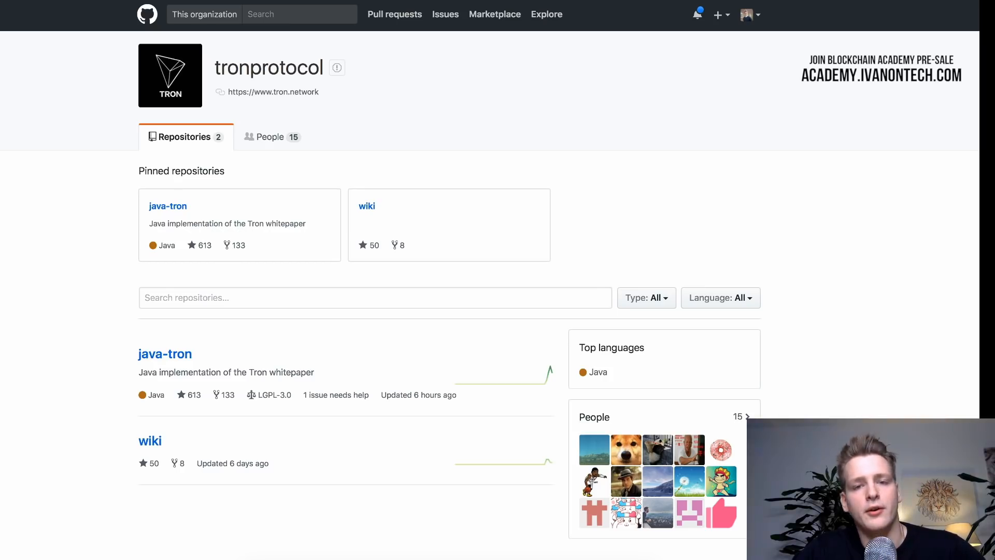
pyautogui.scroll(-3)
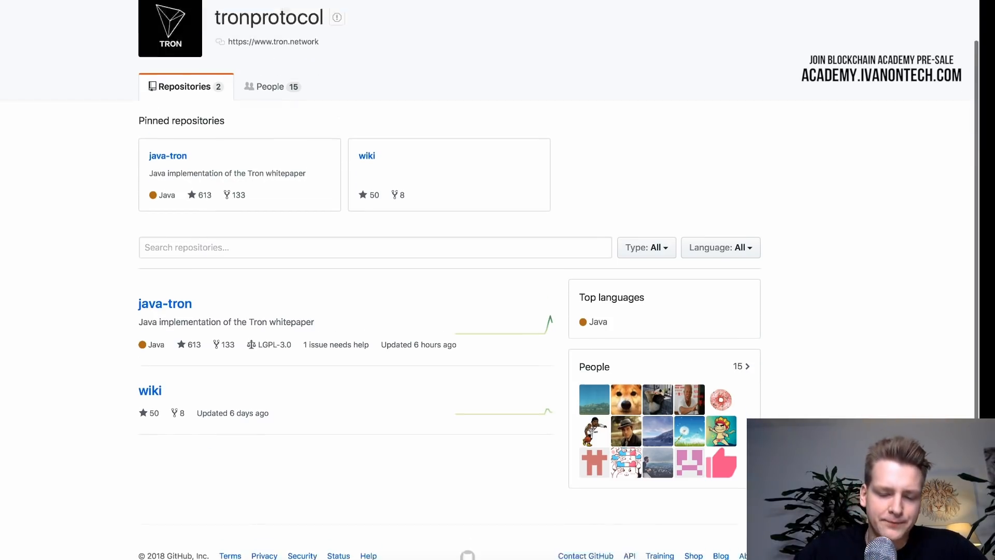
pyautogui.scroll(-3)
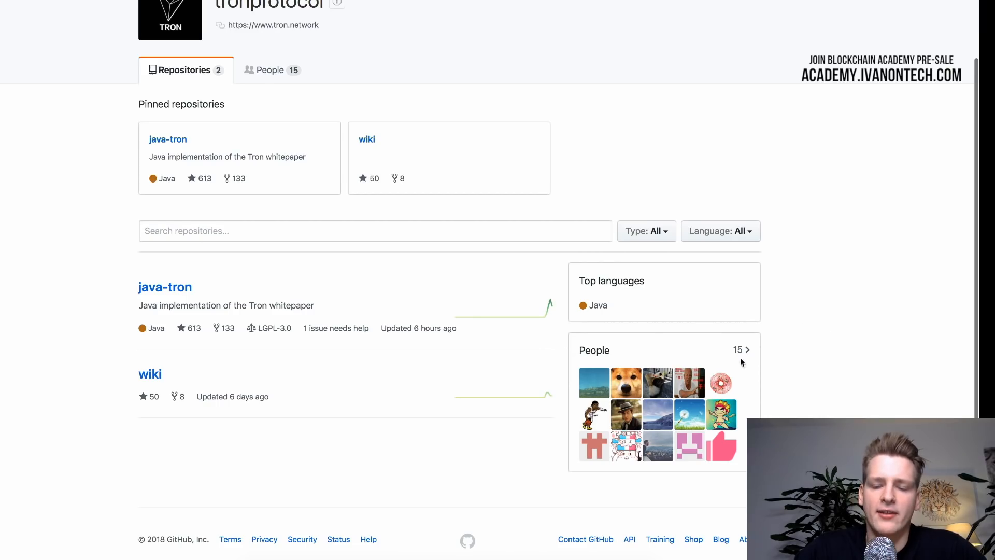
pyautogui.moveTo(550, 329)
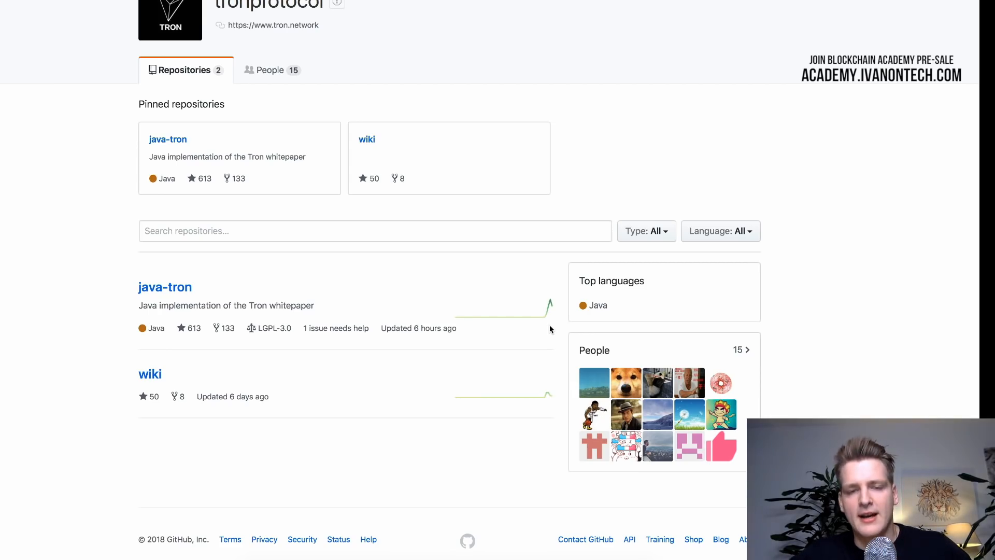
pyautogui.moveTo(758, 373)
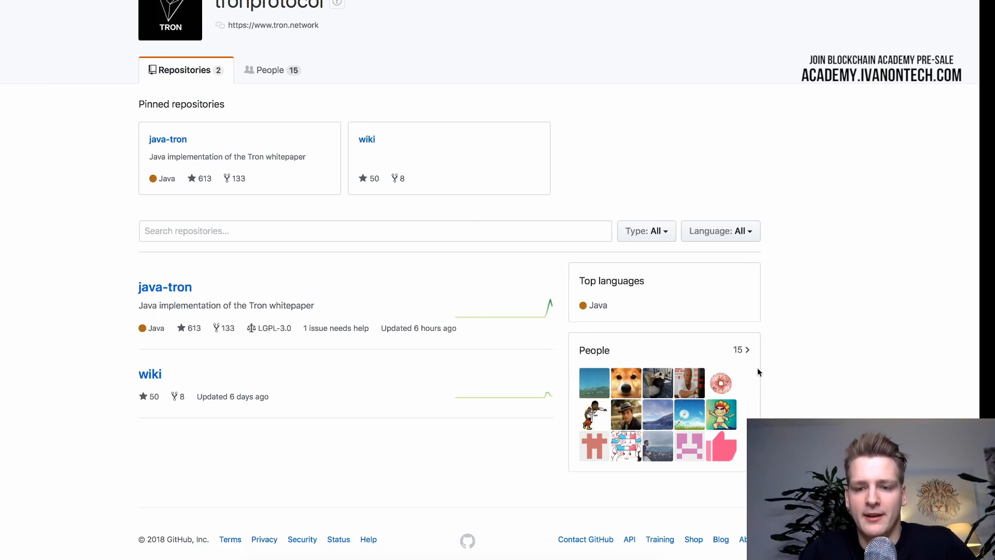
pyautogui.moveTo(763, 373)
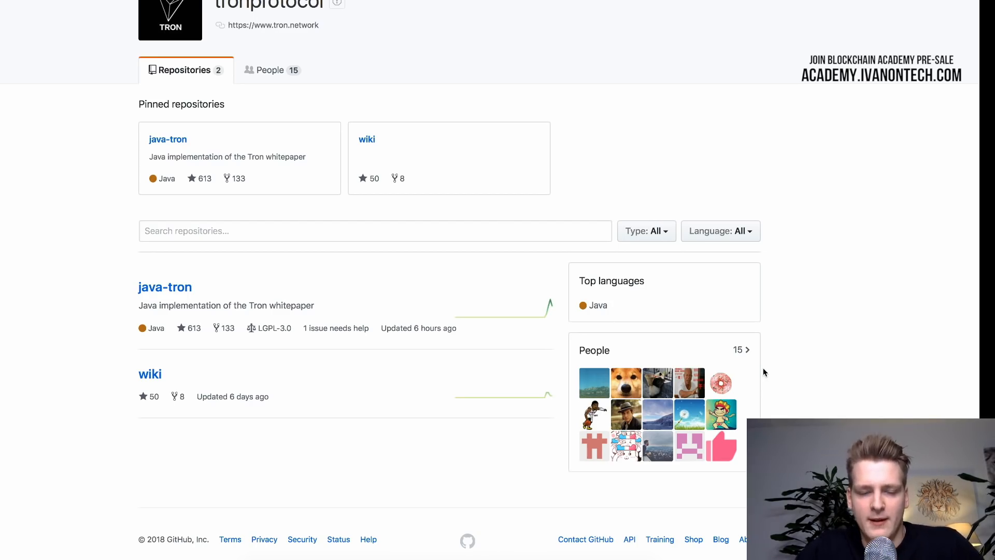
pyautogui.moveTo(333, 288)
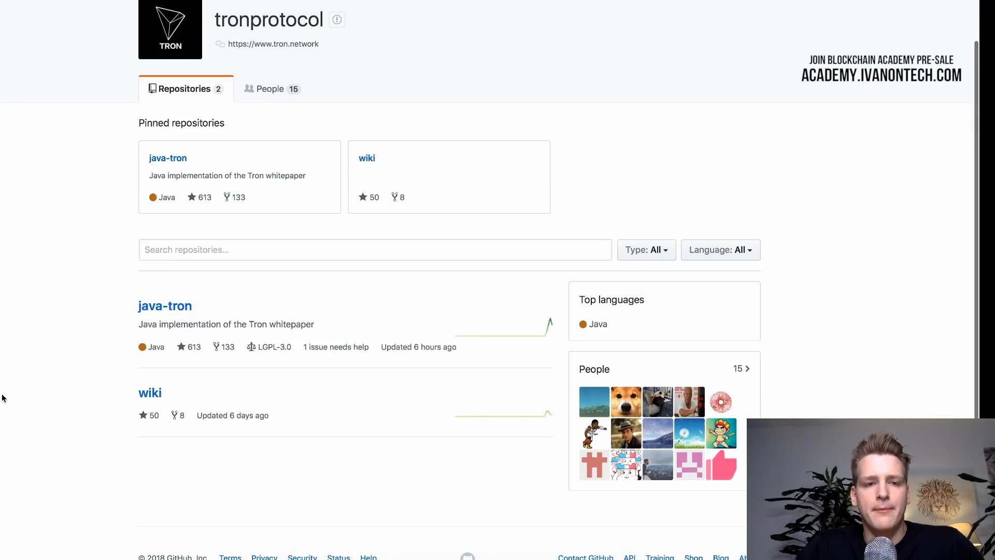
pyautogui.moveTo(424, 443)
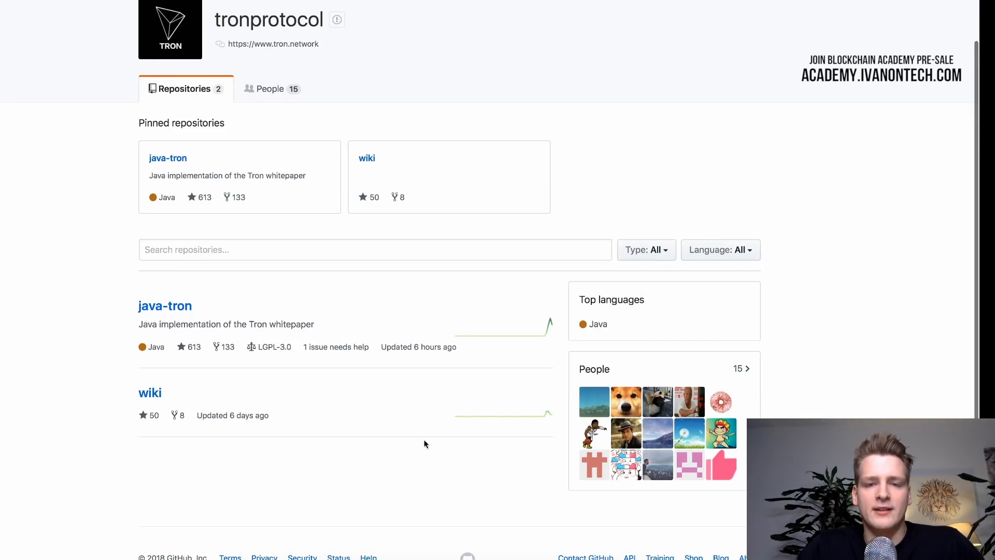
pyautogui.moveTo(22, 404)
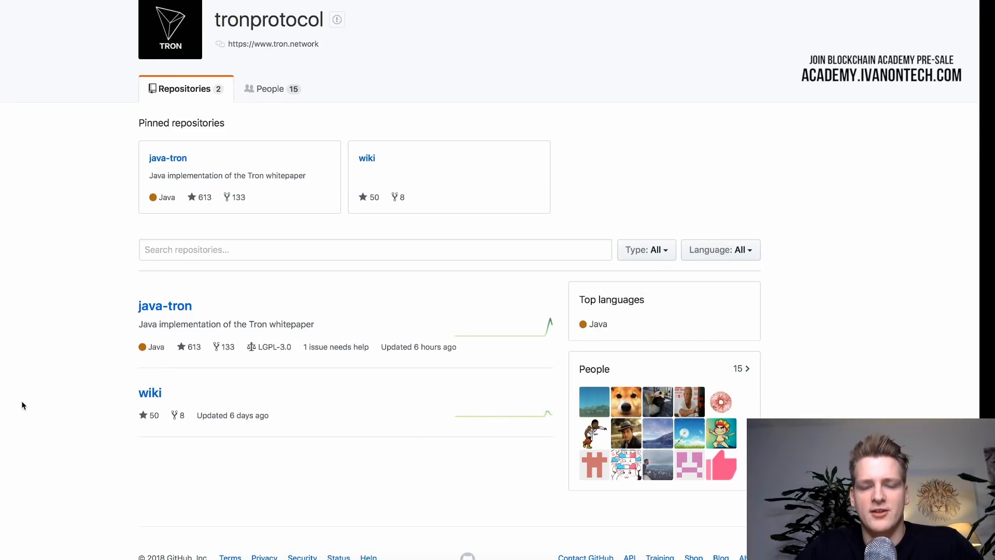
pyautogui.scroll(-3)
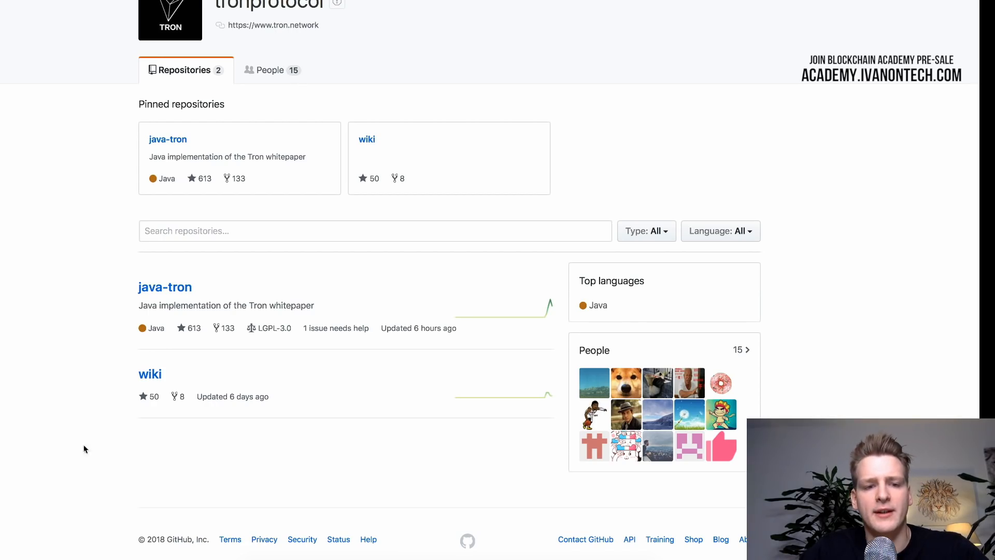
pyautogui.moveTo(133, 301)
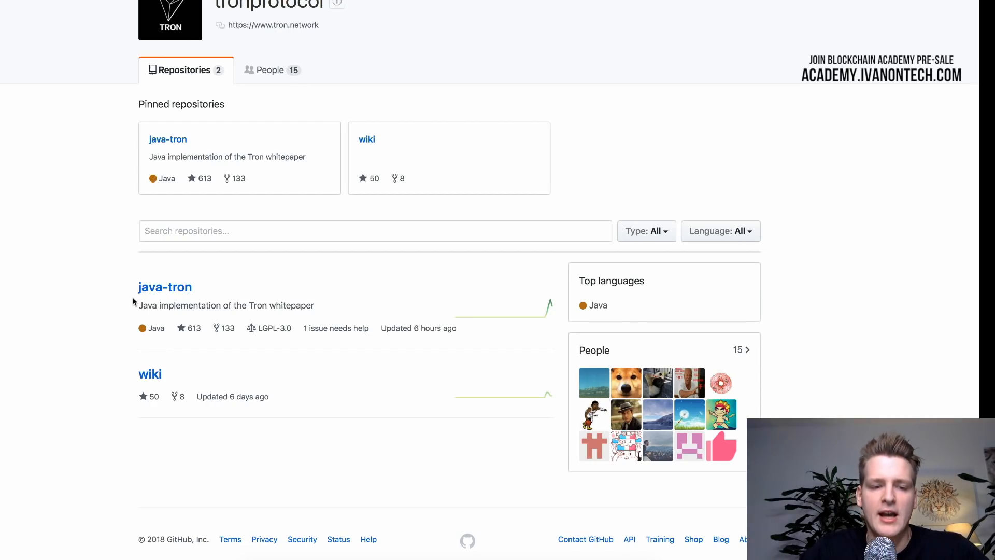
# - Highlight part of the java-tron description, then open the tronprotocol wiki repository
pyautogui.doubleClick(155, 286)
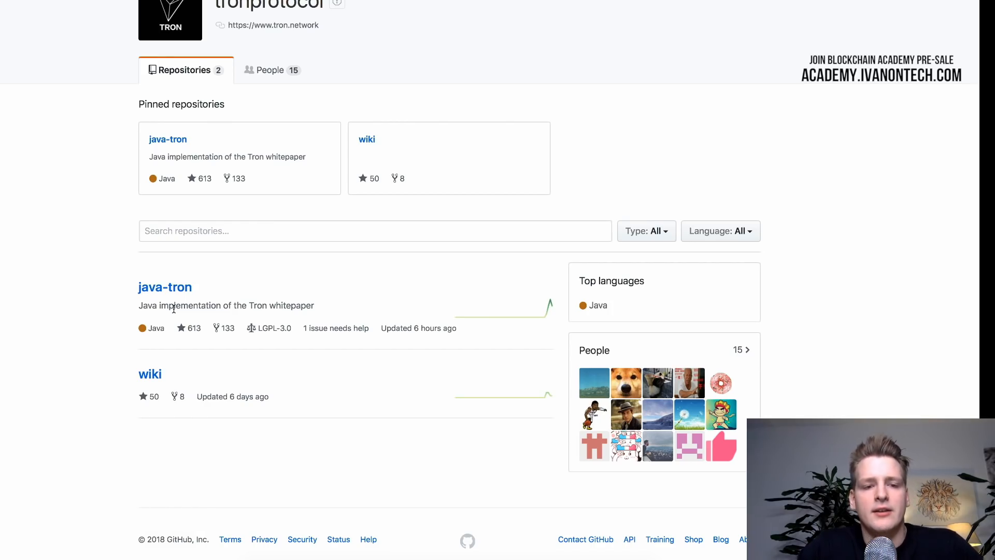
pyautogui.doubleClick(162, 305)
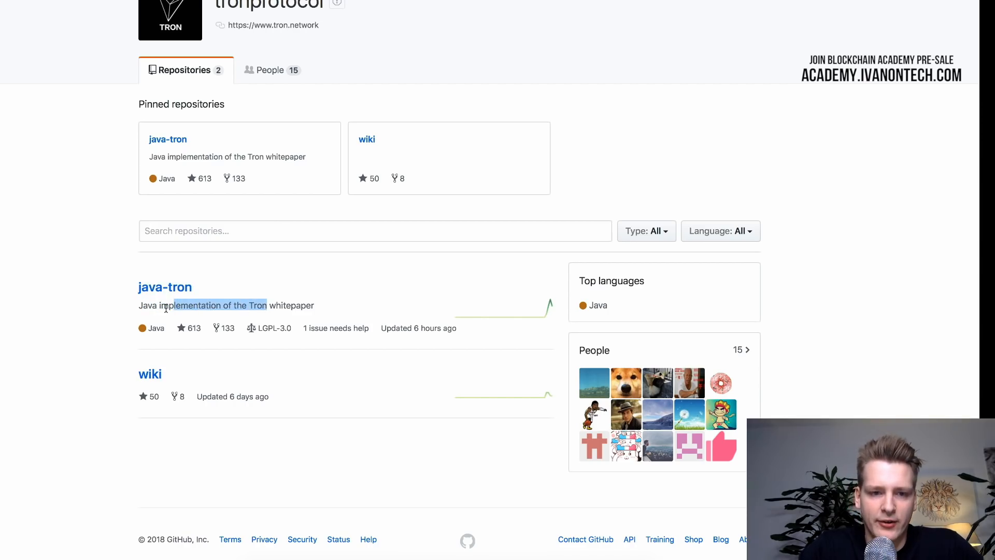
pyautogui.moveTo(204, 313)
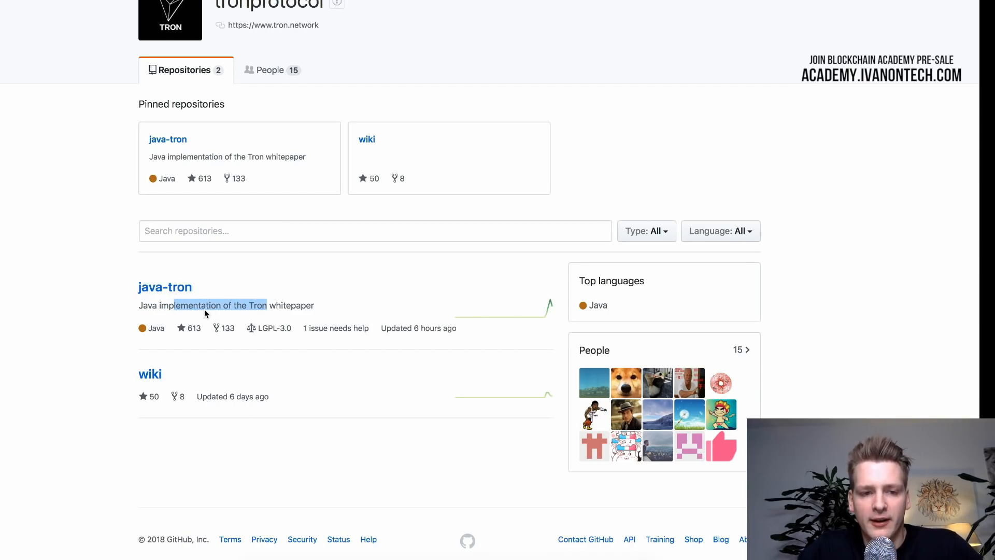
pyautogui.moveTo(211, 453)
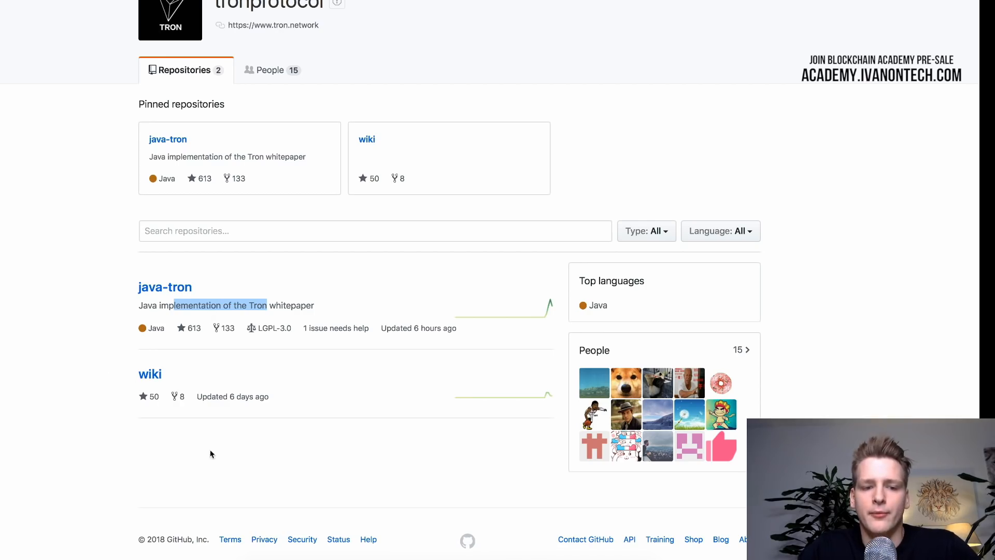
pyautogui.moveTo(92, 345)
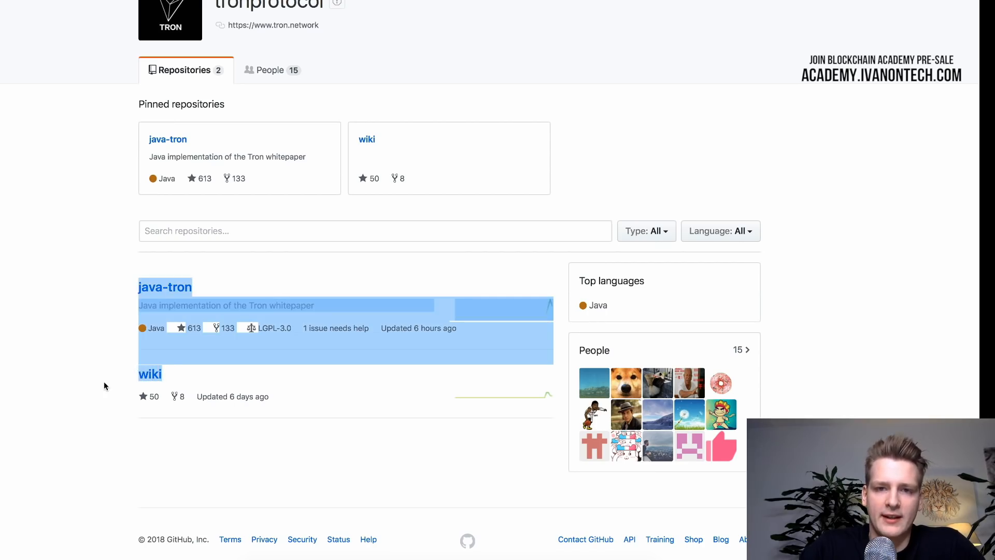
pyautogui.click(366, 139)
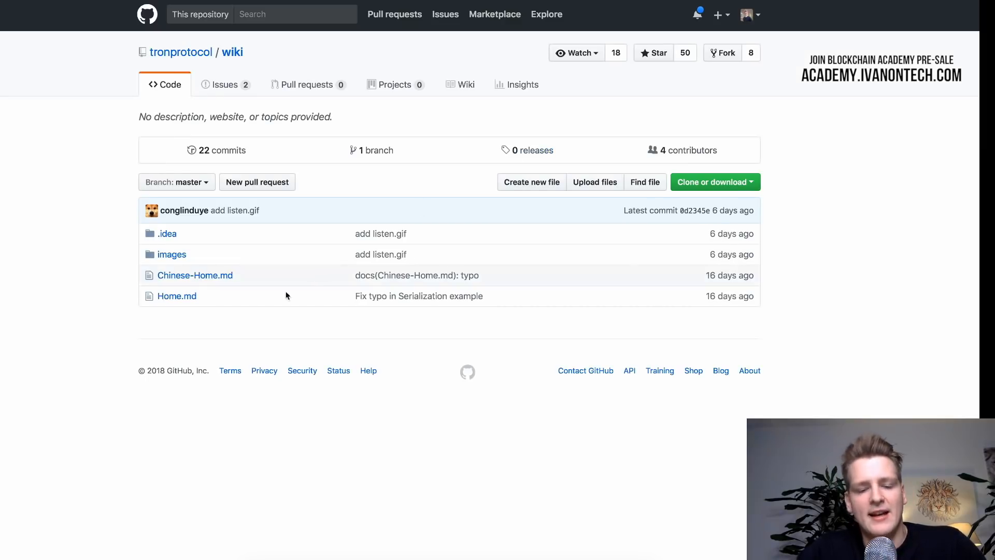
# - Read the wiki's Home.md TRON Introduction and architecture diagram, then return to the organization page
pyautogui.click(176, 296)
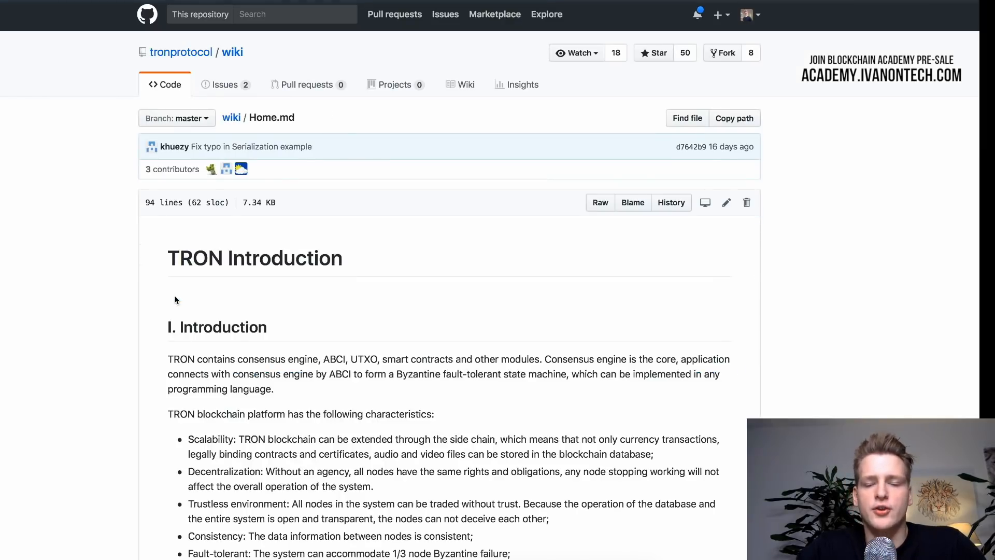
pyautogui.scroll(-3)
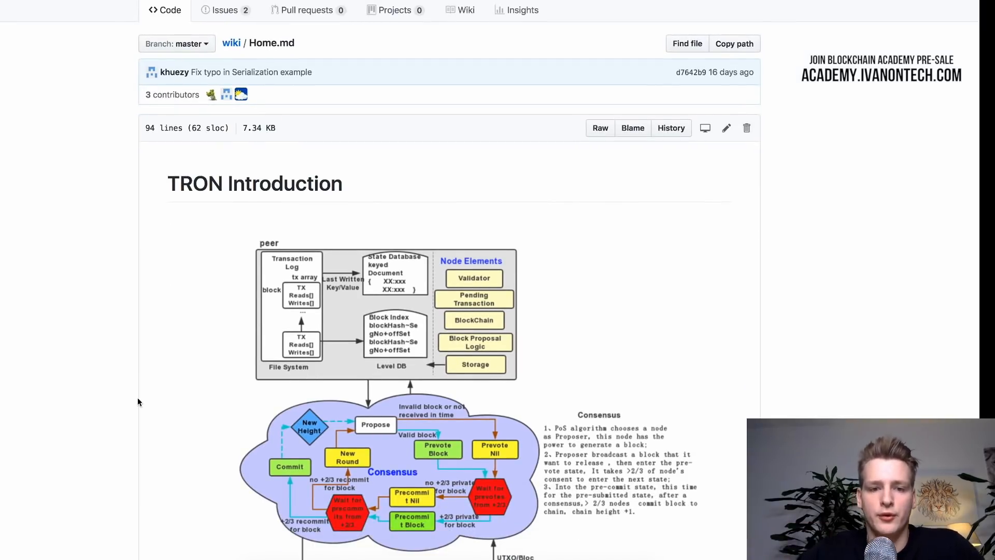
pyautogui.scroll(-3)
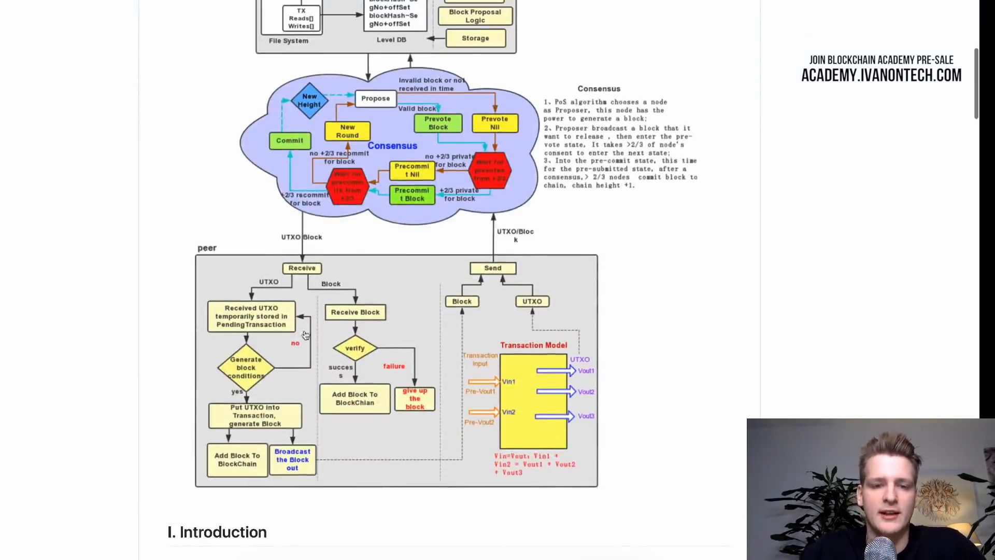
pyautogui.scroll(-3)
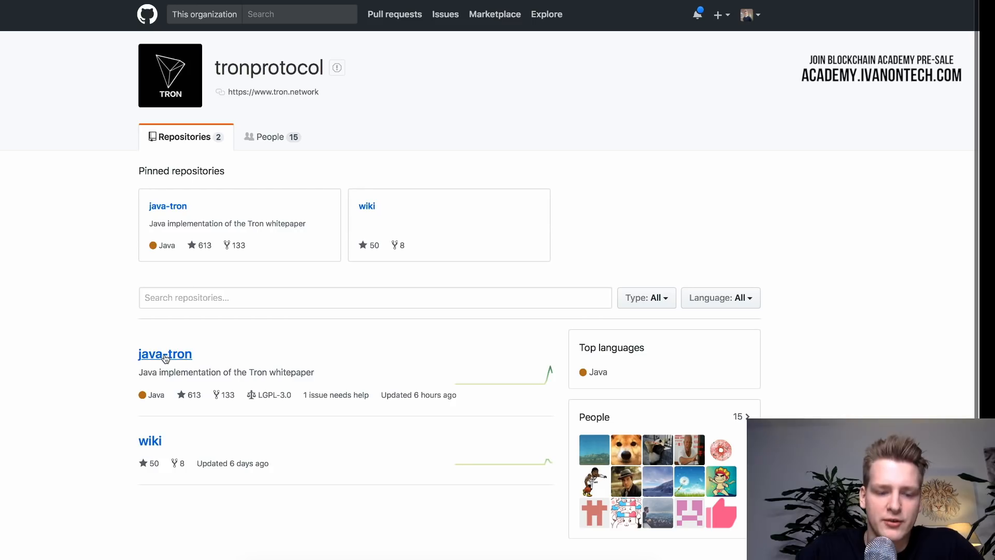
# - Open the java-tron repository, browse its src folder and return to the repository root
pyautogui.click(165, 353)
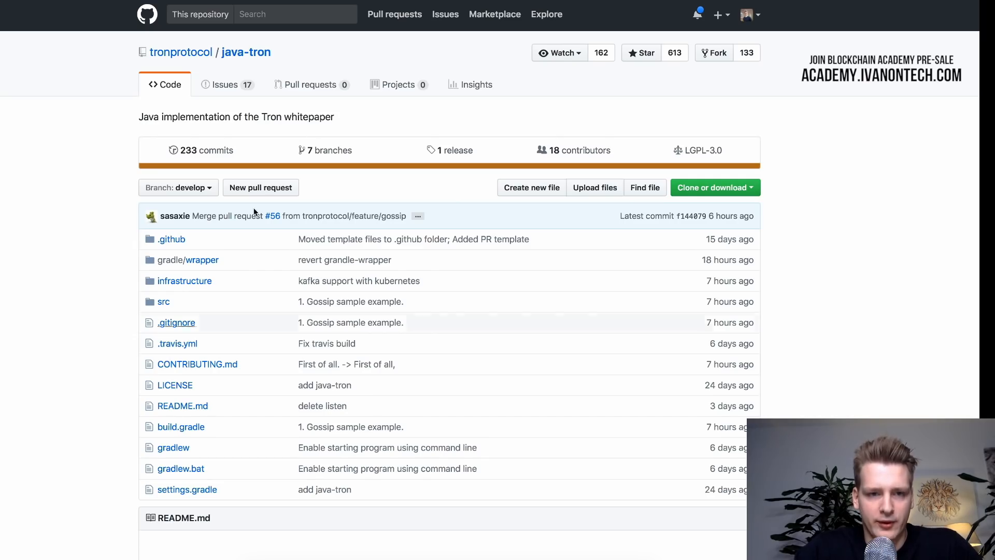
pyautogui.moveTo(21, 317)
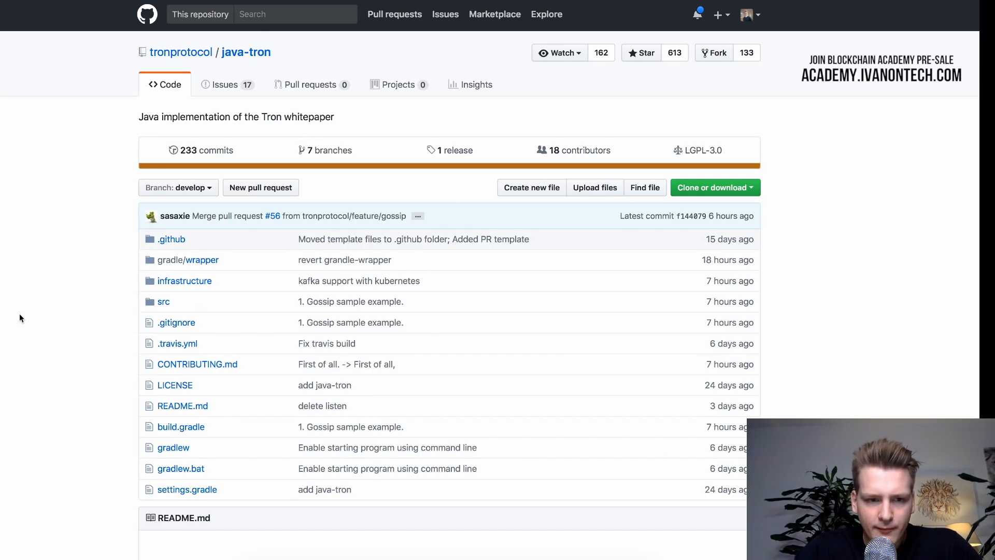
pyautogui.moveTo(176, 322)
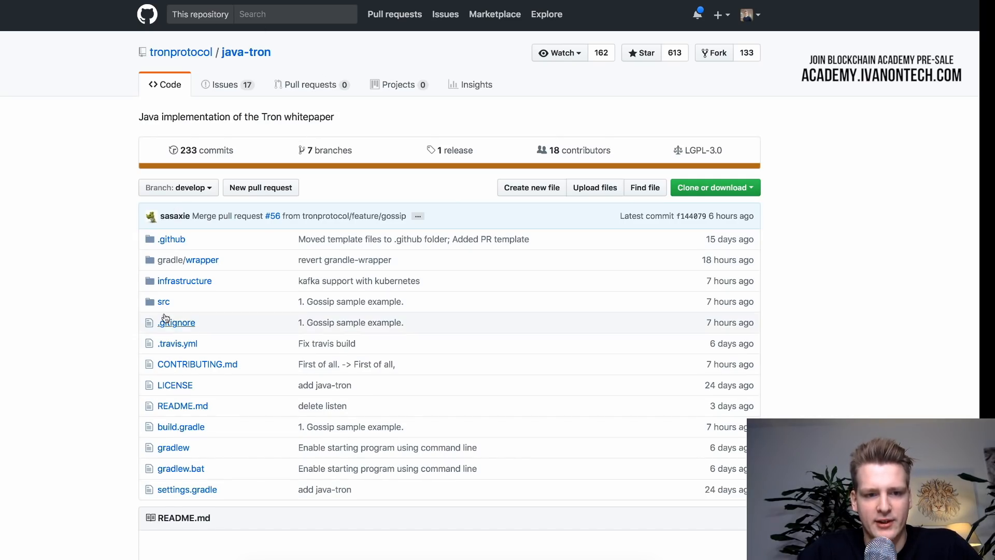
pyautogui.click(164, 301)
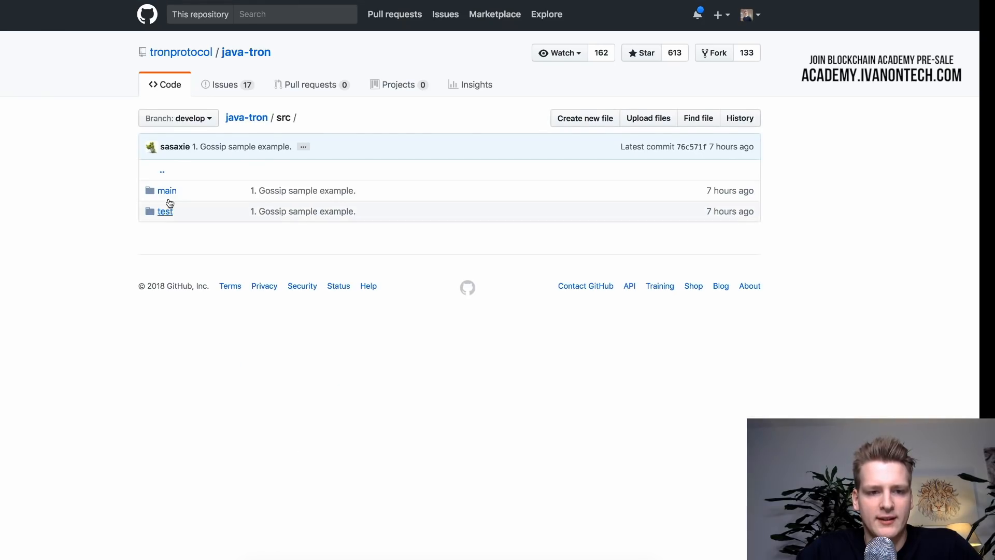
pyautogui.click(167, 190)
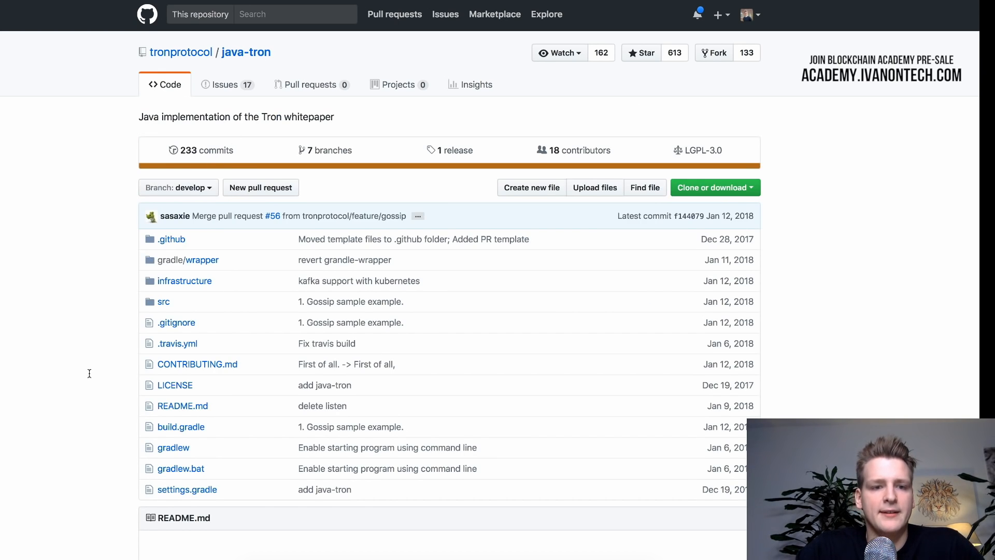
# - Read the java-tron README through Quick Start and the server run instructions
pyautogui.scroll(-3)
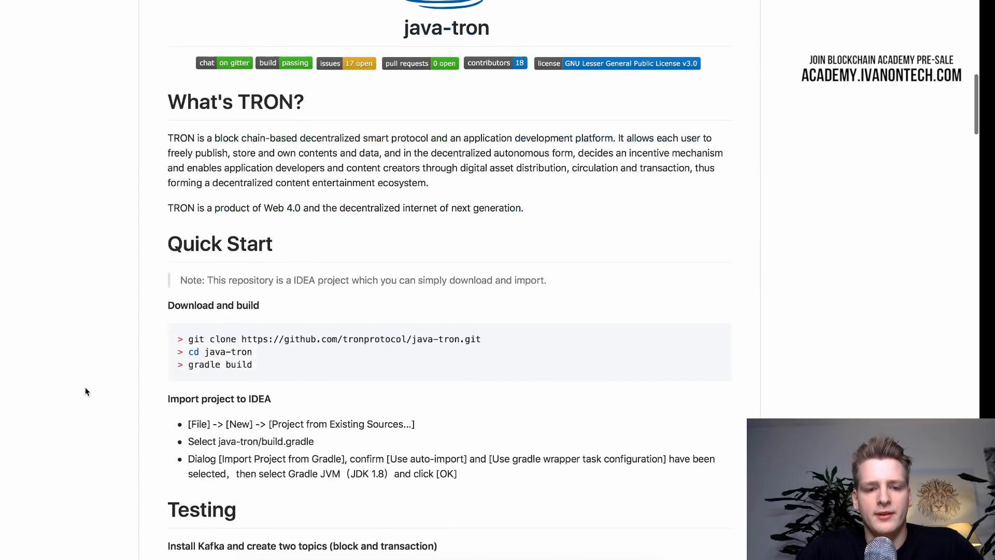
pyautogui.scroll(-3)
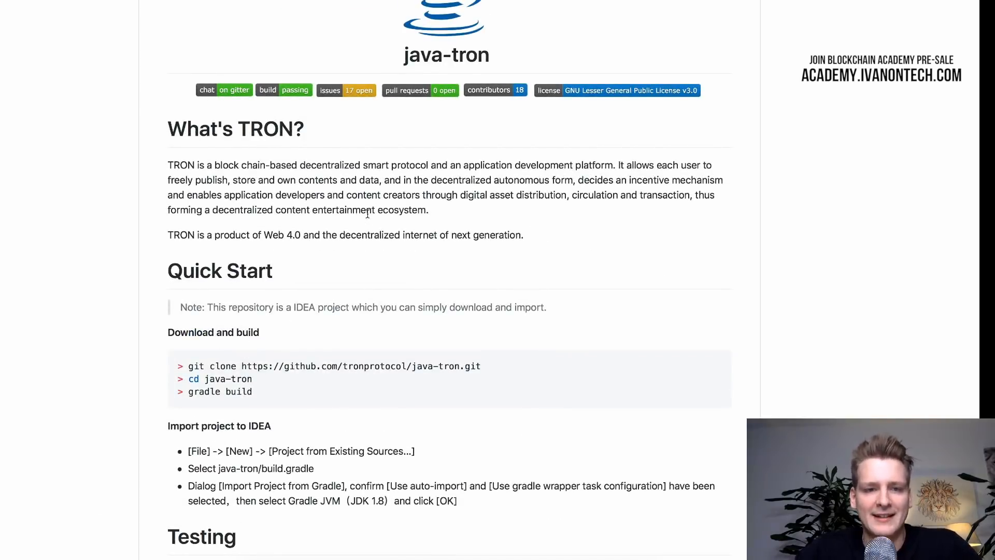
pyautogui.scroll(-3)
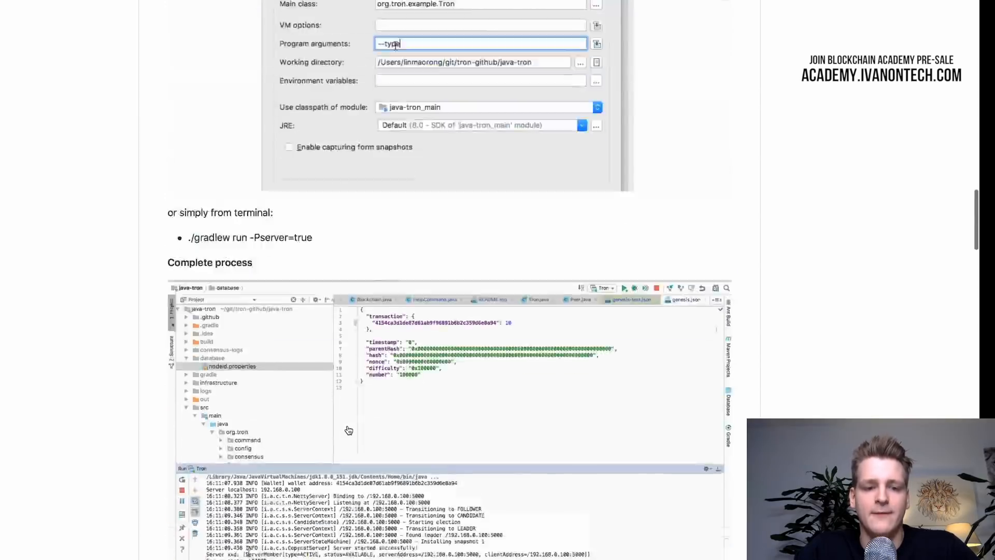
pyautogui.write('server')
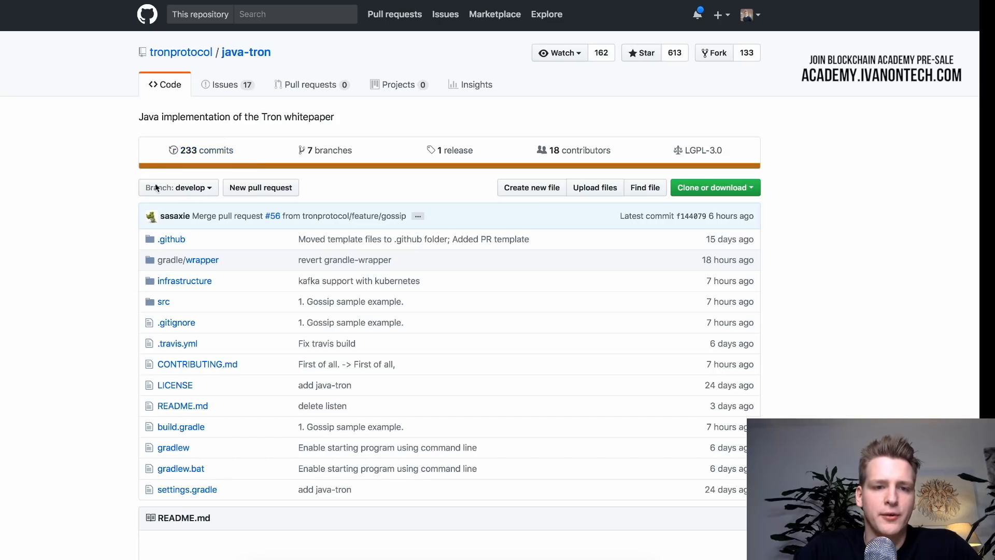
pyautogui.moveTo(595, 226)
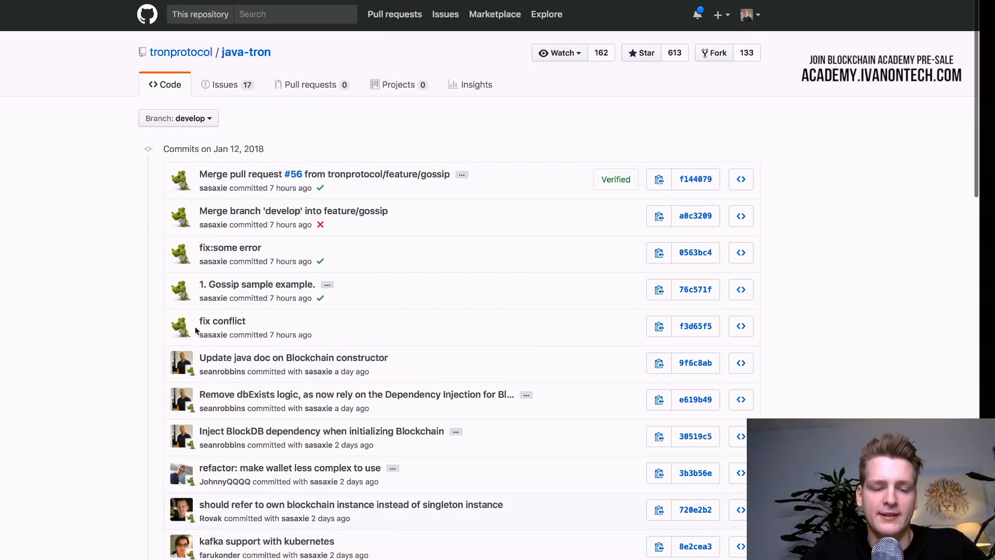
pyautogui.moveTo(293, 211)
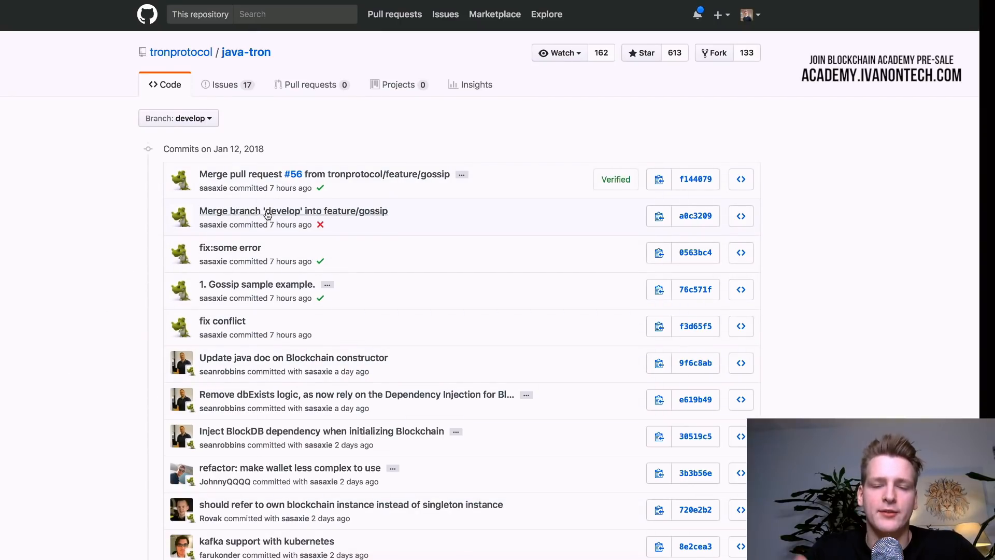
pyautogui.moveTo(292, 210)
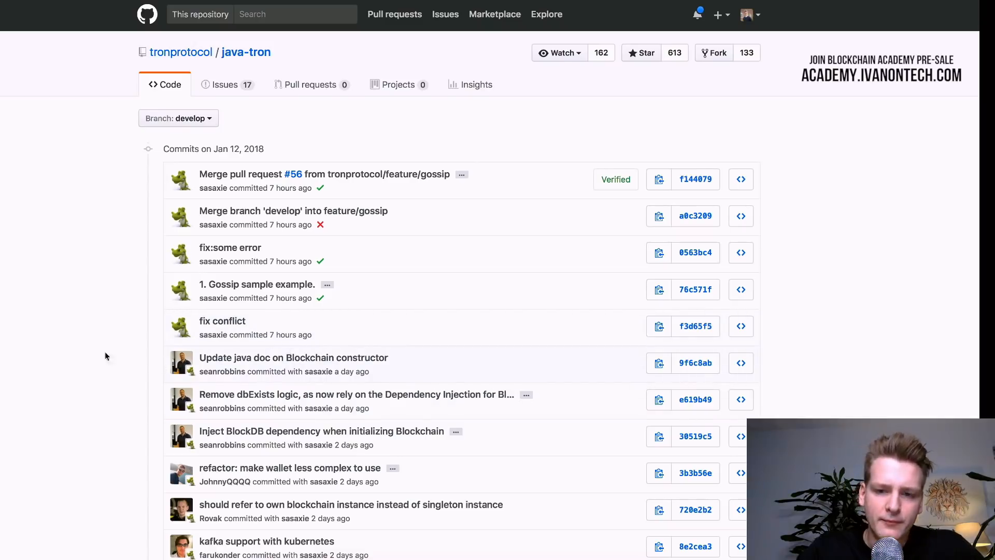
# - Browse java-tron's develop commit history to the Jan 12, 2018 commits including 9f6c8ab
pyautogui.scroll(-3)
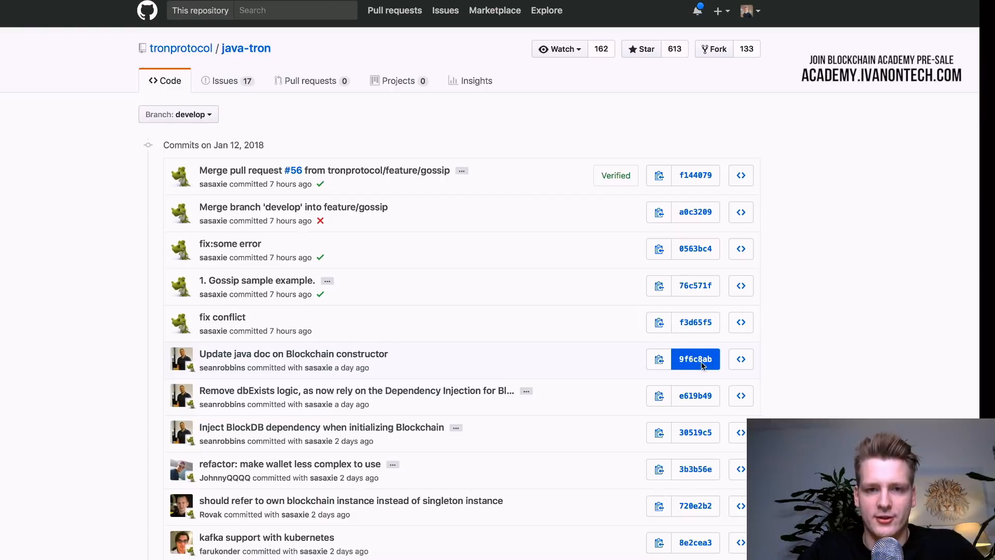
pyautogui.click(695, 359)
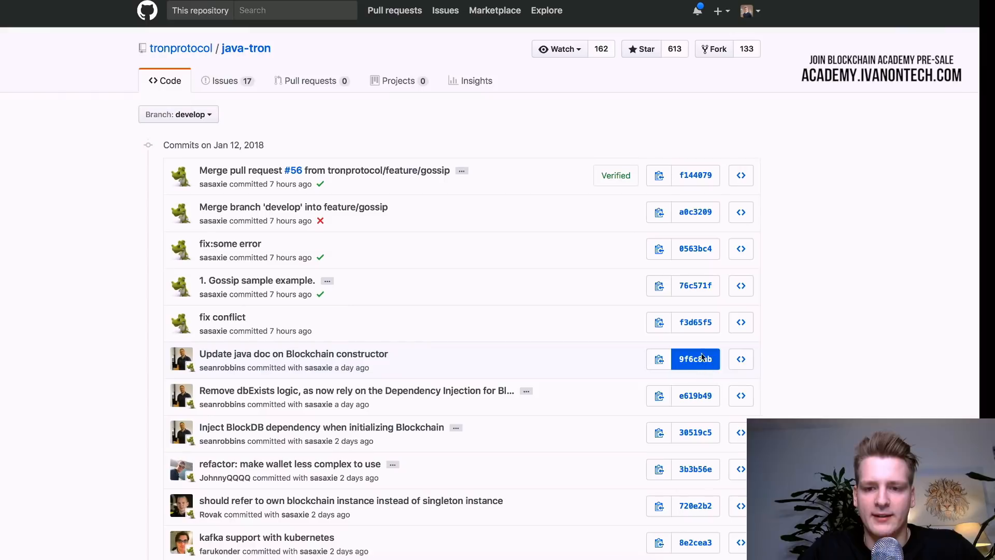
pyautogui.moveTo(698, 363)
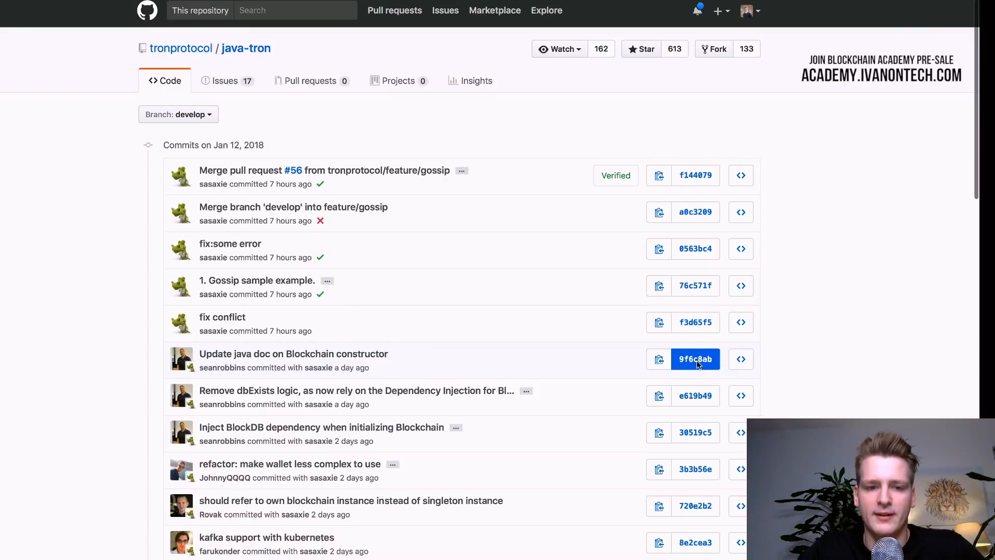
# - Review commit 9f6c8ab's split diff of Blockchain.java with 3 additions and 6 deletions
pyautogui.click(695, 358)
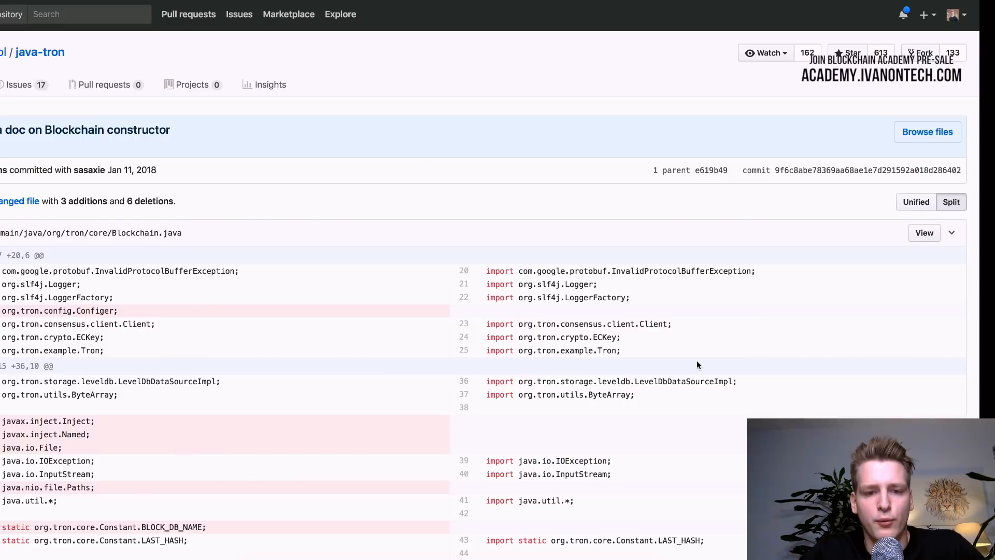
pyautogui.moveTo(200, 353)
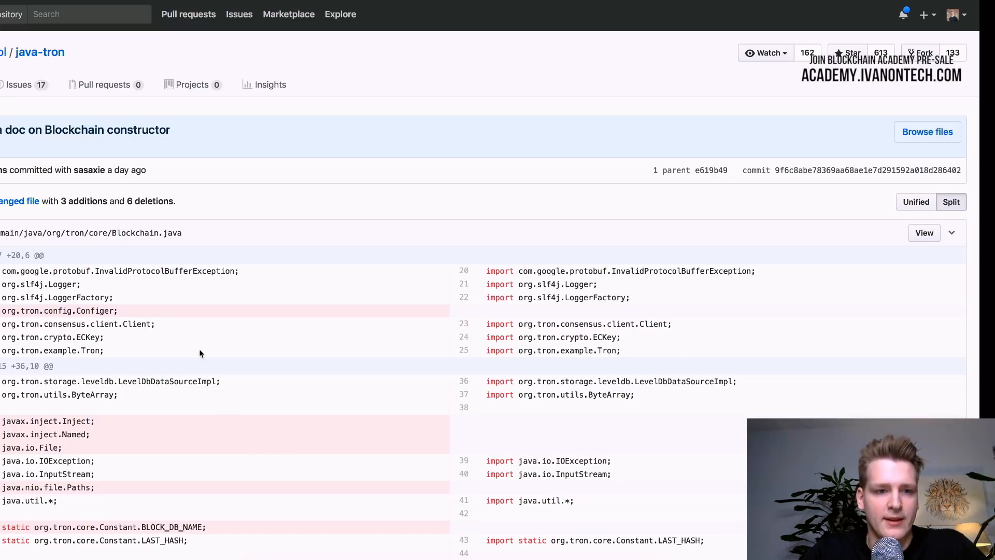
pyautogui.scroll(-3)
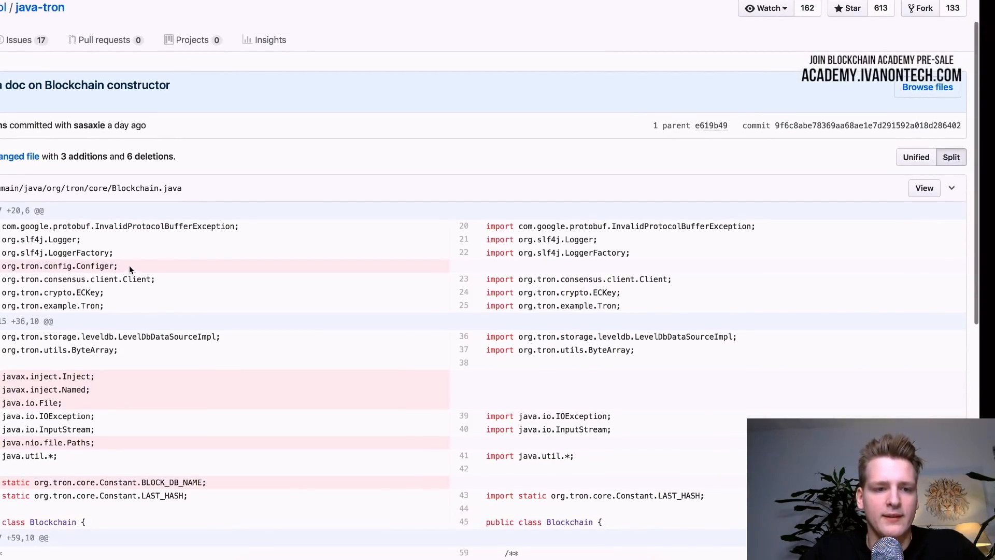
pyautogui.doubleClick(95, 265)
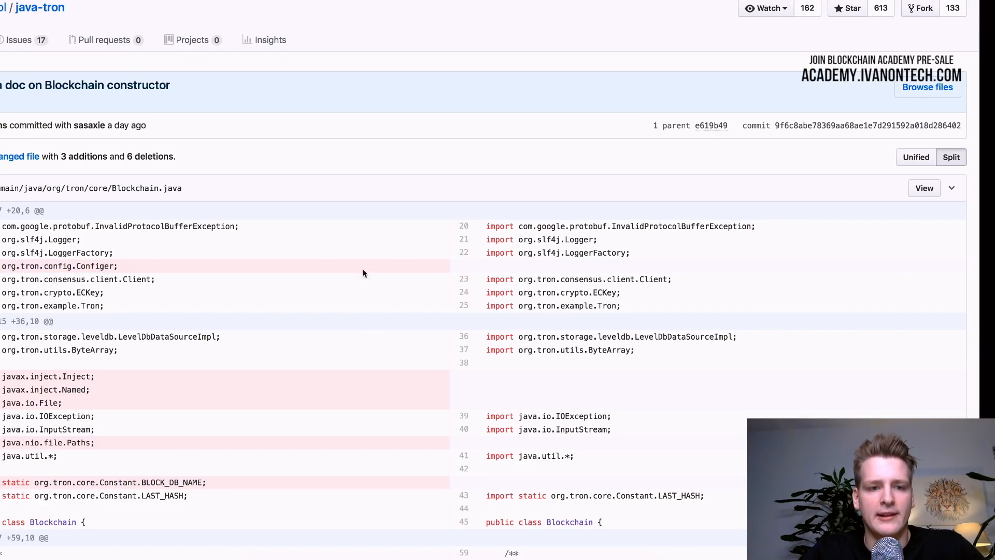
pyautogui.moveTo(248, 463)
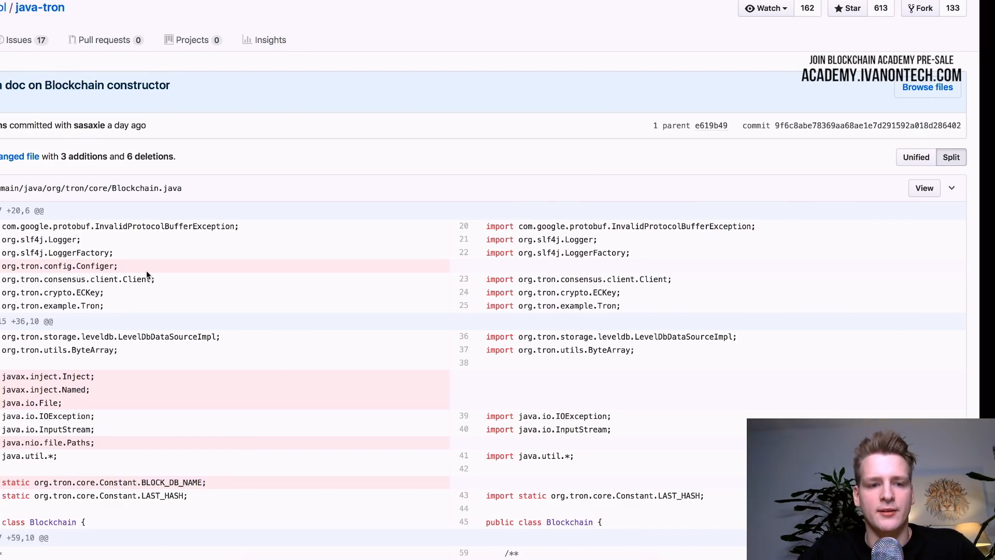
pyautogui.moveTo(89, 408)
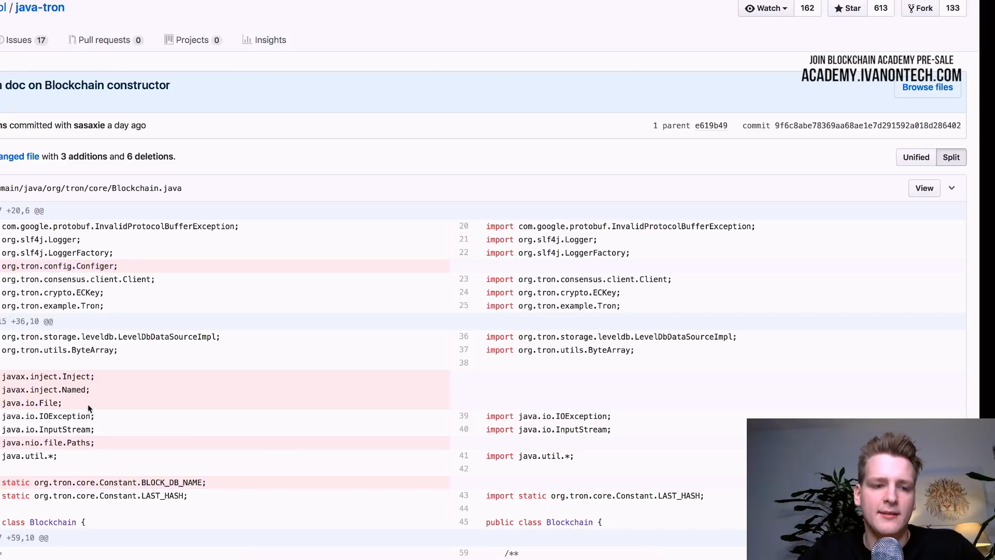
pyautogui.scroll(-3)
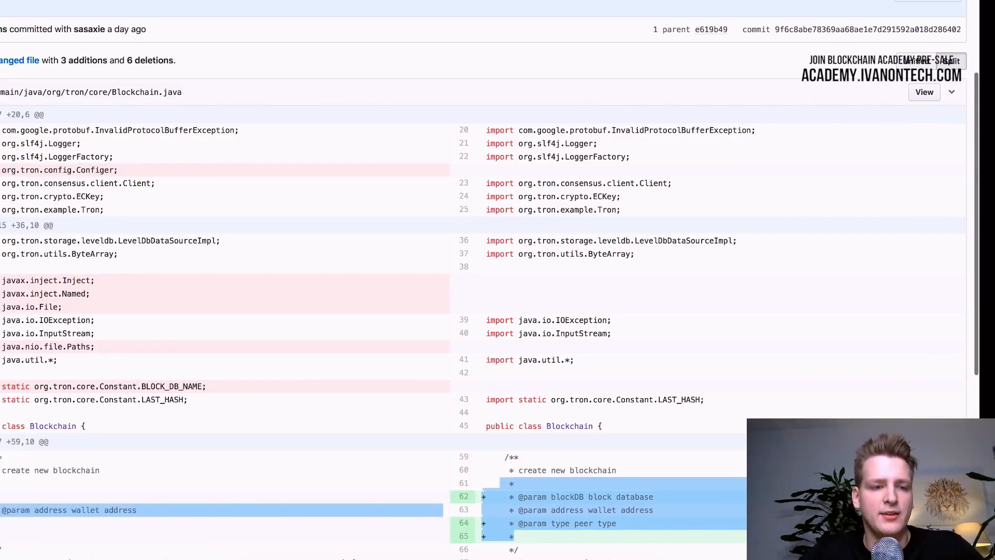
pyautogui.scroll(-3)
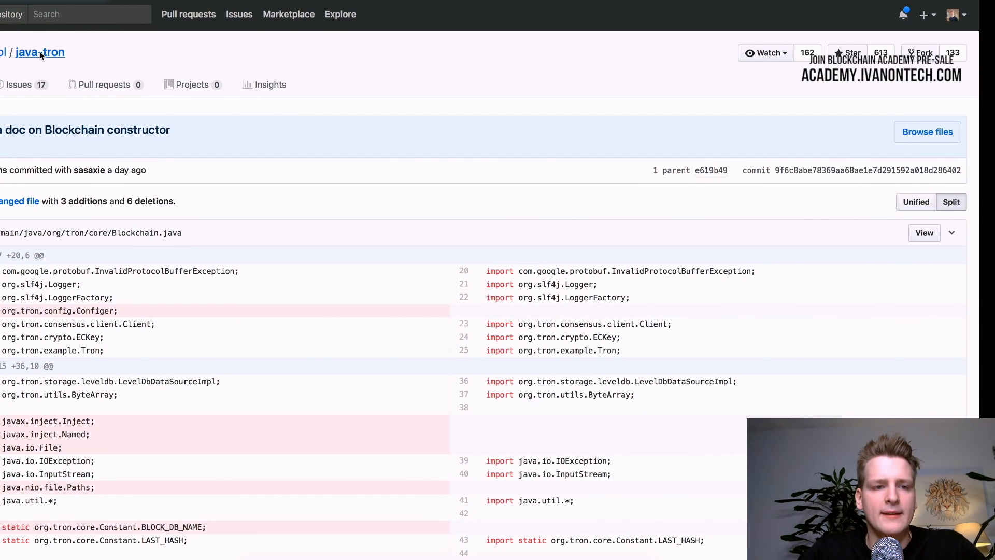
# - Return to java-tron and browse its 233-commit develop history from Jan 12, 2018 downward
pyautogui.click(39, 51)
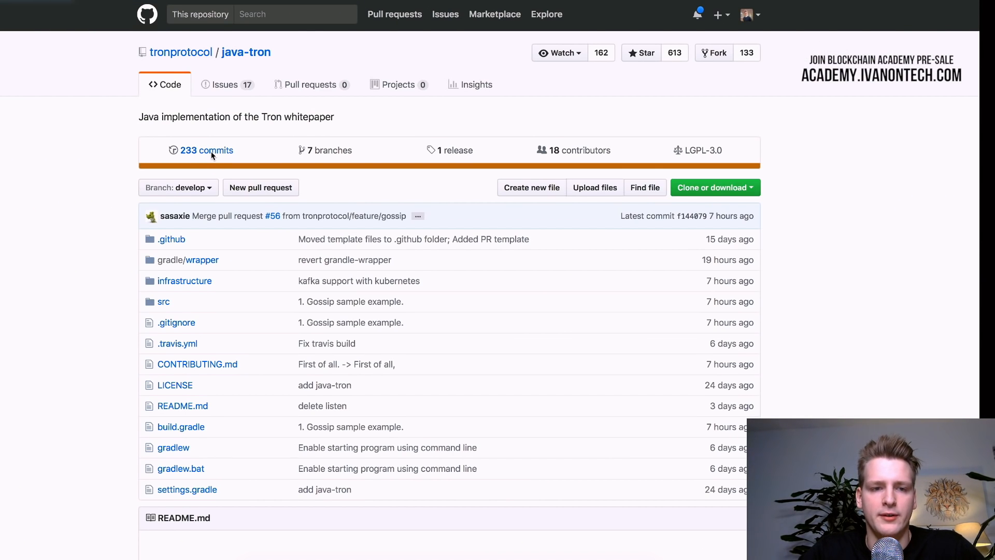
pyautogui.click(205, 149)
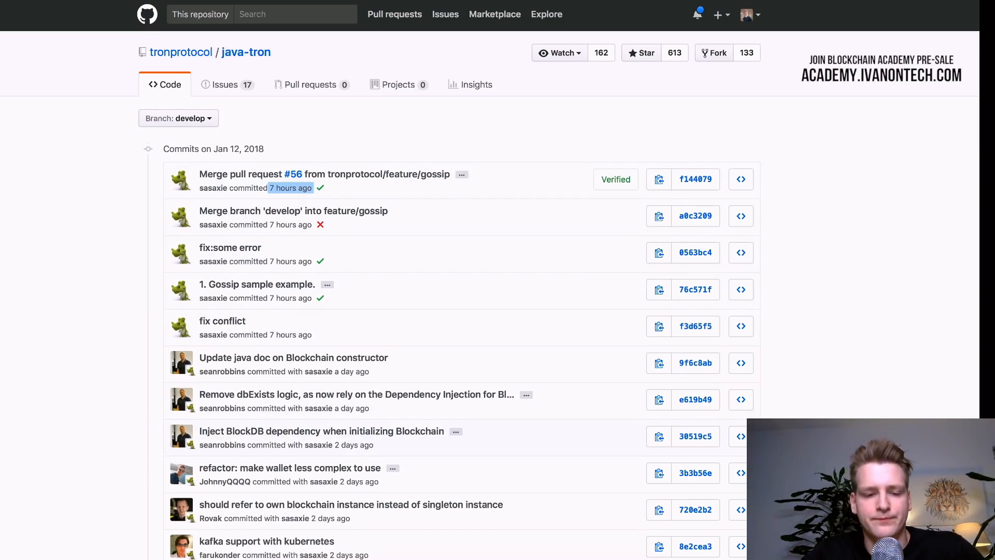
pyautogui.scroll(-3)
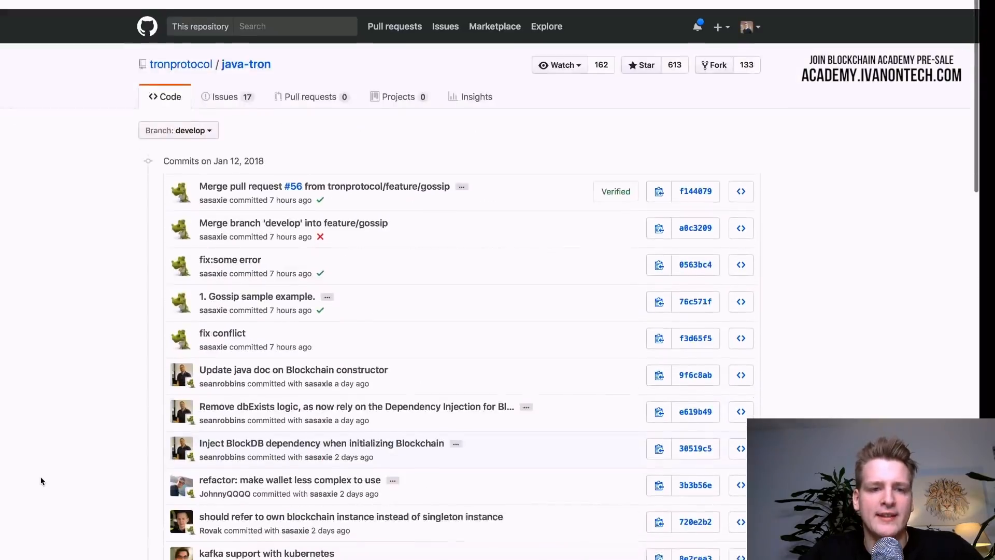
pyautogui.scroll(-3)
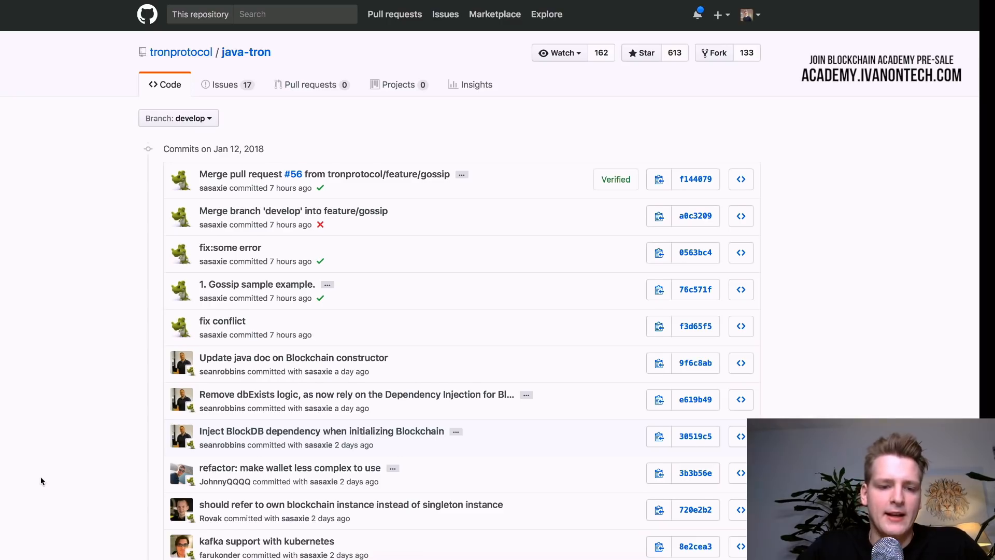
pyautogui.scroll(-3)
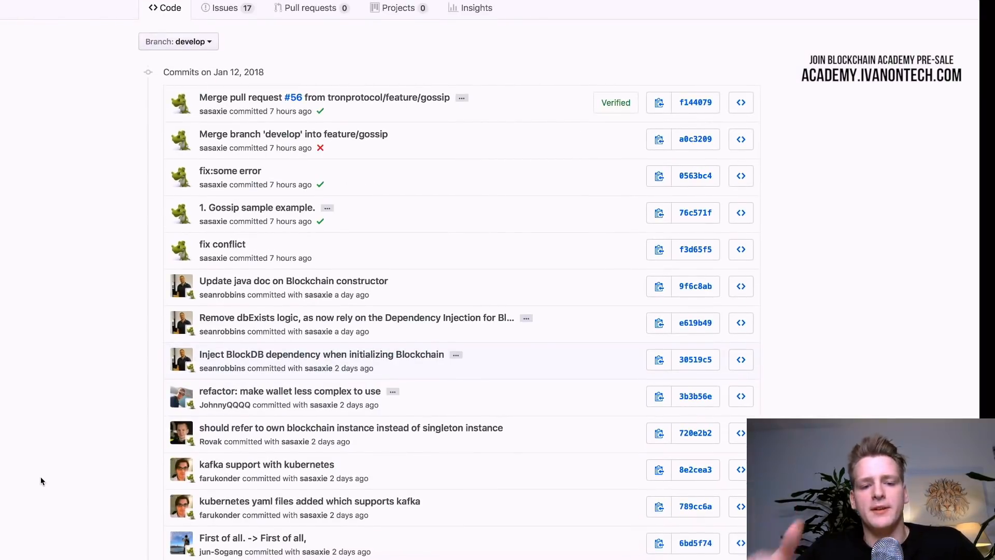
pyautogui.scroll(-3)
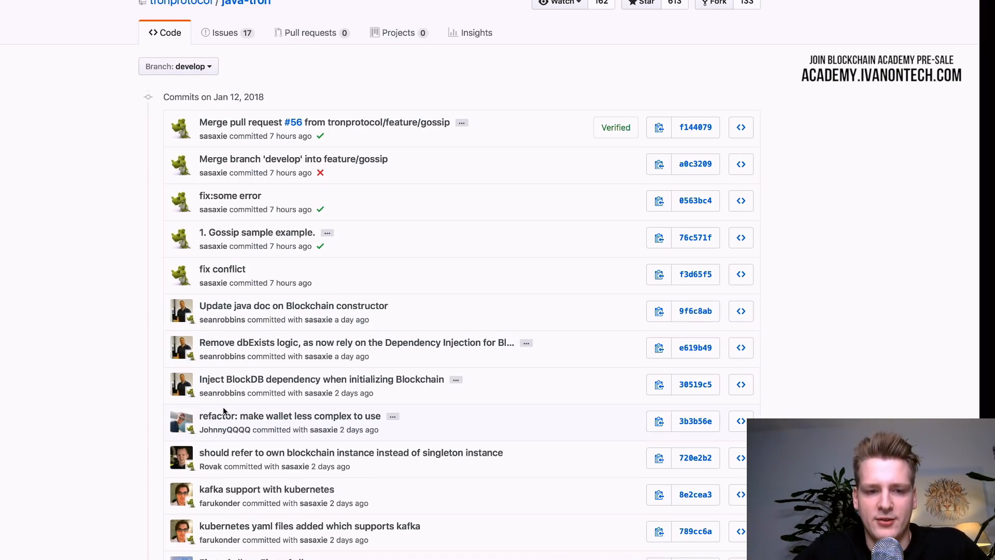
pyautogui.moveTo(223, 356)
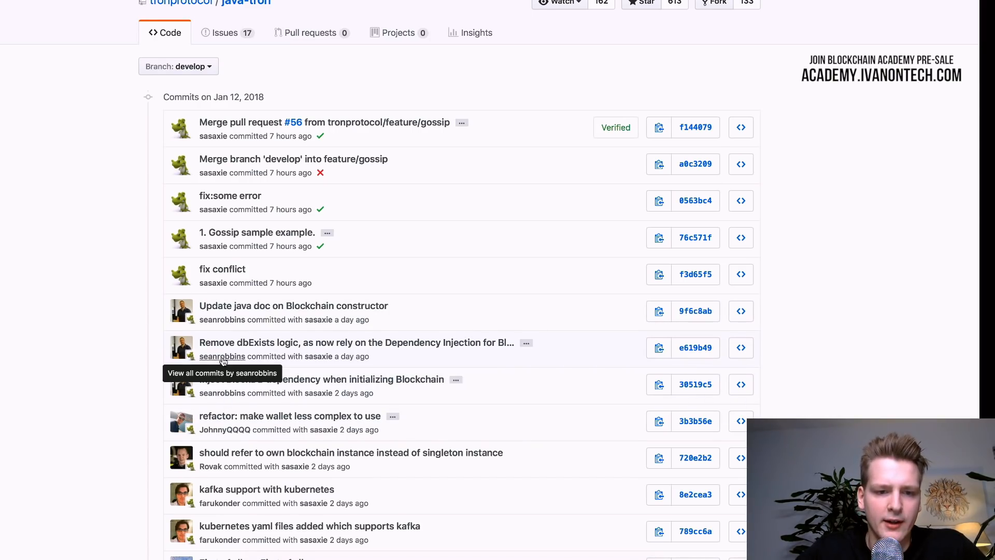
pyautogui.moveTo(199, 346)
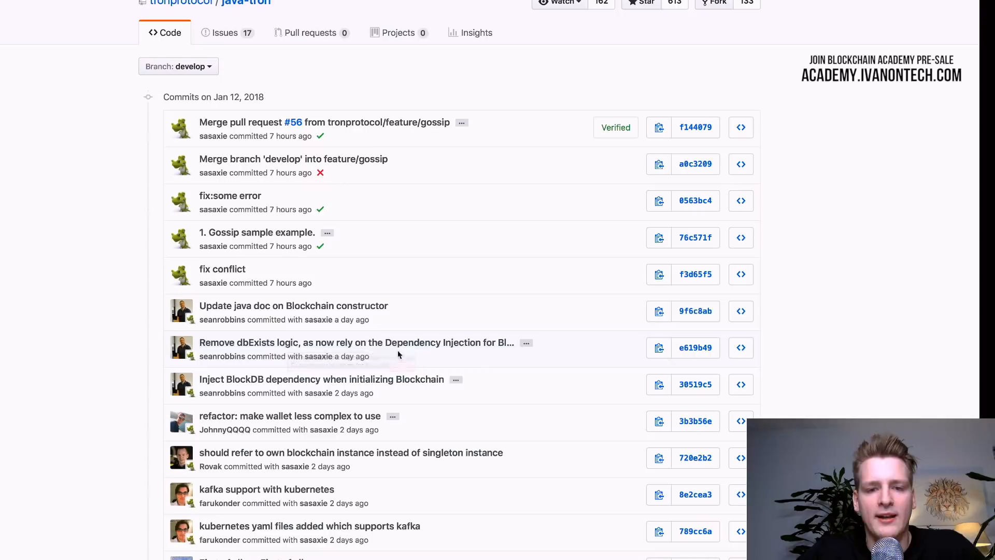
pyautogui.moveTo(403, 408)
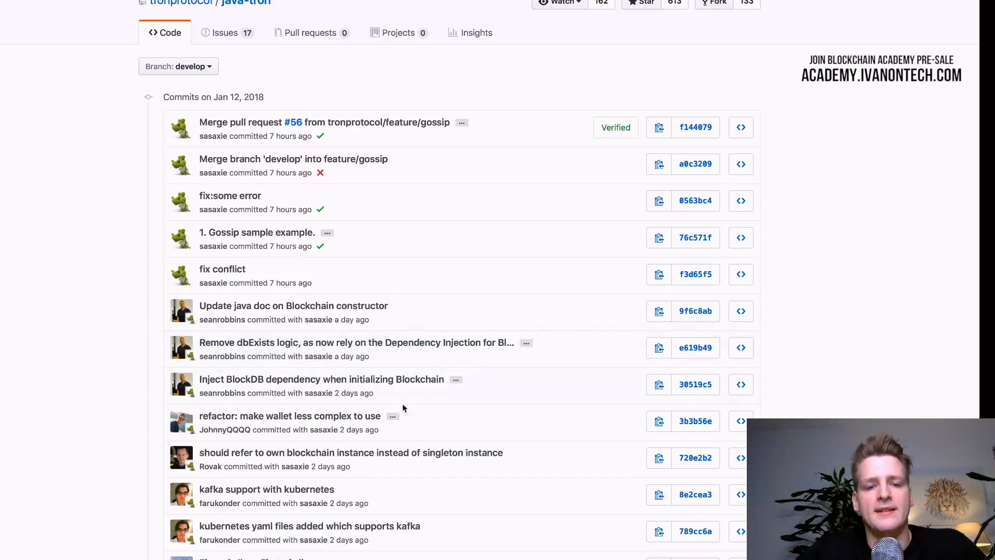
# - Load the older commits page showing java-tron commits from Jan 10 and Jan 9, 2018
pyautogui.scroll(-3)
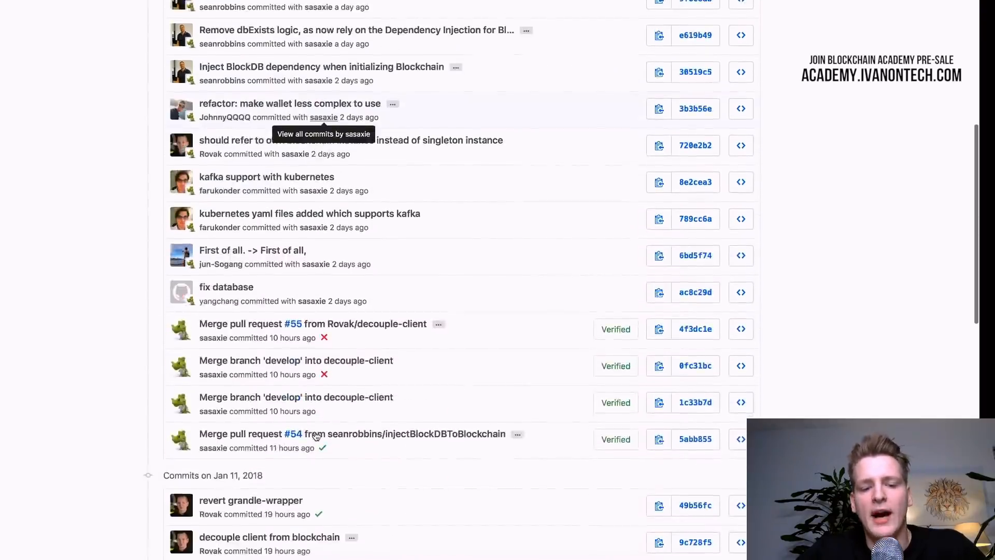
pyautogui.click(469, 495)
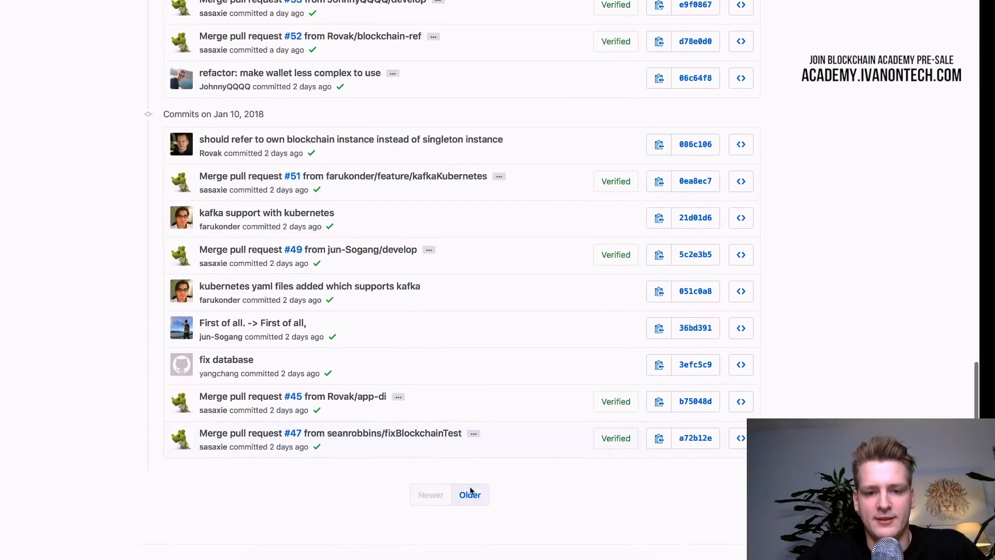
pyautogui.click(469, 494)
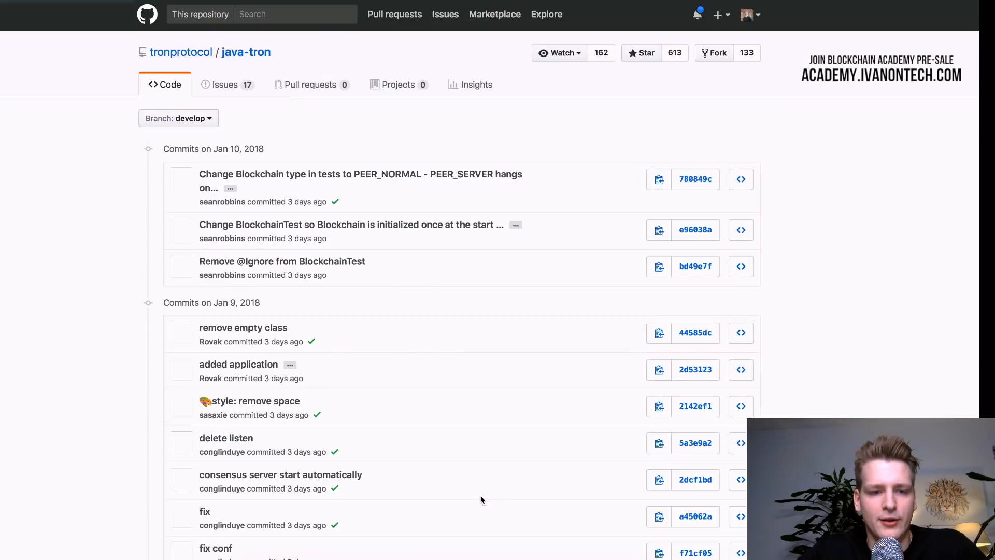
pyautogui.scroll(-3)
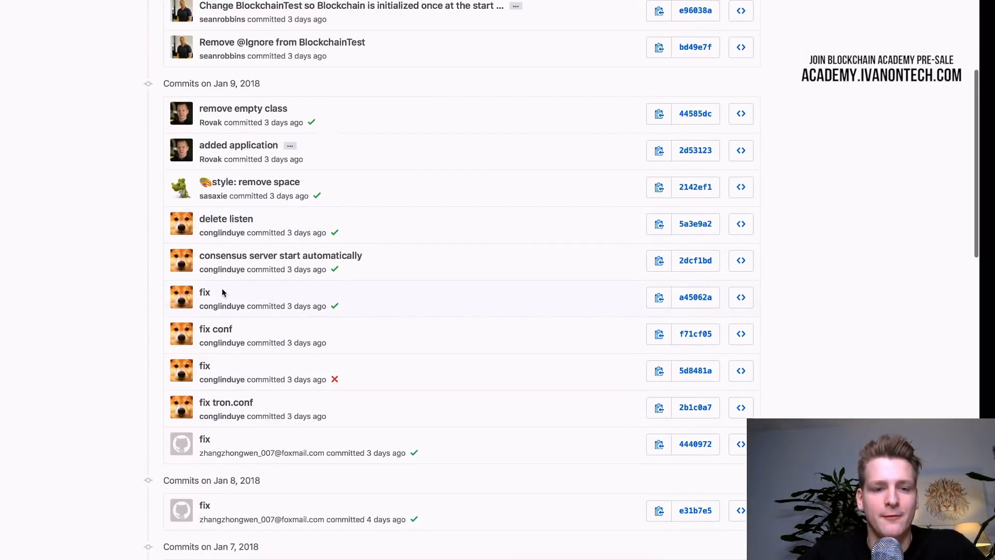
pyautogui.moveTo(246, 332)
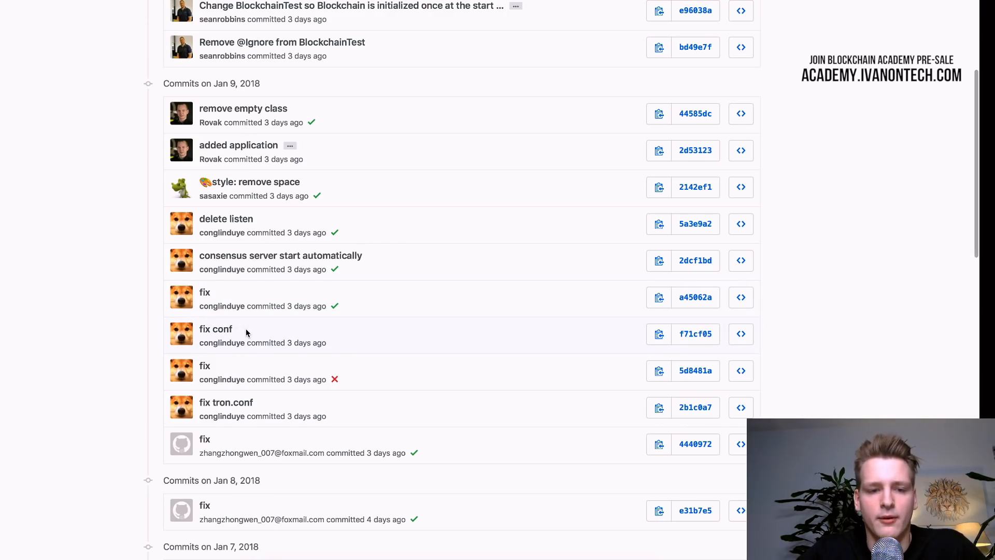
pyautogui.moveTo(265, 290)
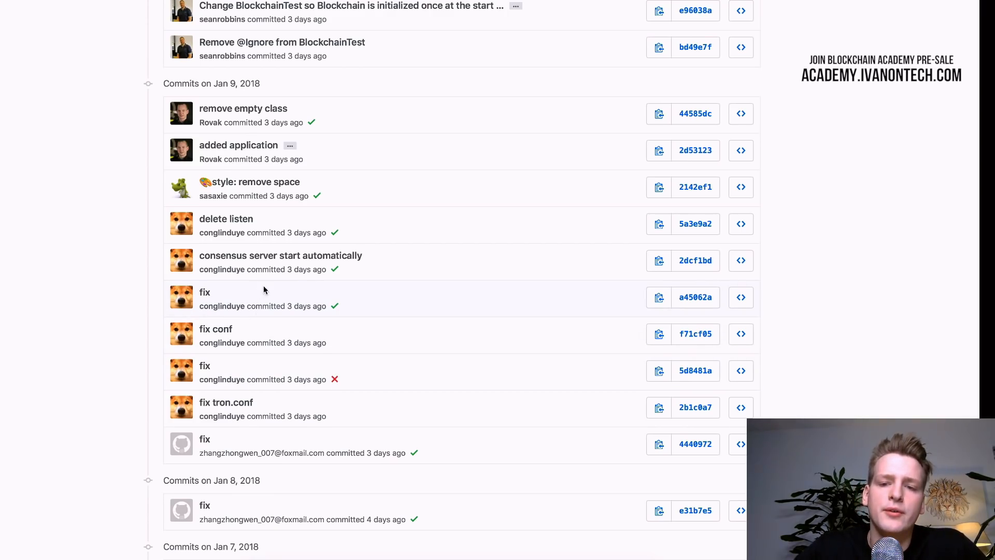
pyautogui.click(695, 297)
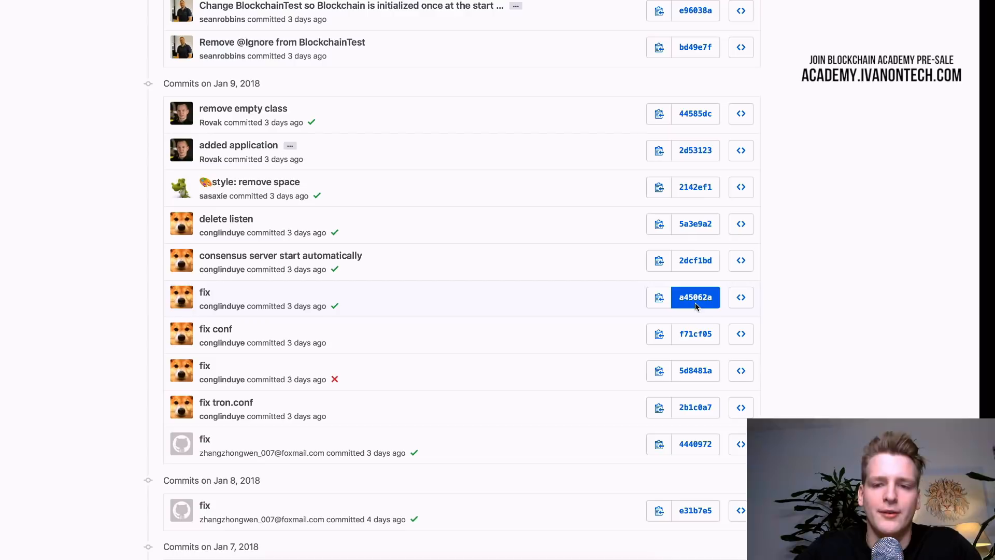
pyautogui.click(695, 297)
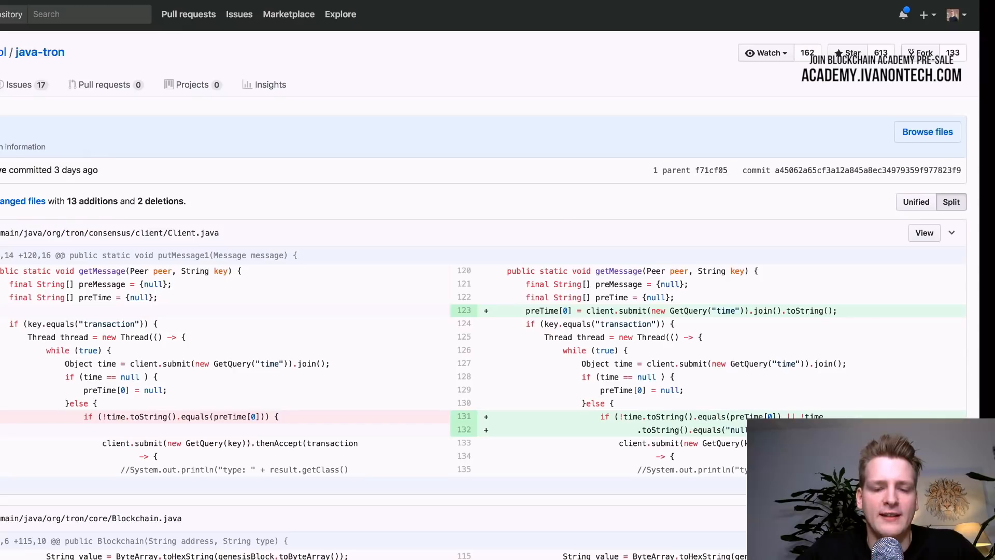
pyautogui.scroll(-3)
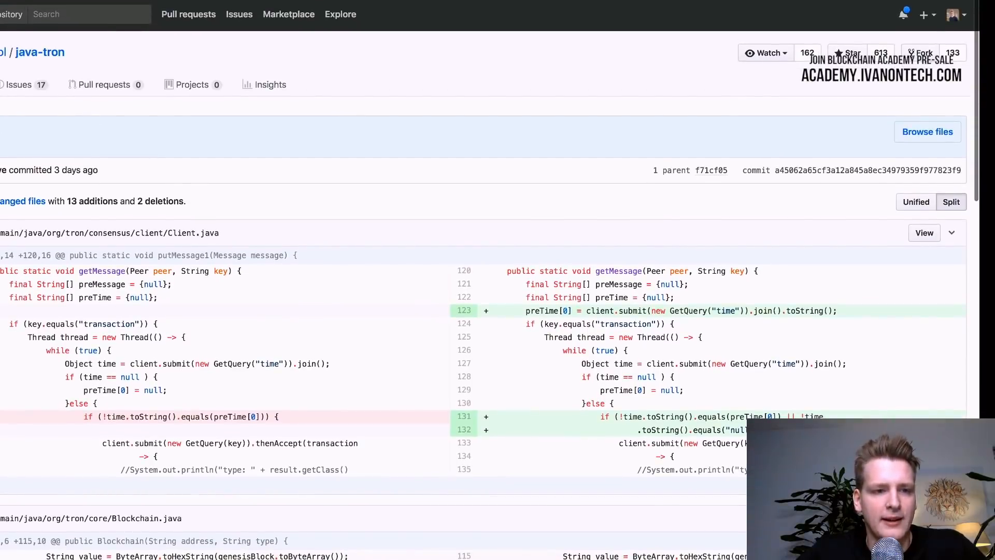
pyautogui.scroll(-3)
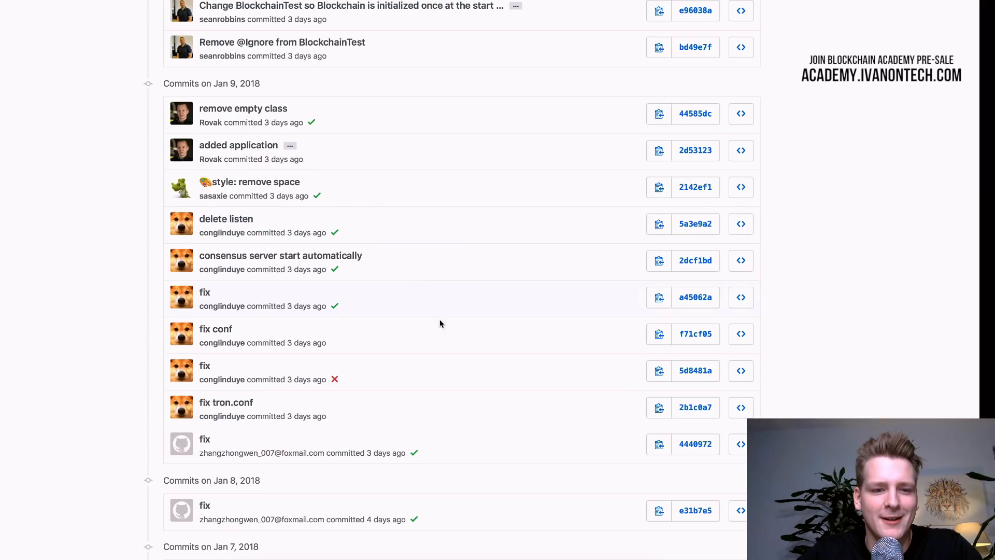
pyautogui.moveTo(842, 52)
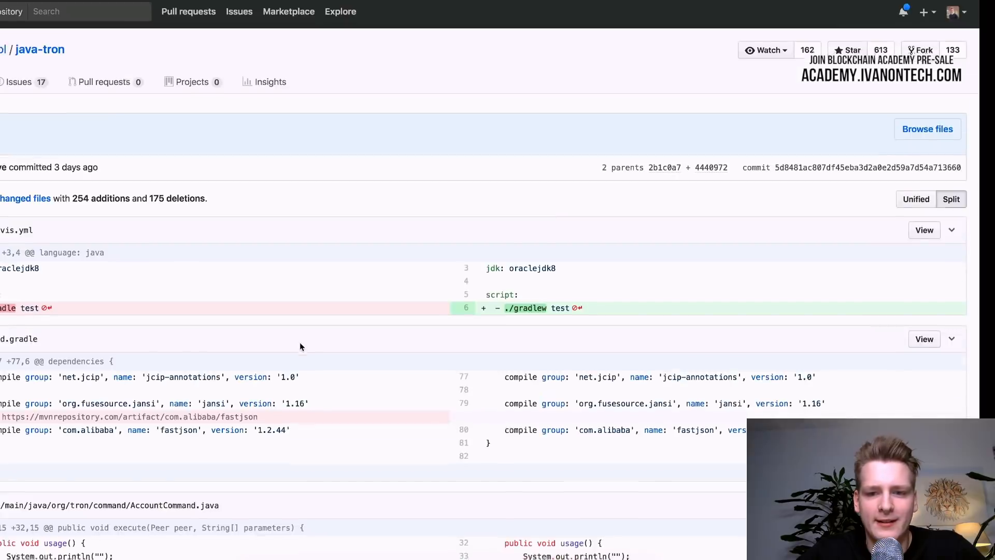
pyautogui.scroll(-3)
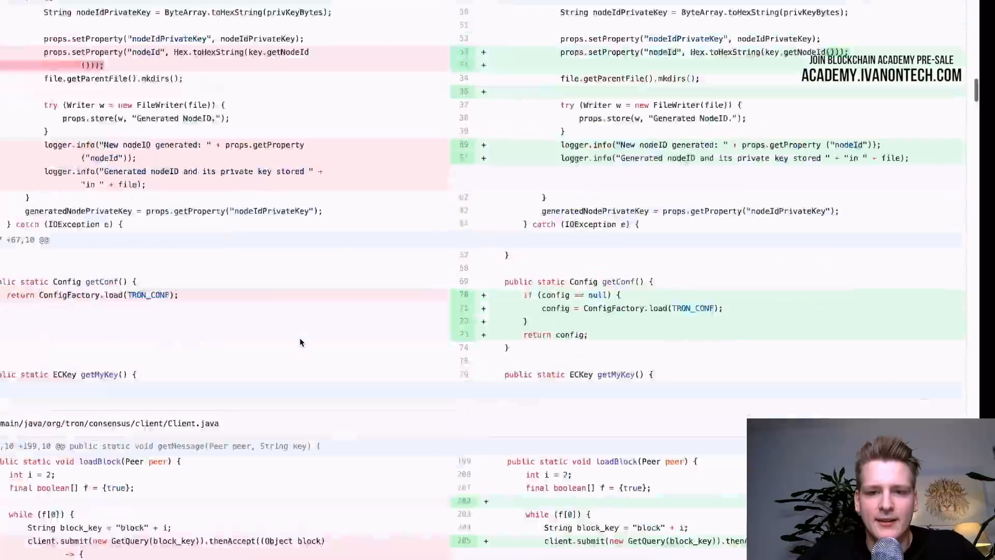
pyautogui.scroll(-3)
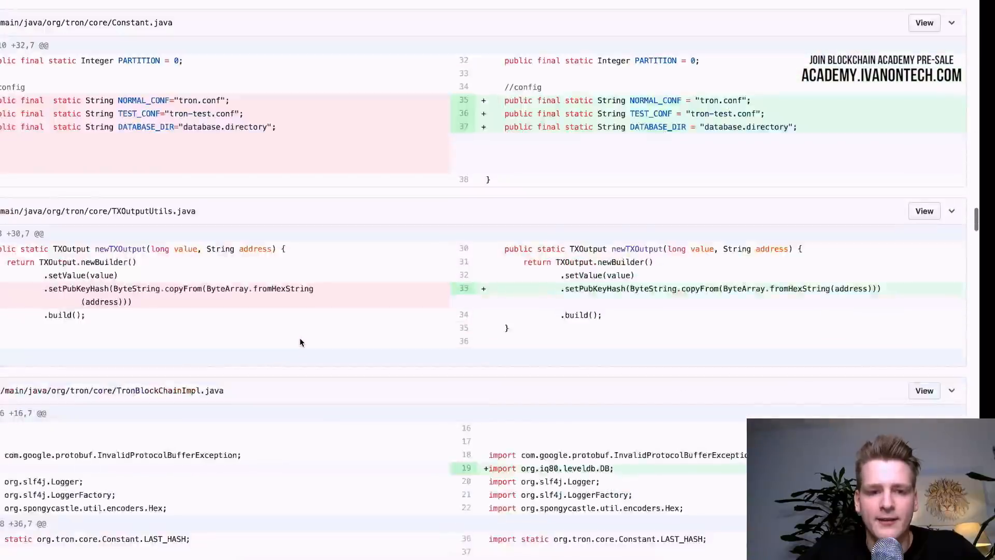
pyautogui.scroll(-3)
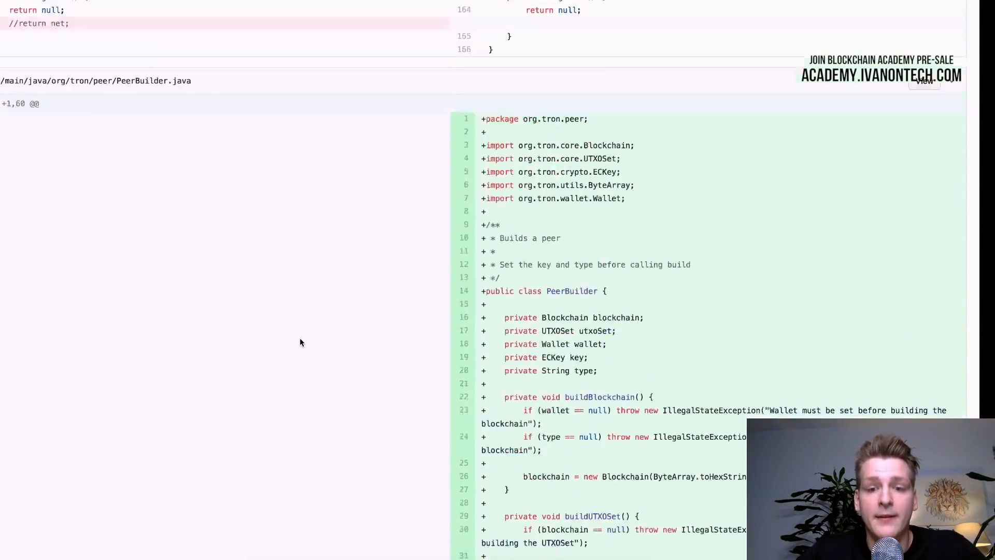
pyautogui.scroll(-3)
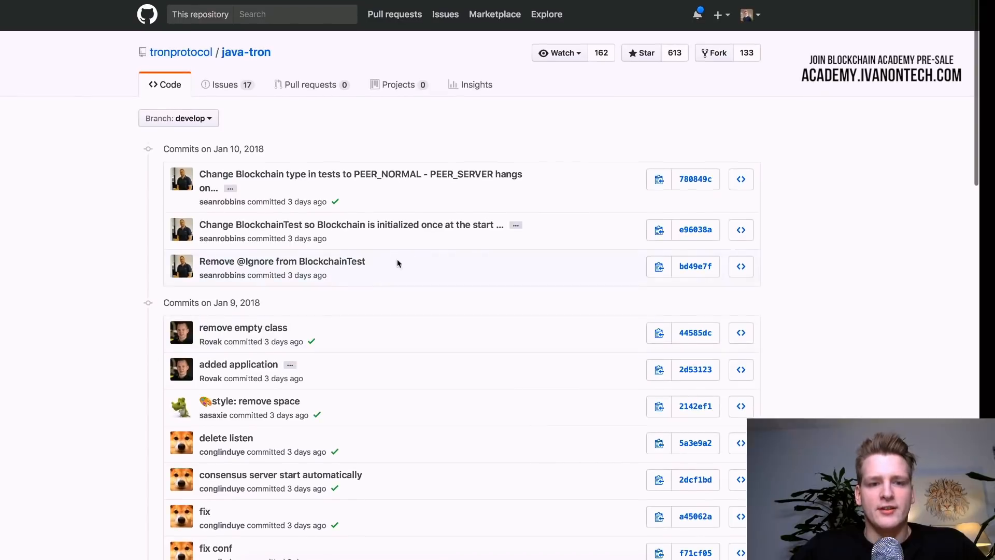
# - Load an even older commits page reaching java-tron commits from Jan 5 and Jan 4, 2018
pyautogui.scroll(-3)
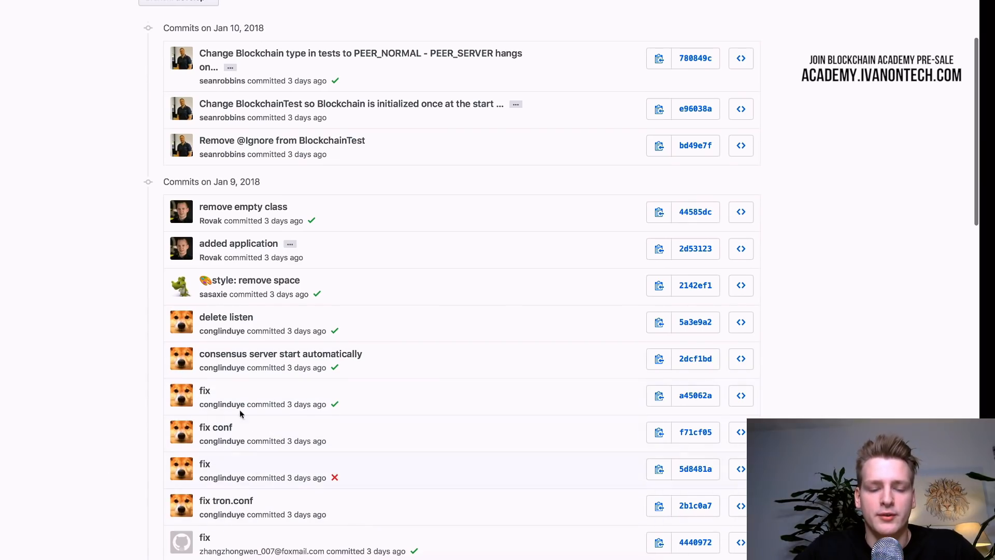
pyautogui.moveTo(132, 502)
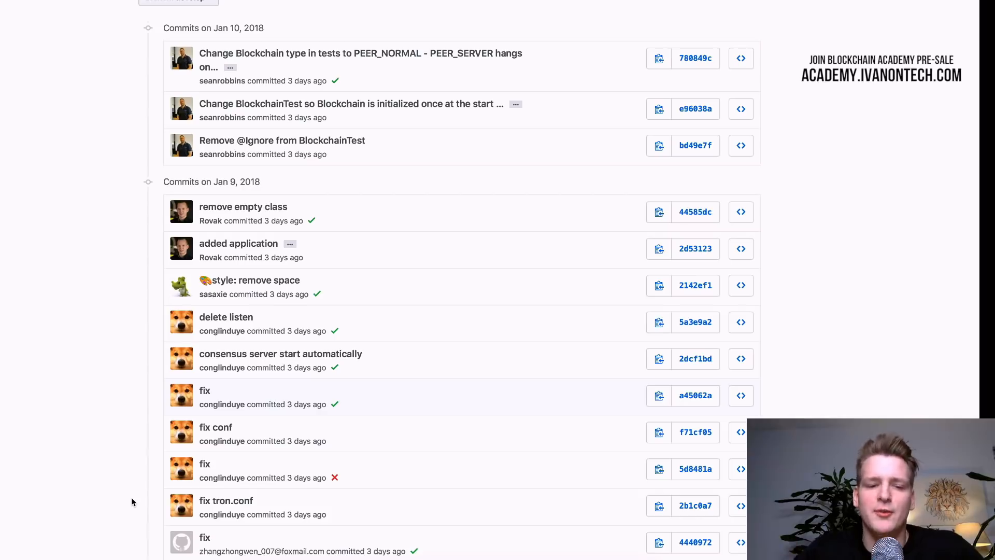
pyautogui.moveTo(125, 476)
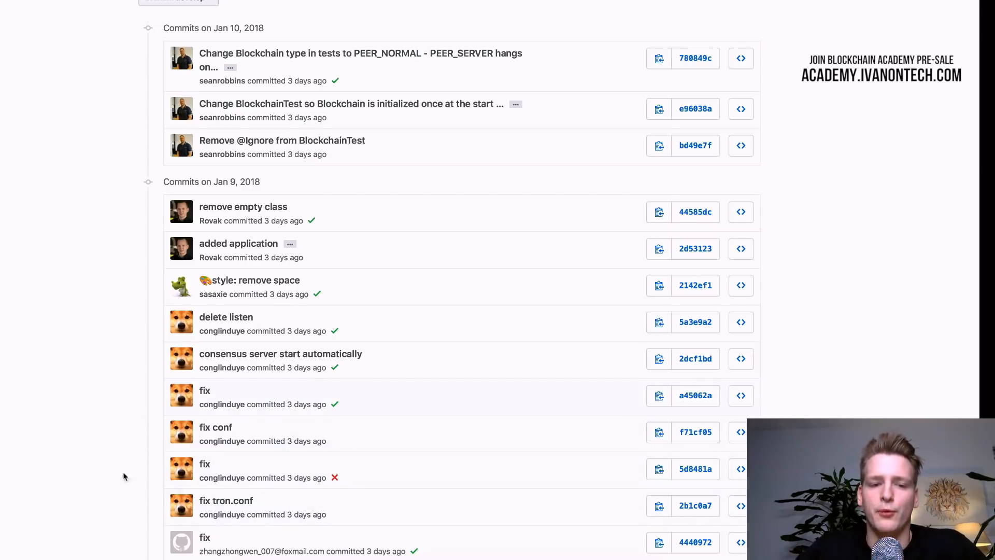
pyautogui.scroll(-3)
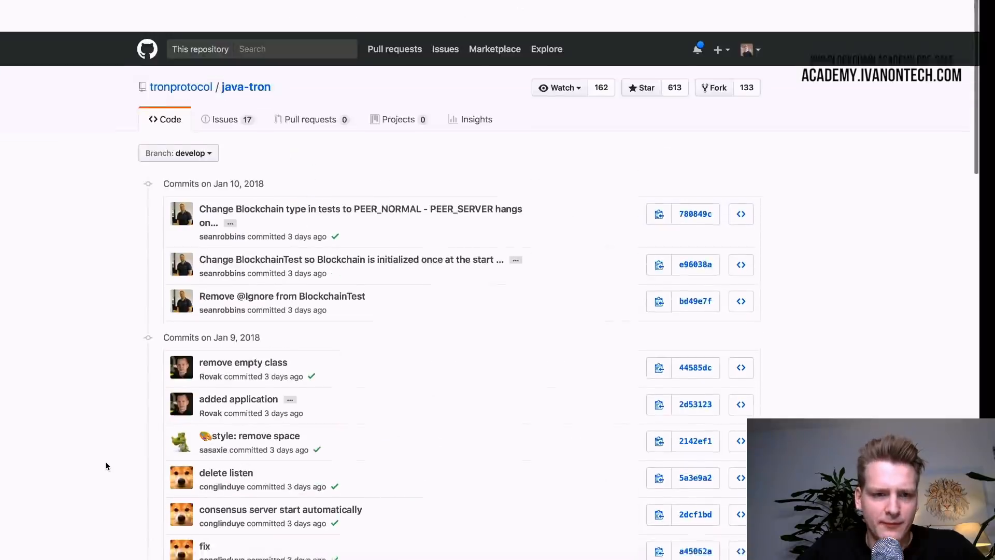
pyautogui.scroll(-3)
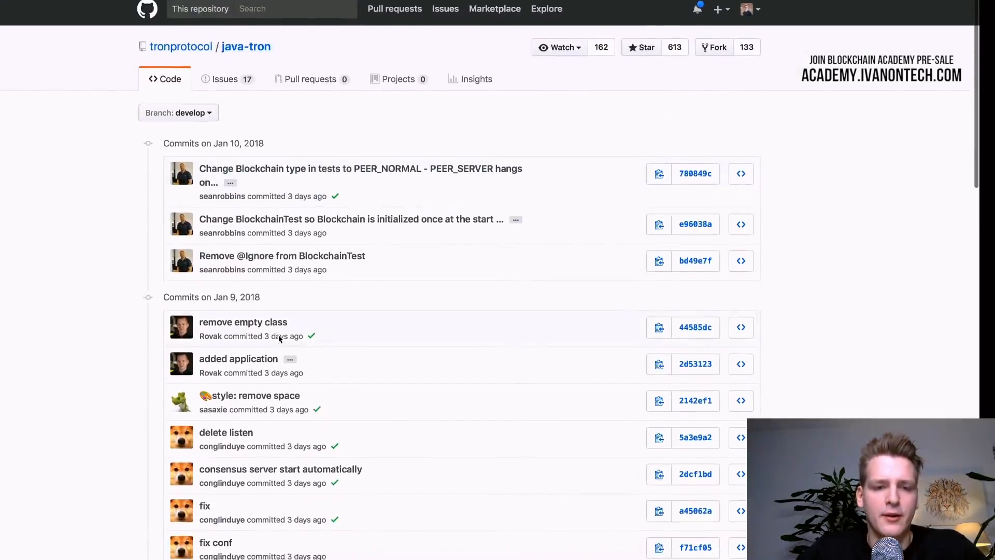
pyautogui.click(470, 458)
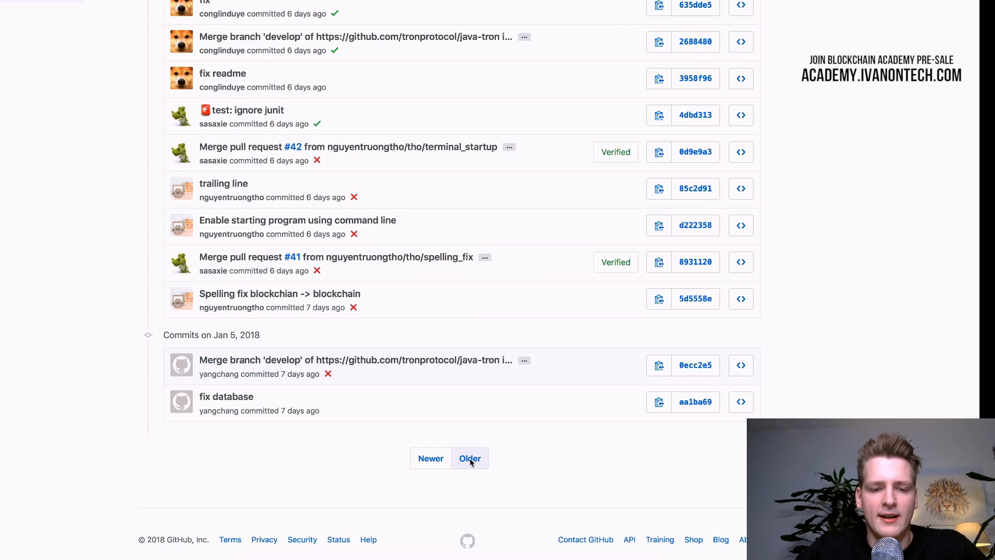
pyautogui.click(469, 458)
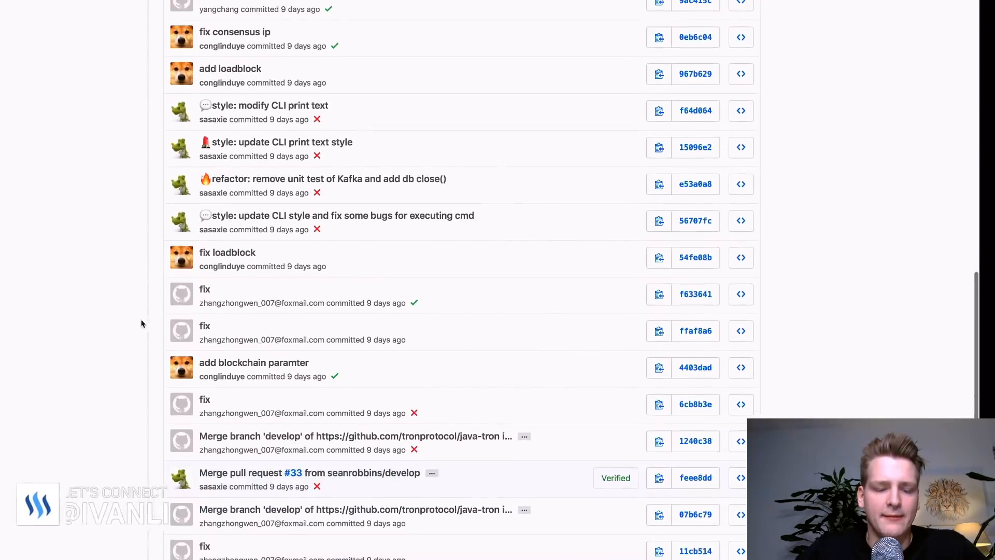
pyautogui.scroll(-3)
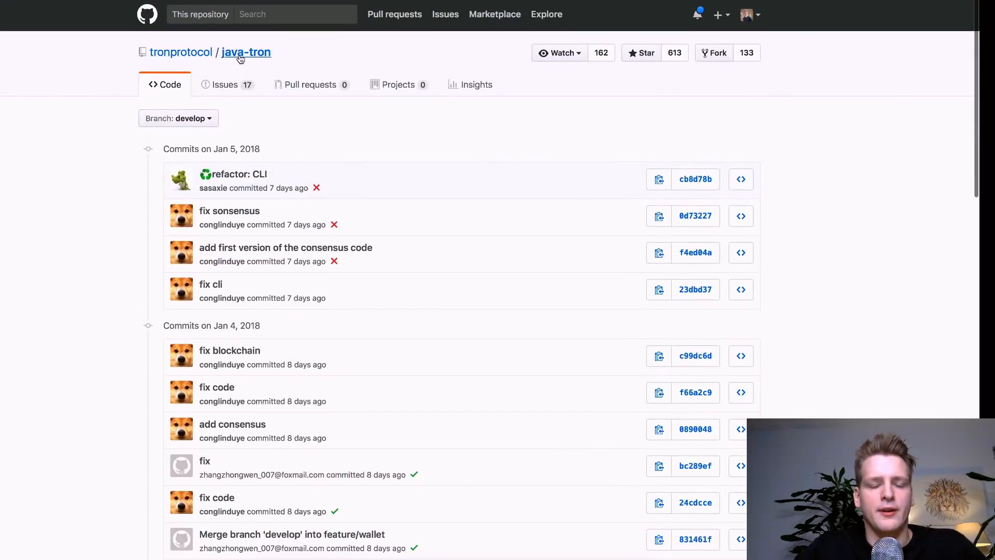
pyautogui.click(246, 52)
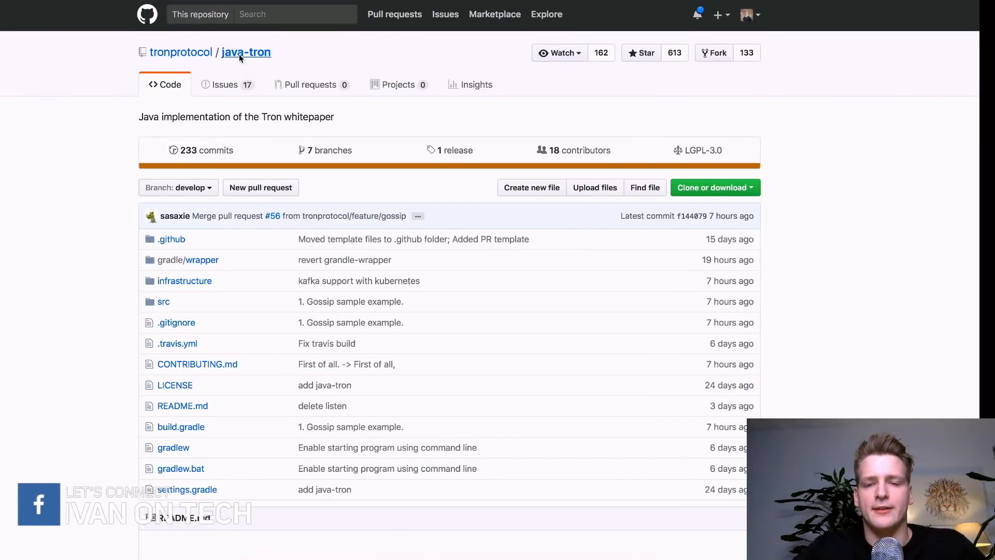
pyautogui.moveTo(561, 150)
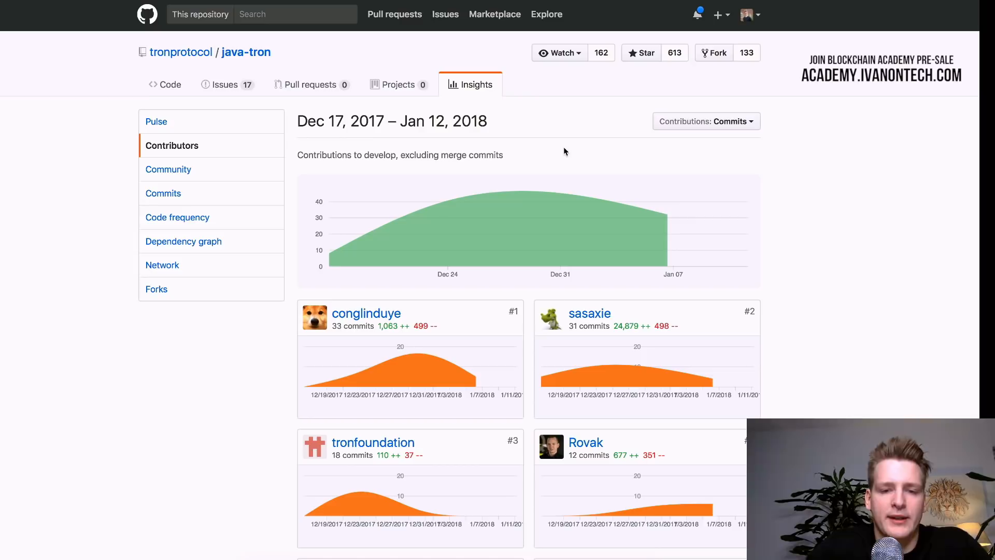
pyautogui.scroll(-3)
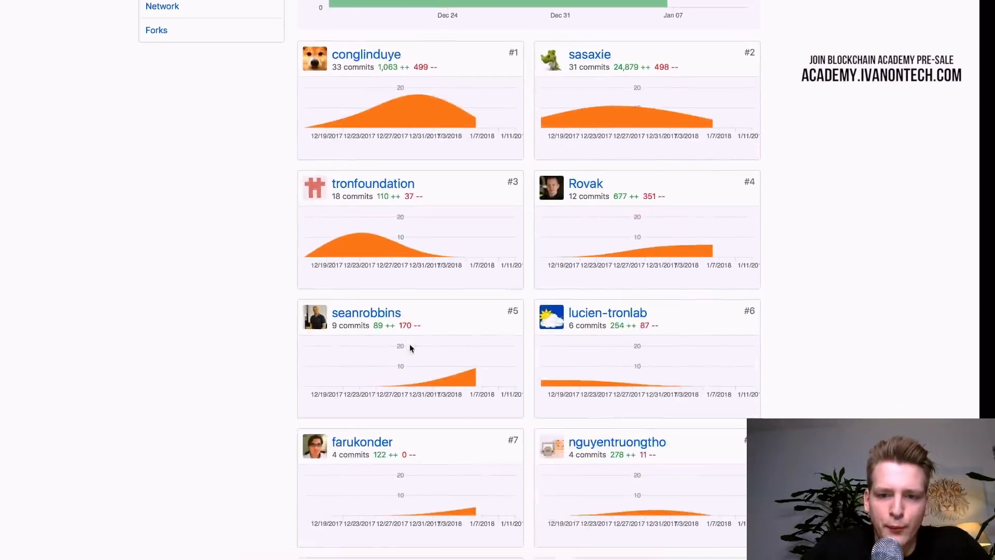
pyautogui.scroll(-3)
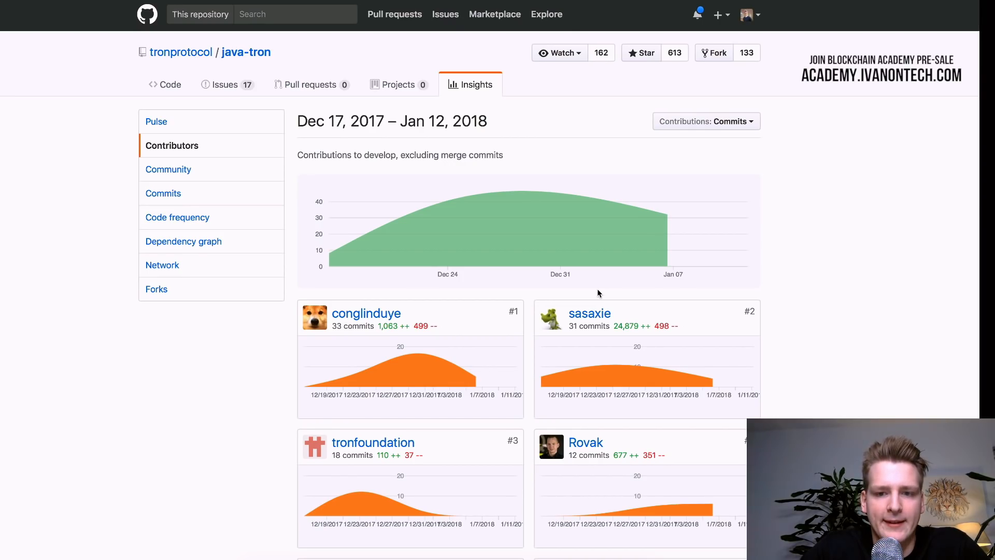
pyautogui.moveTo(349, 286)
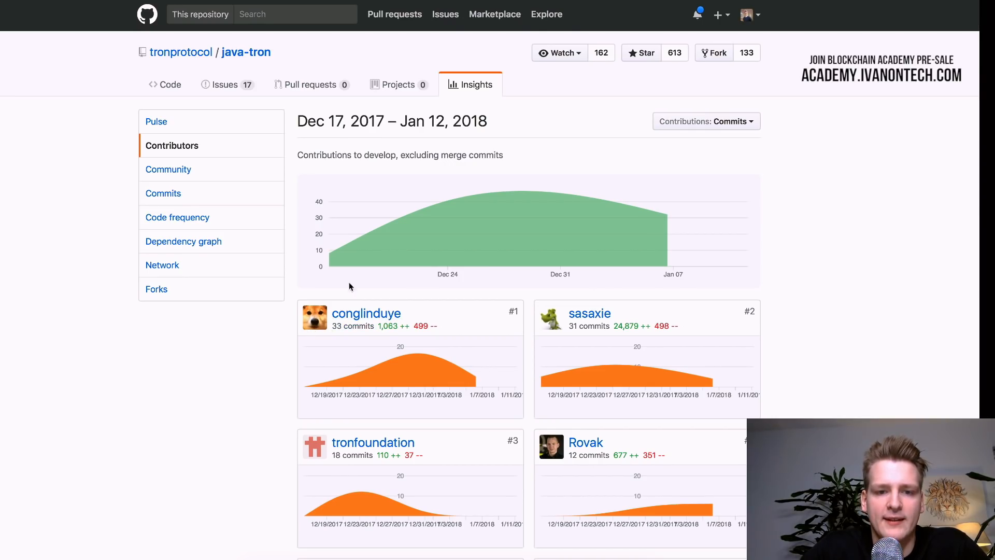
pyautogui.moveTo(460, 294)
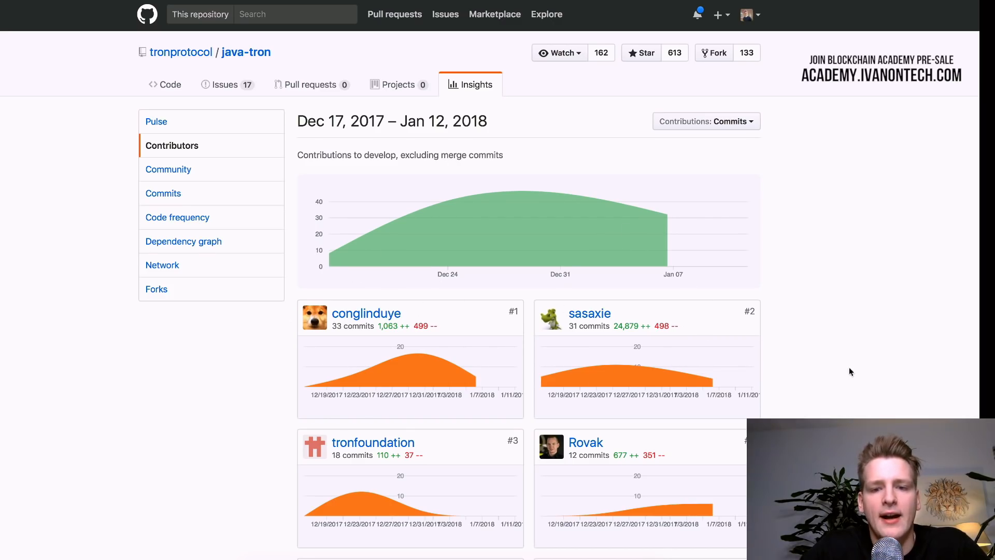
pyautogui.scroll(-3)
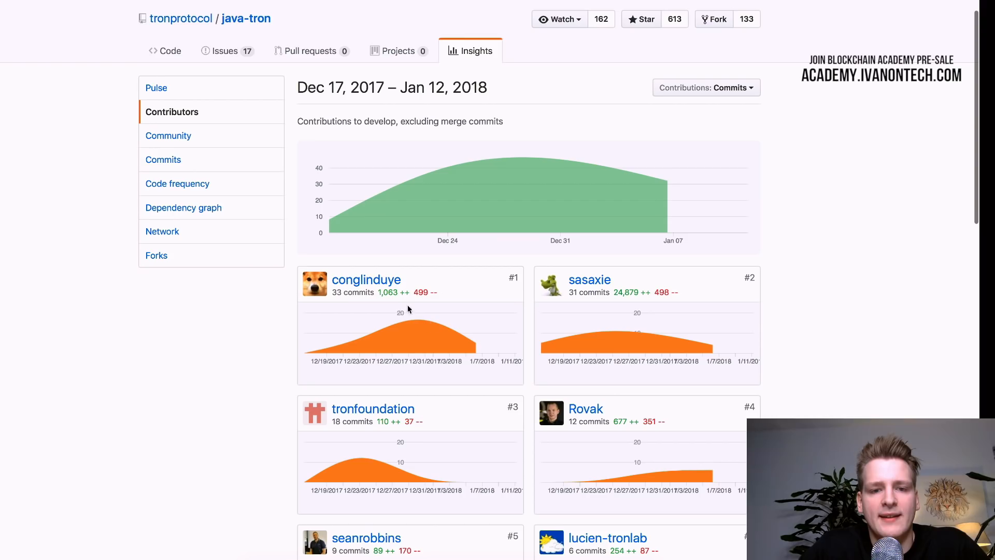
pyautogui.doubleClick(352, 292)
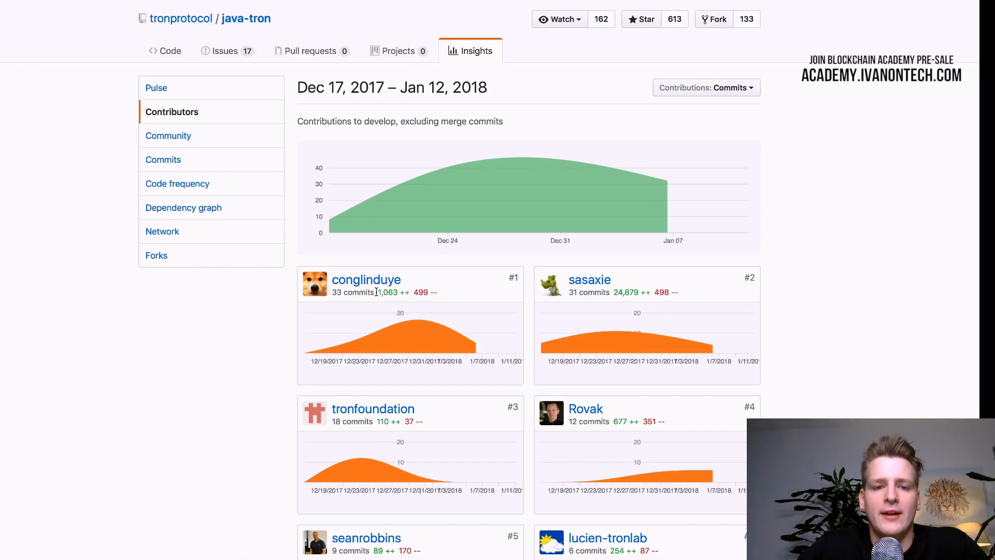
pyautogui.moveTo(442, 296)
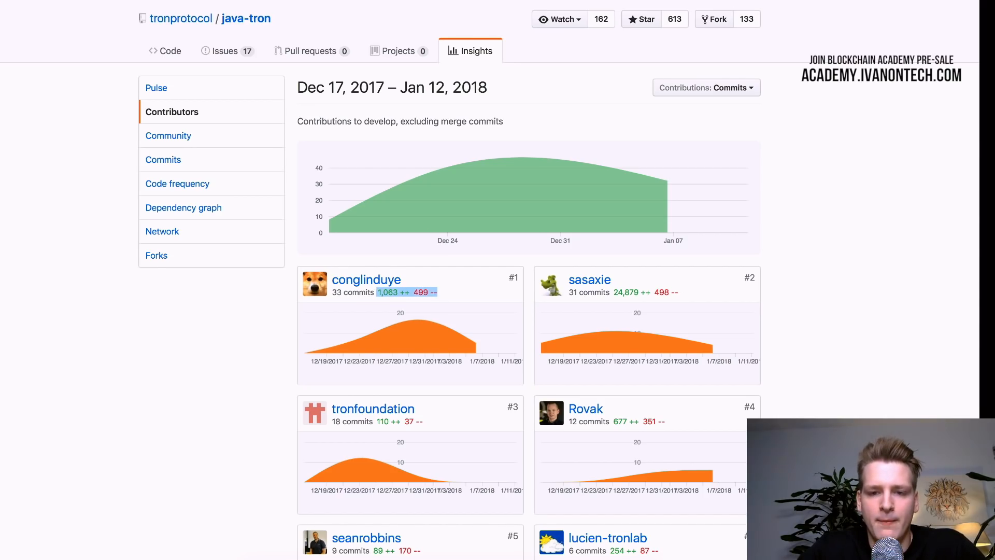
pyautogui.scroll(-3)
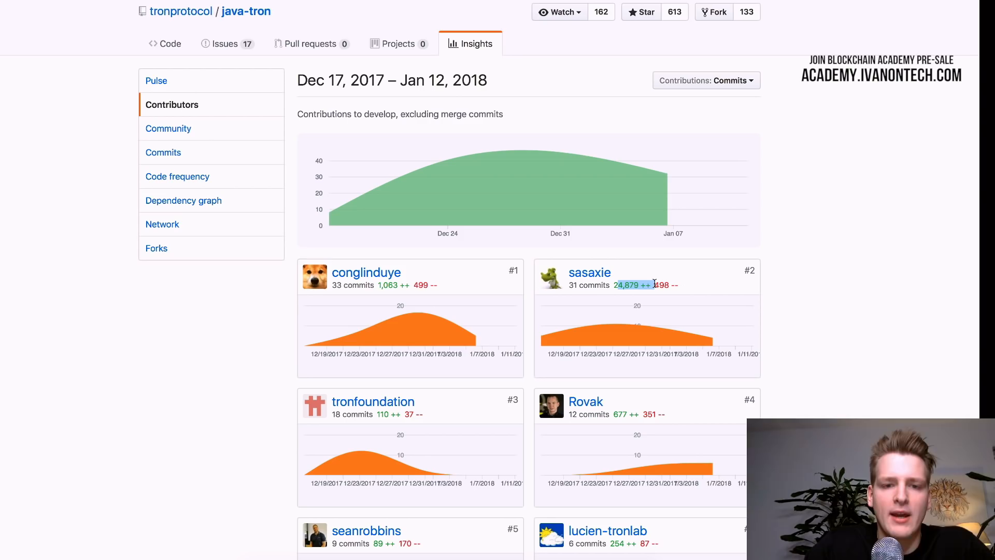
pyautogui.moveTo(353, 199)
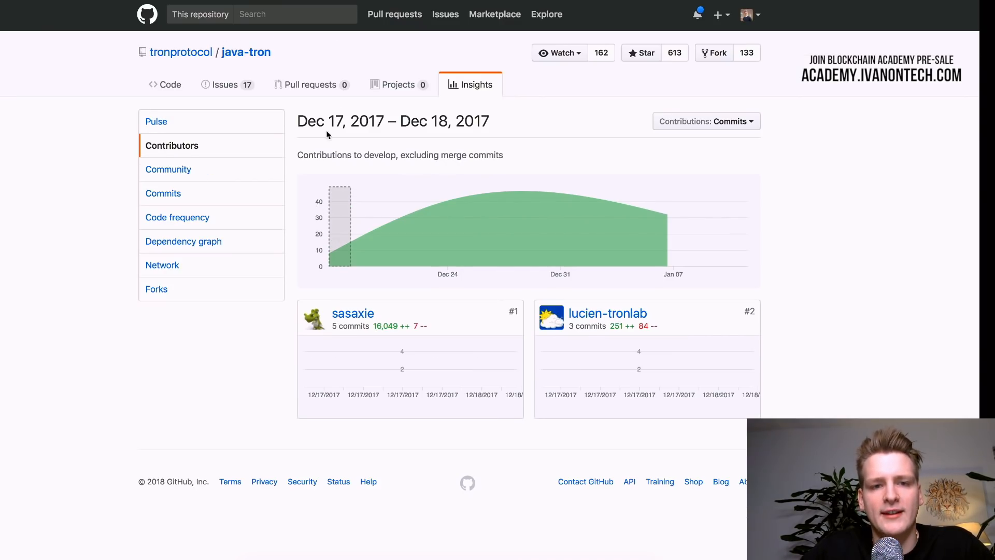
pyautogui.moveTo(359, 276)
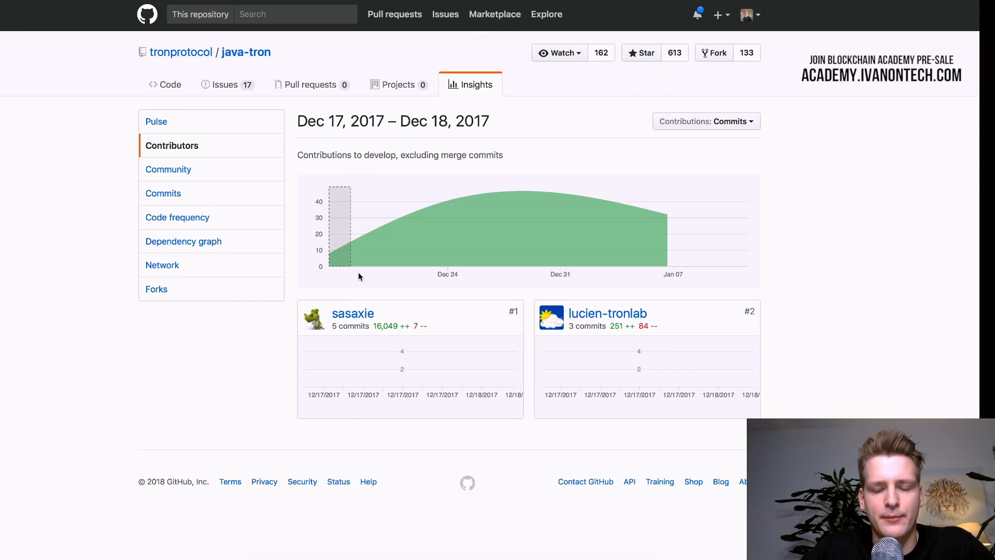
pyautogui.moveTo(378, 319)
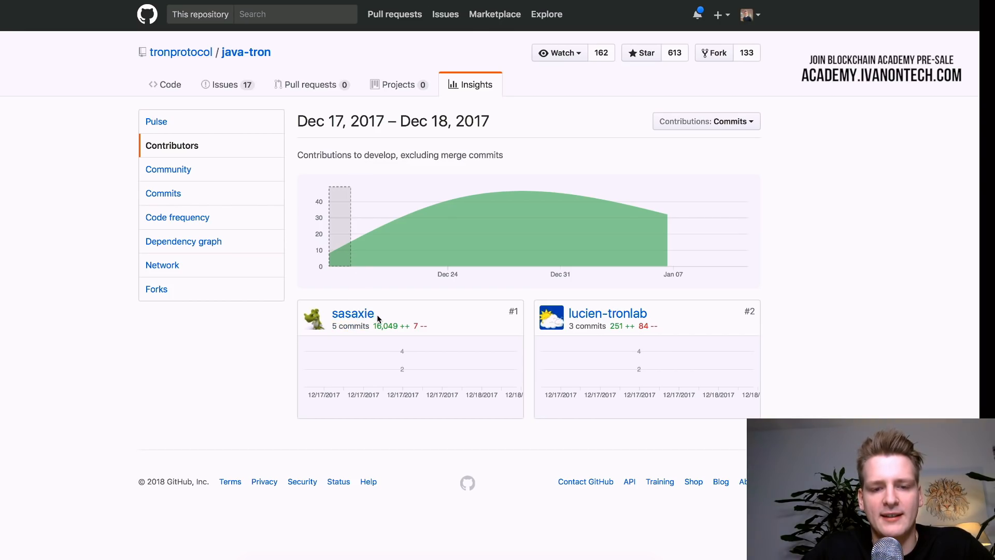
pyautogui.moveTo(393, 352)
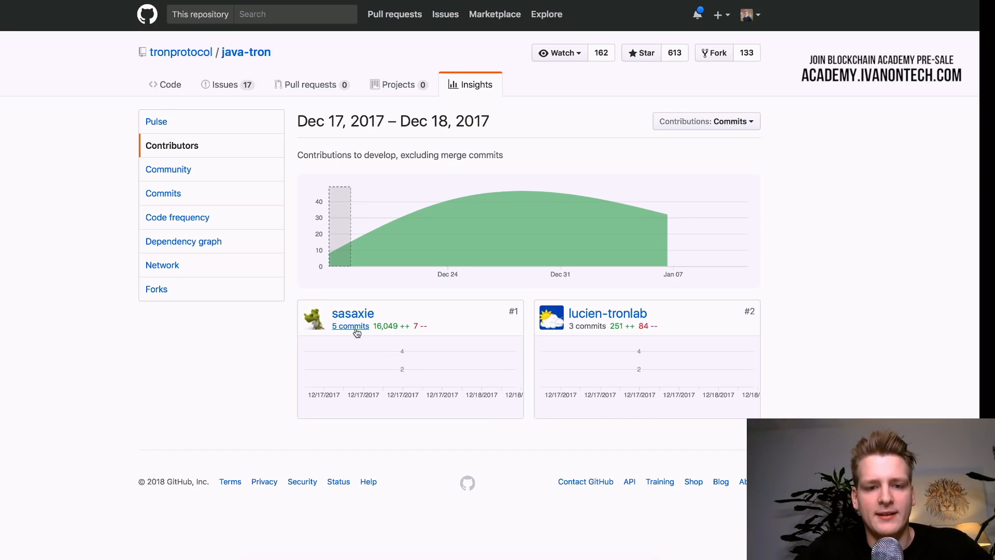
# - View sasaxie's java-tron commits back to the first commit 'add java-tron' on Dec 19, 2017
pyautogui.click(169, 84)
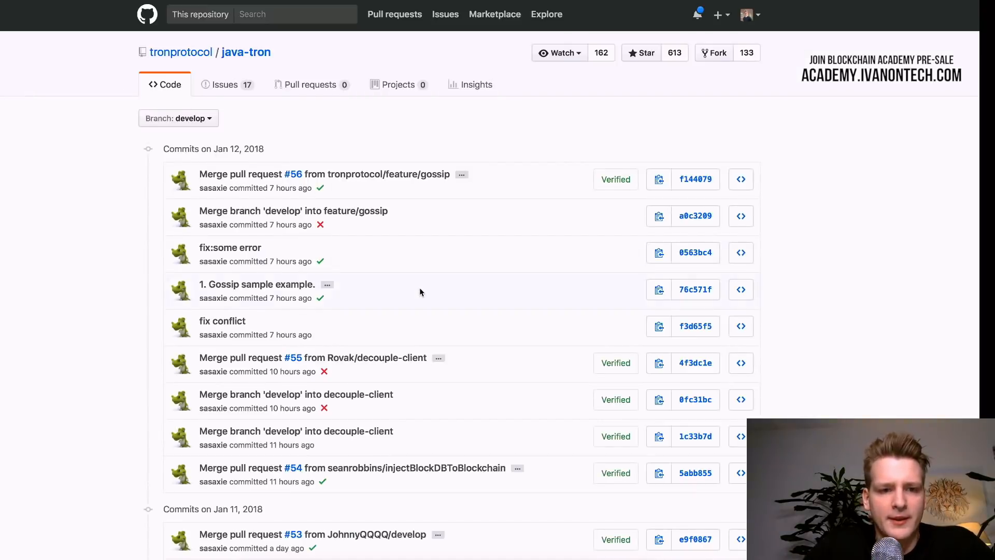
pyautogui.scroll(-3)
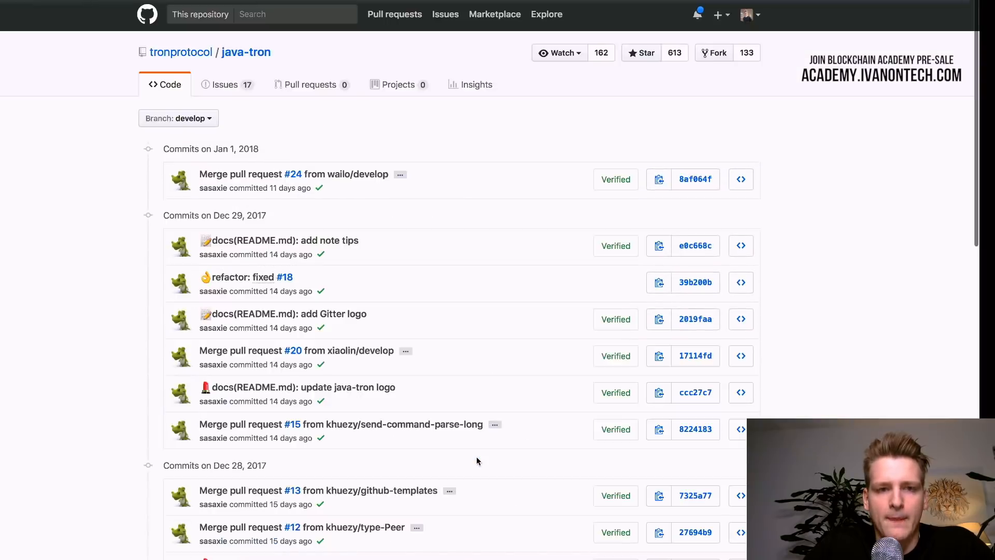
pyautogui.scroll(-3)
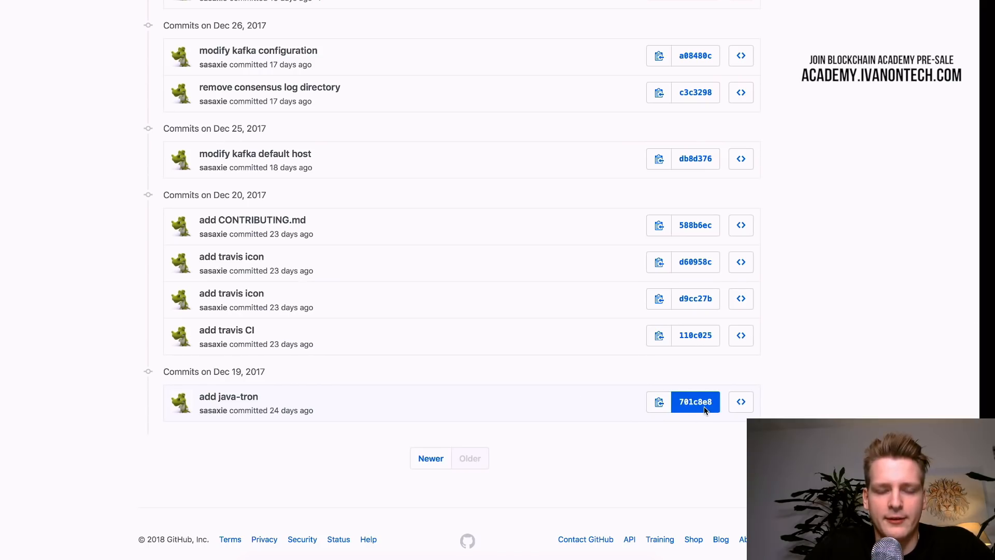
# - Review the diff of the oldest commit 701c8e8, reading through its added files
pyautogui.click(694, 401)
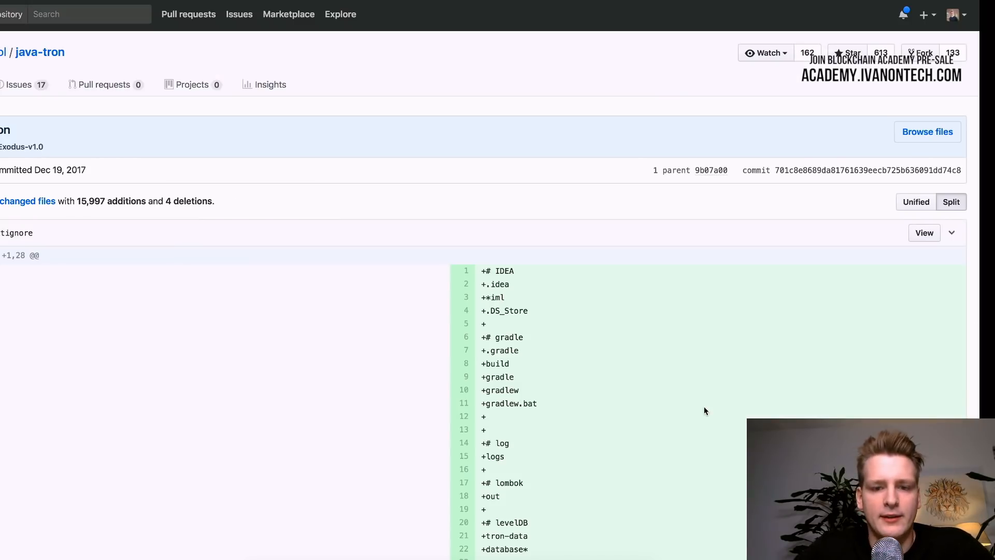
pyautogui.scroll(-3)
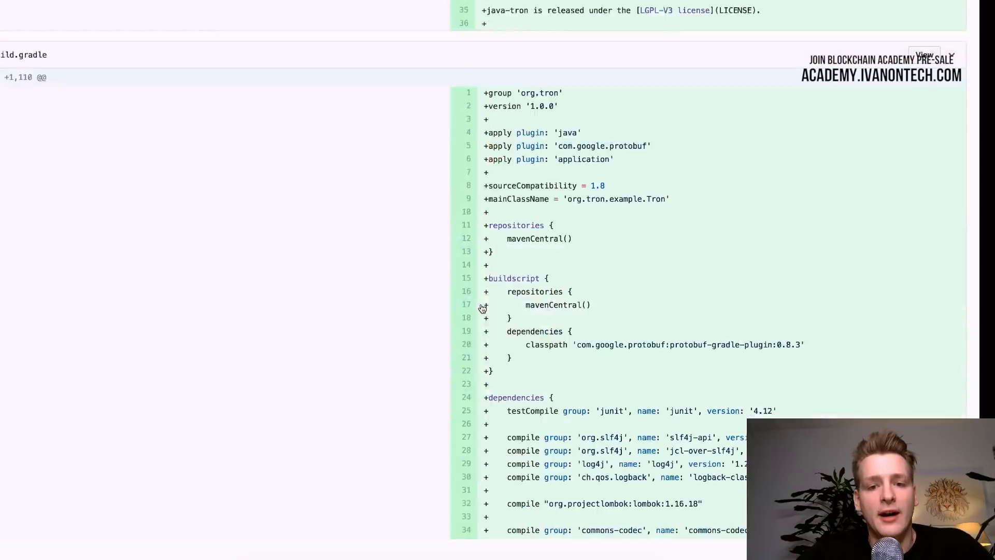
pyautogui.scroll(-3)
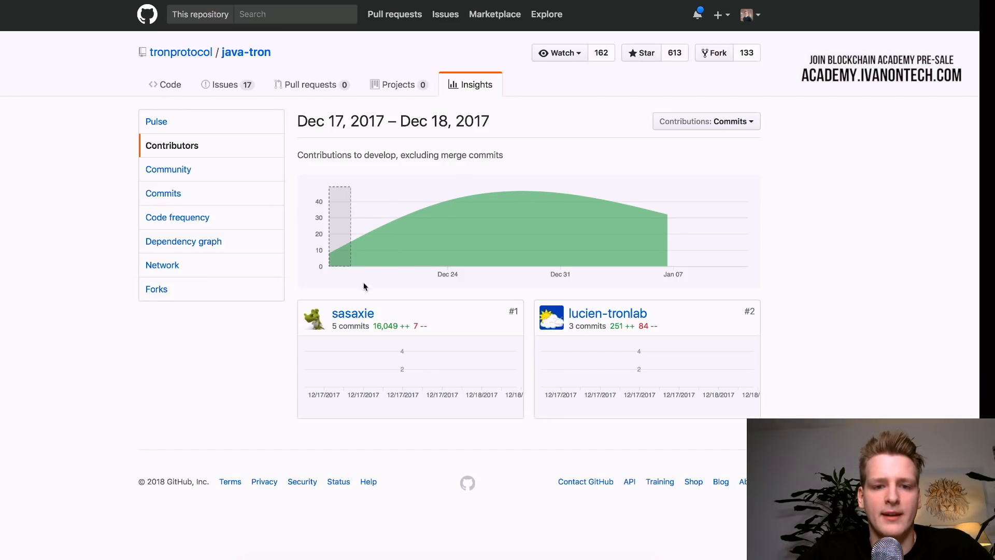
pyautogui.moveTo(342, 133)
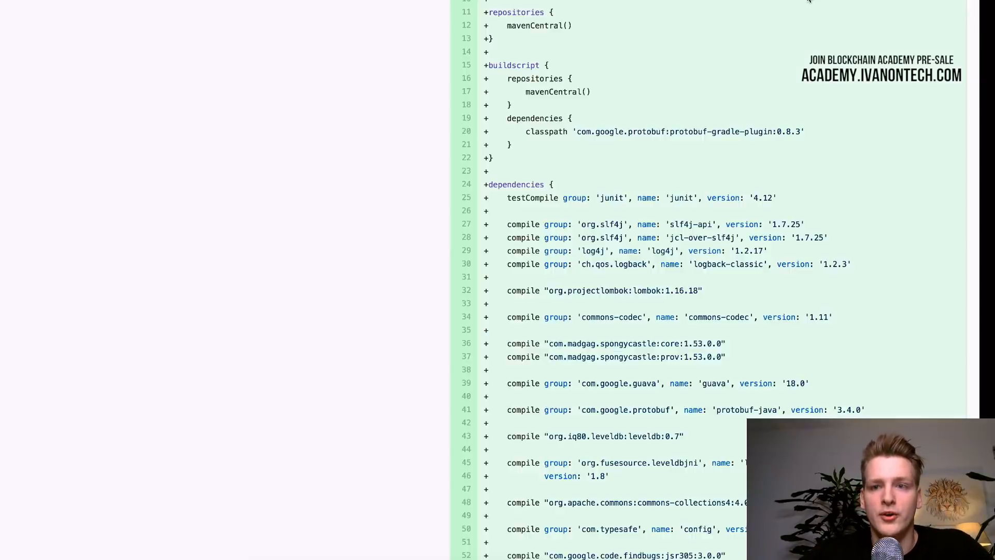
pyautogui.scroll(-3)
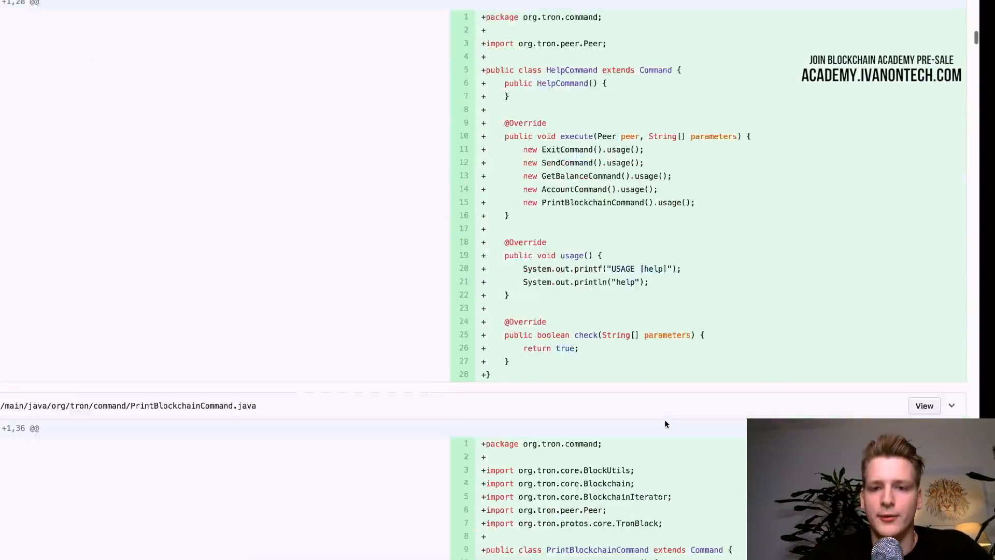
pyautogui.scroll(-3)
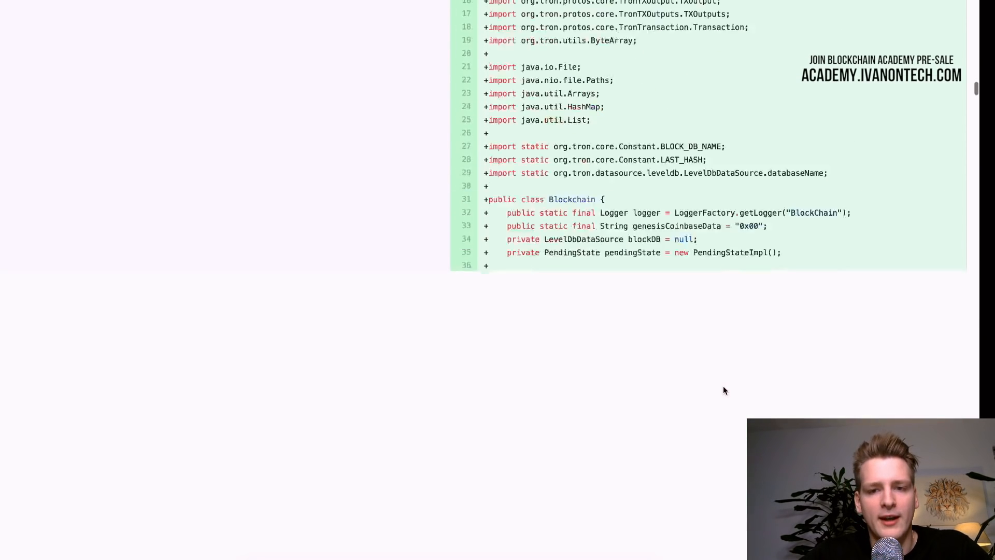
pyautogui.scroll(-3)
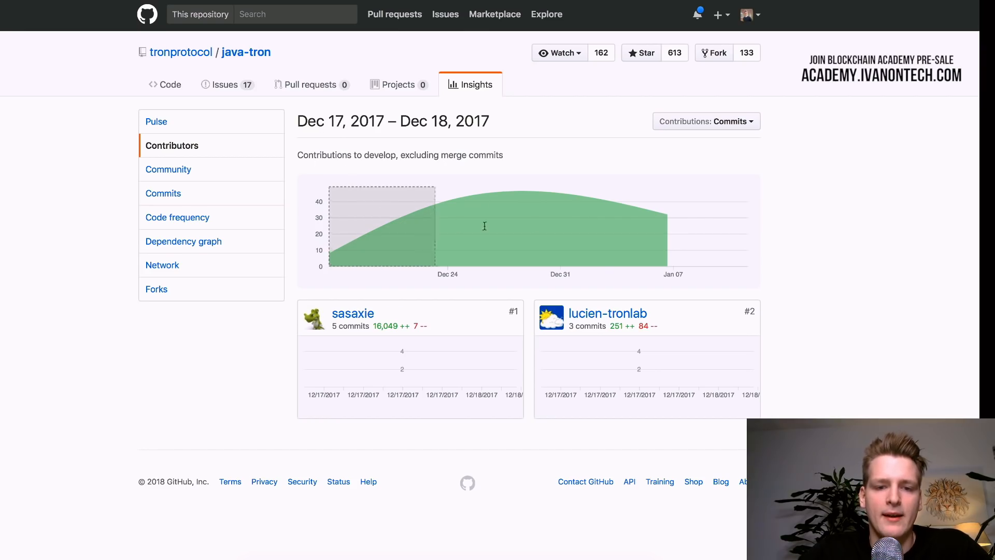
# - Select date windows on the contributions chart: Dec 17–25, Dec 21–31, Dec 30 – Jan 6, then Dec 24–31
pyautogui.moveTo(434, 225); pyautogui.dragTo(486, 226)
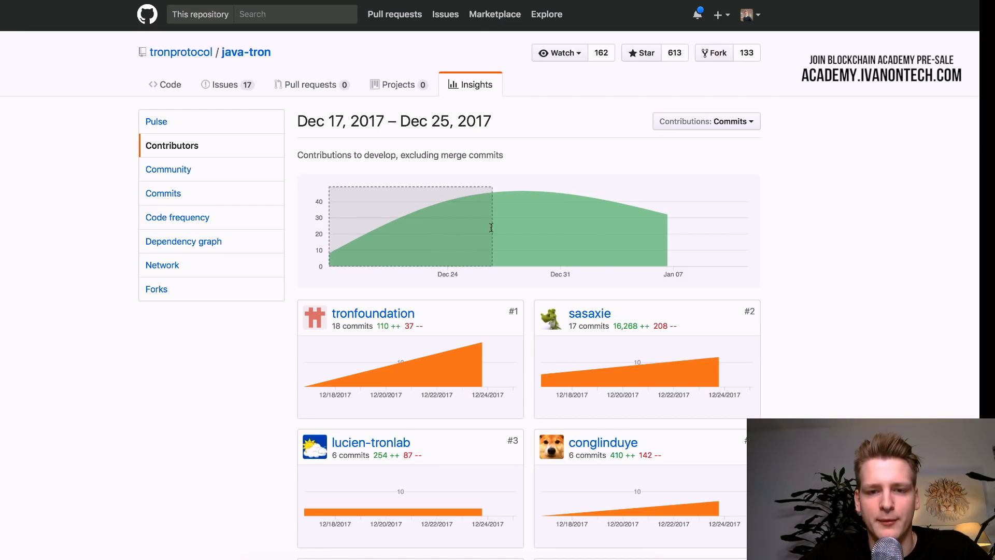
pyautogui.moveTo(491, 226); pyautogui.dragTo(483, 232)
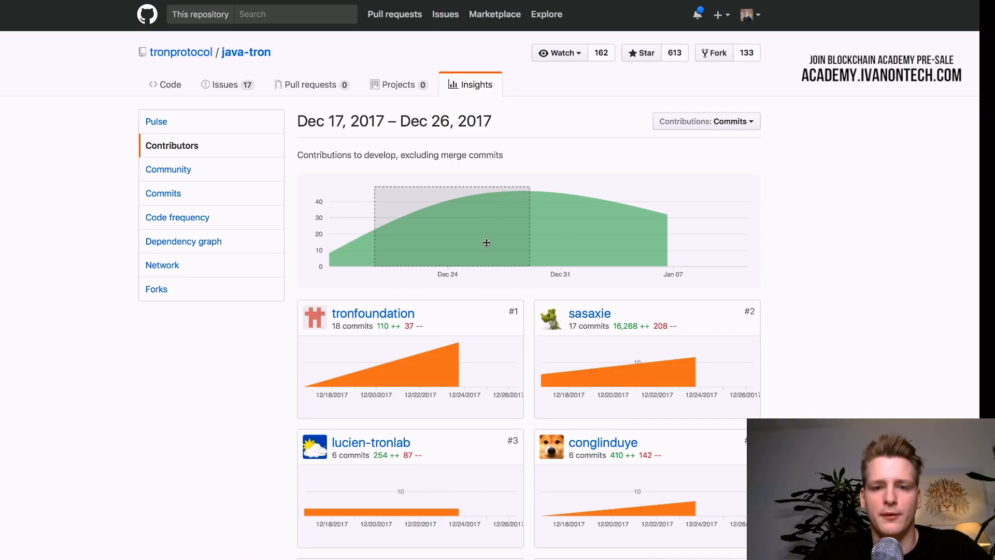
pyautogui.moveTo(451, 227); pyautogui.dragTo(478, 226)
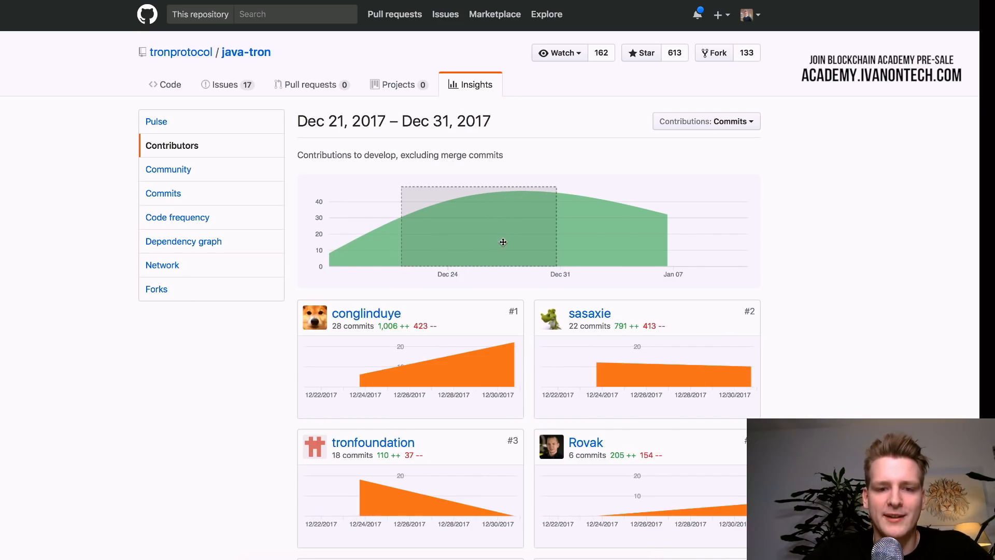
pyautogui.moveTo(477, 241); pyautogui.dragTo(554, 241)
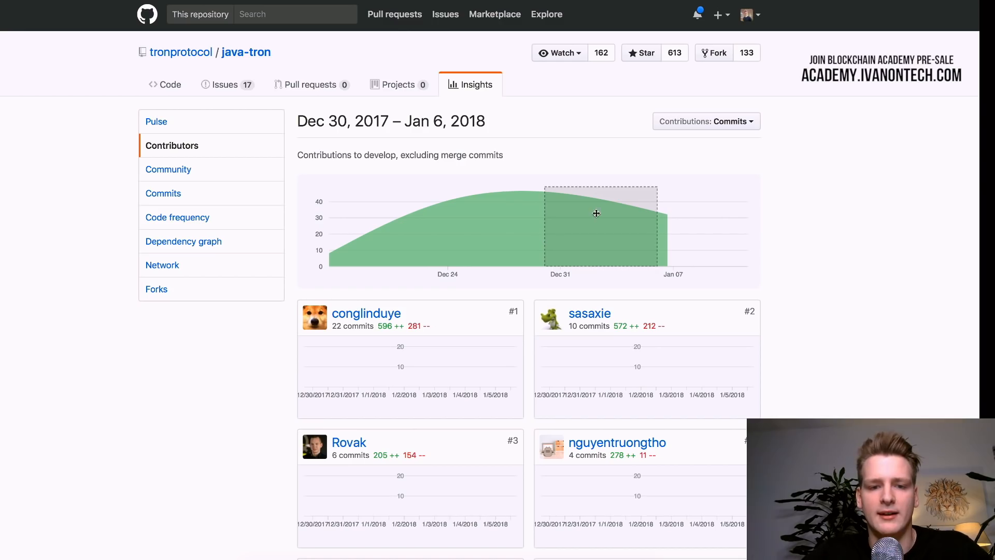
pyautogui.moveTo(596, 212); pyautogui.dragTo(494, 254)
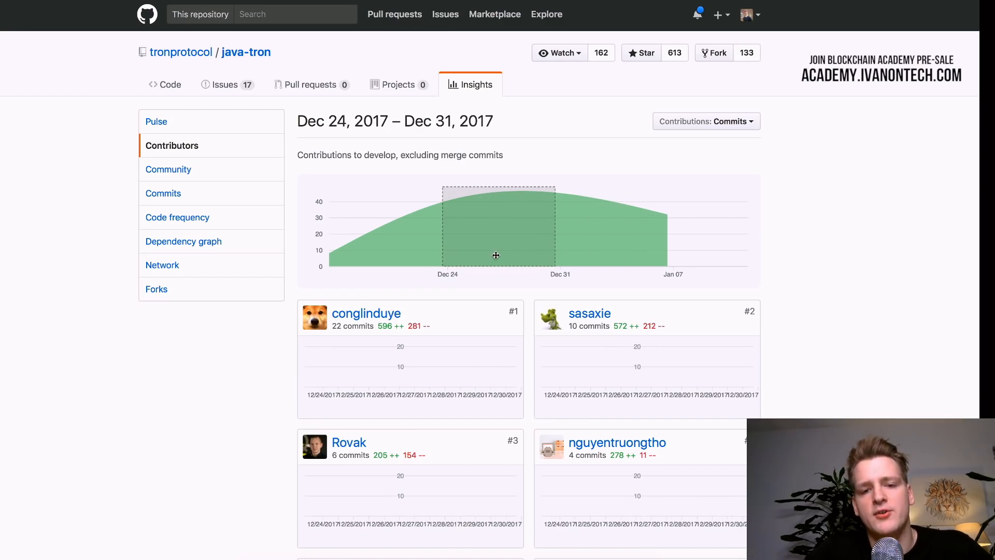
pyautogui.moveTo(497, 255); pyautogui.dragTo(610, 255)
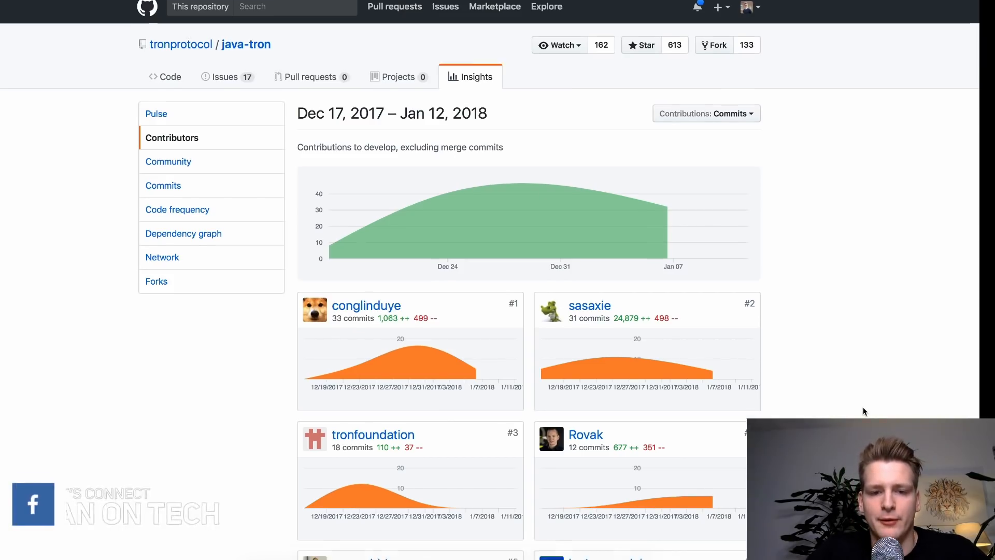
# - Read through the per-contributor graphs, highlighting the top contributor's name
pyautogui.scroll(-3)
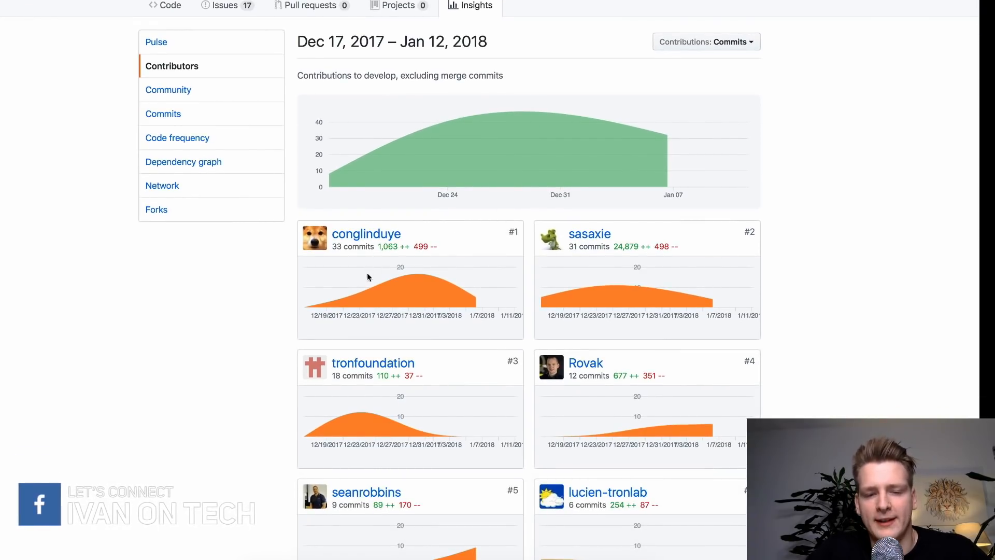
pyautogui.doubleClick(366, 234)
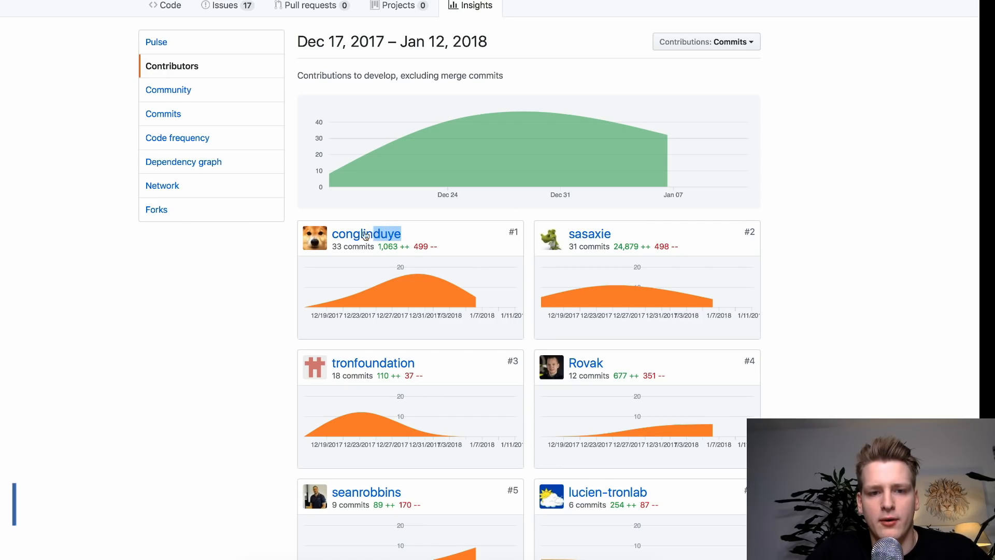
pyautogui.moveTo(624, 238)
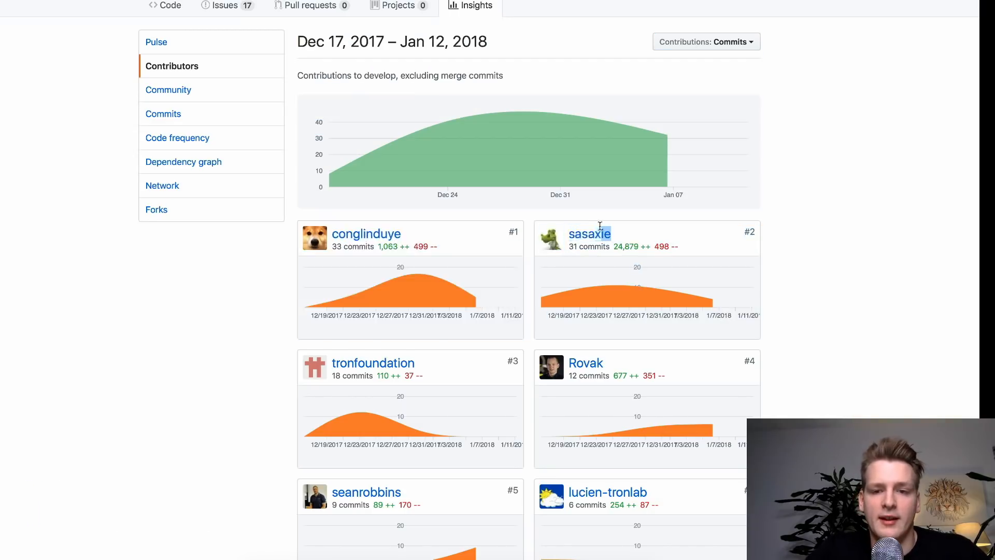
pyautogui.scroll(-3)
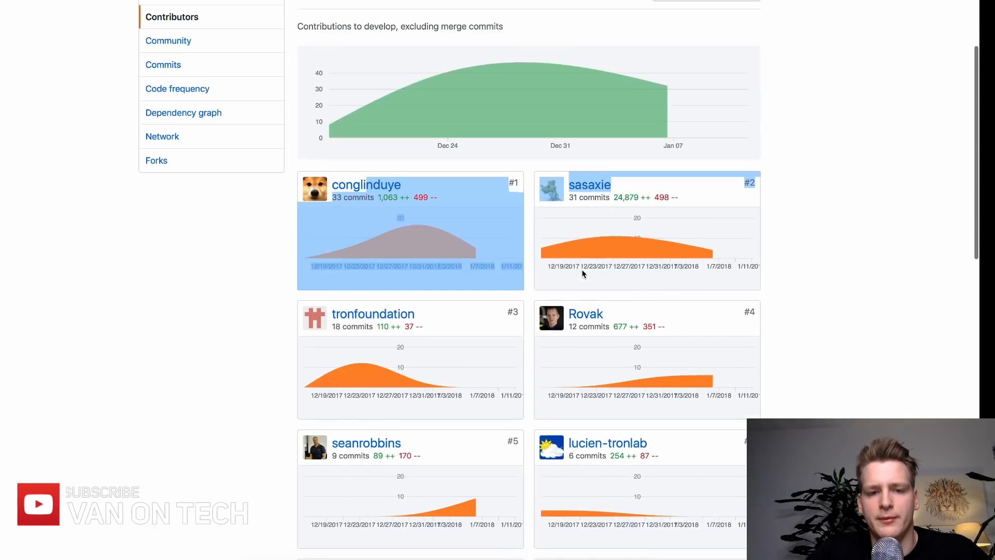
pyautogui.scroll(-3)
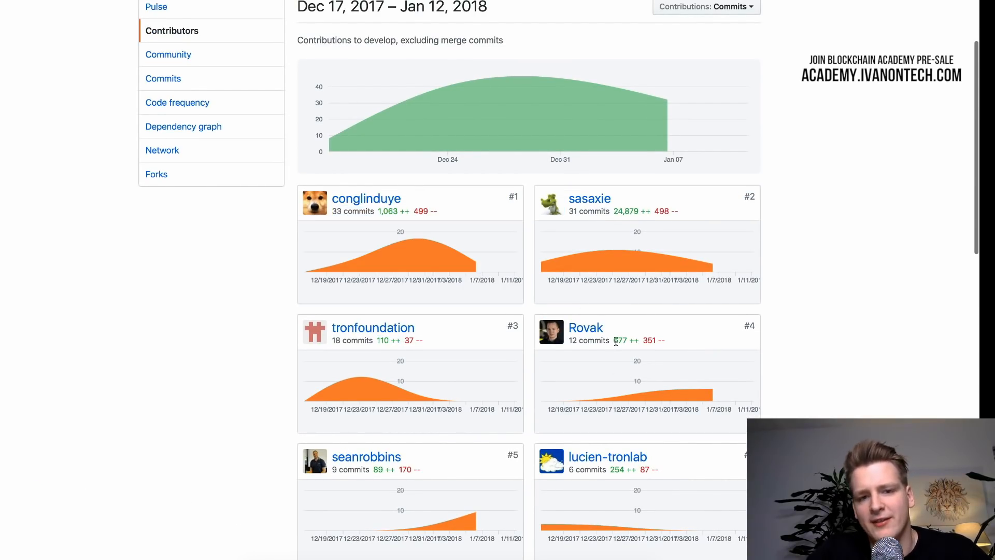
pyautogui.scroll(-3)
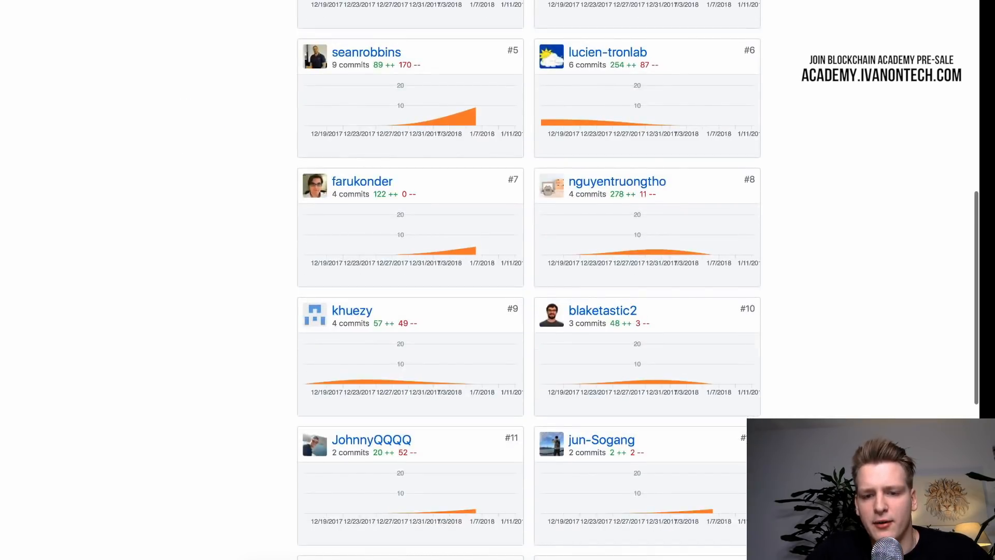
pyautogui.scroll(-3)
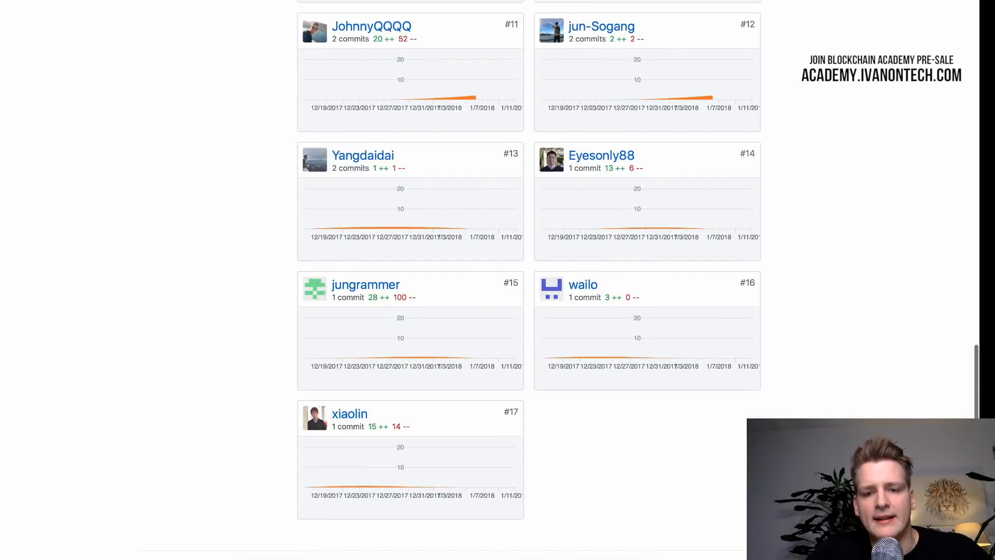
pyautogui.moveTo(711, 334)
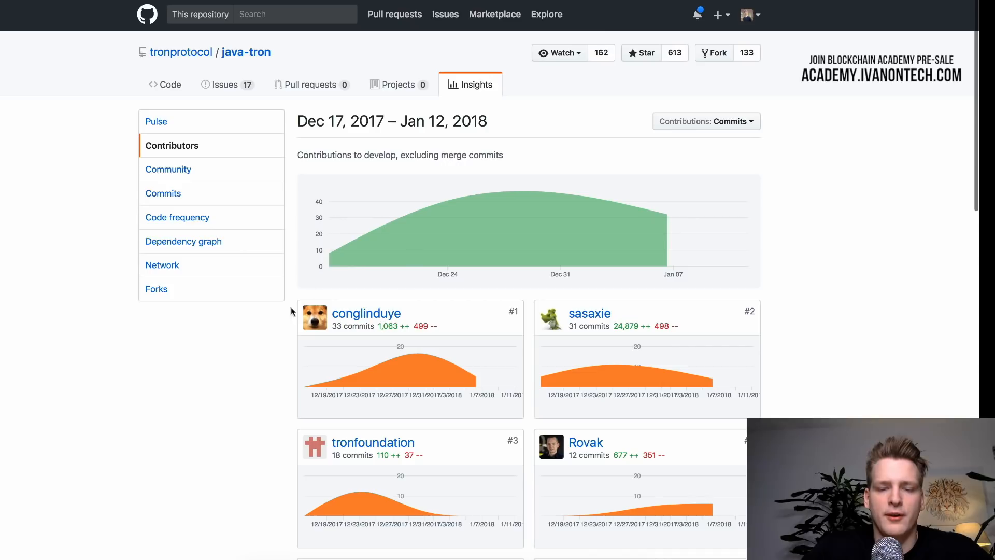
pyautogui.moveTo(310, 283)
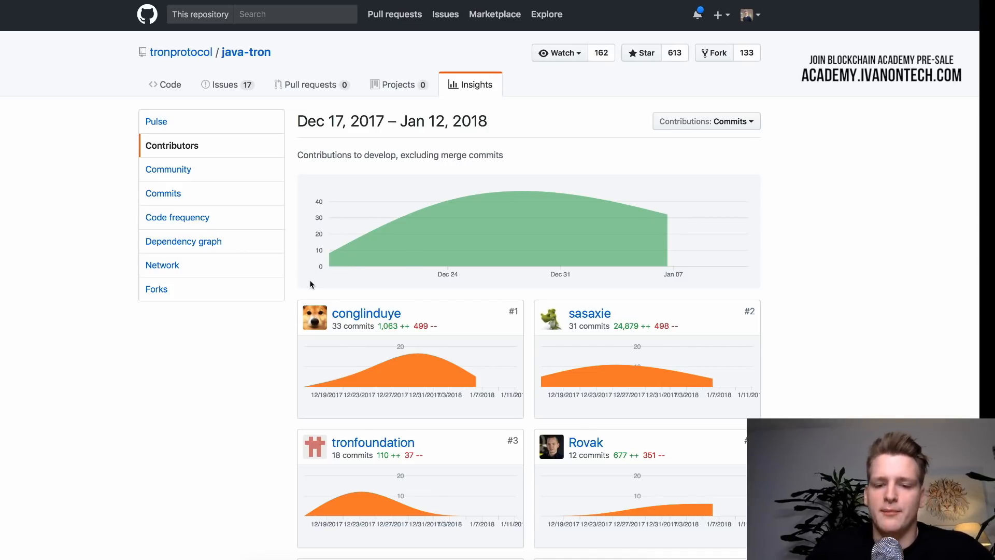
pyautogui.scroll(-3)
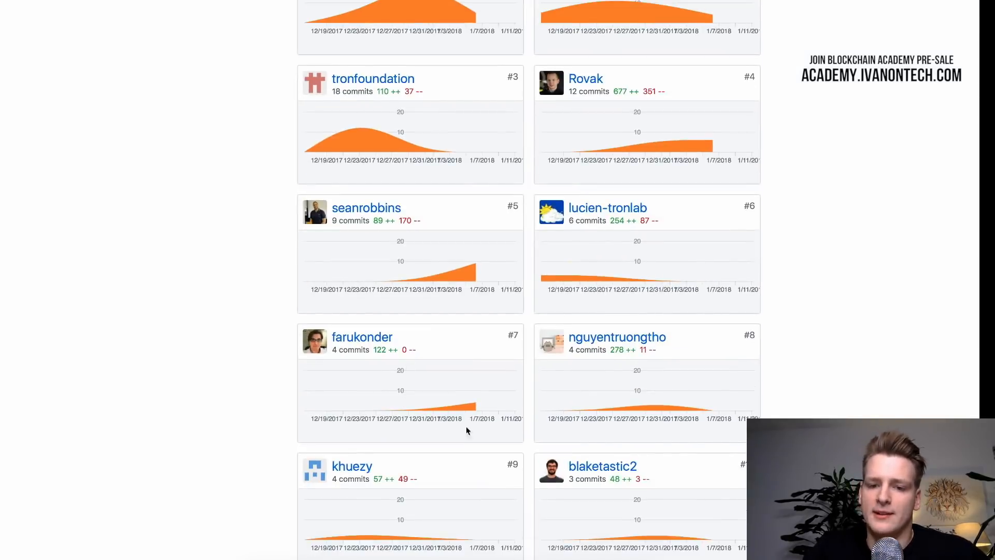
pyautogui.scroll(3)
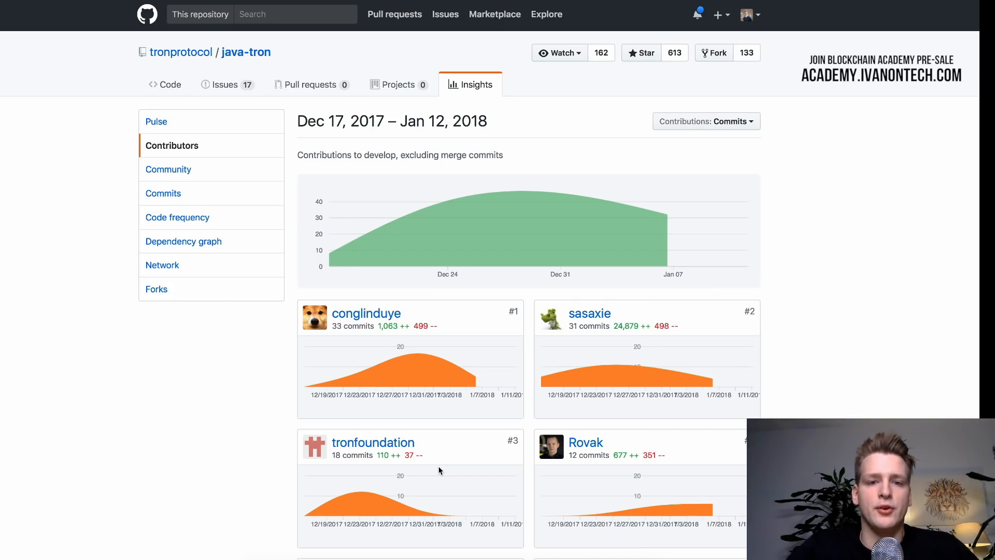
pyautogui.moveTo(325, 283)
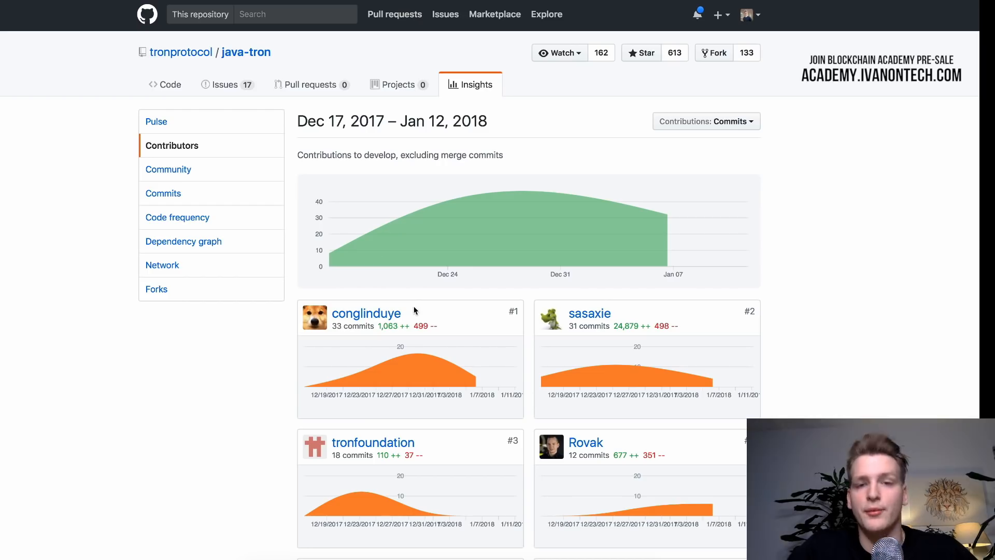
# - Return to the java-tron repository's main Code page
pyautogui.click(170, 84)
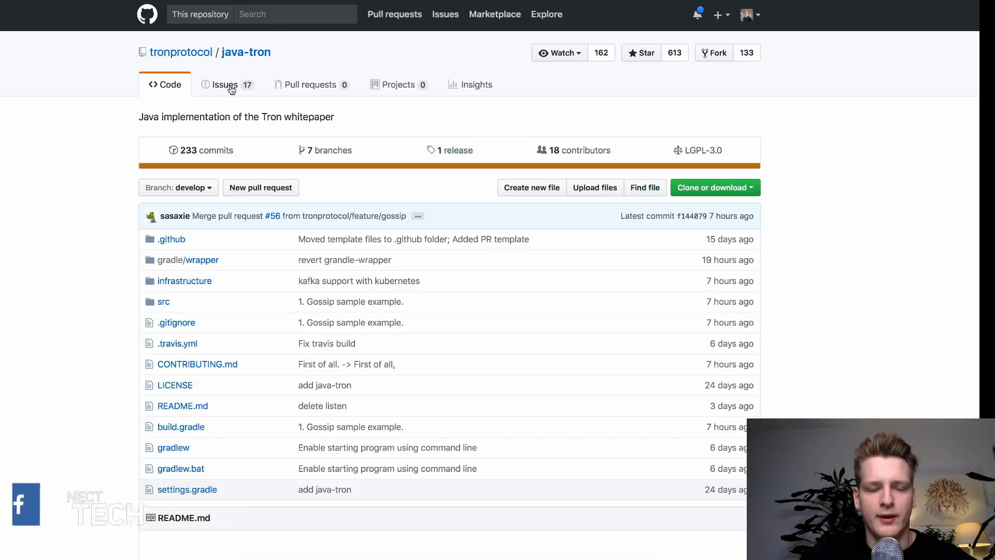
# - Browse the java-tron repository's list of 17 open issues
pyautogui.click(225, 85)
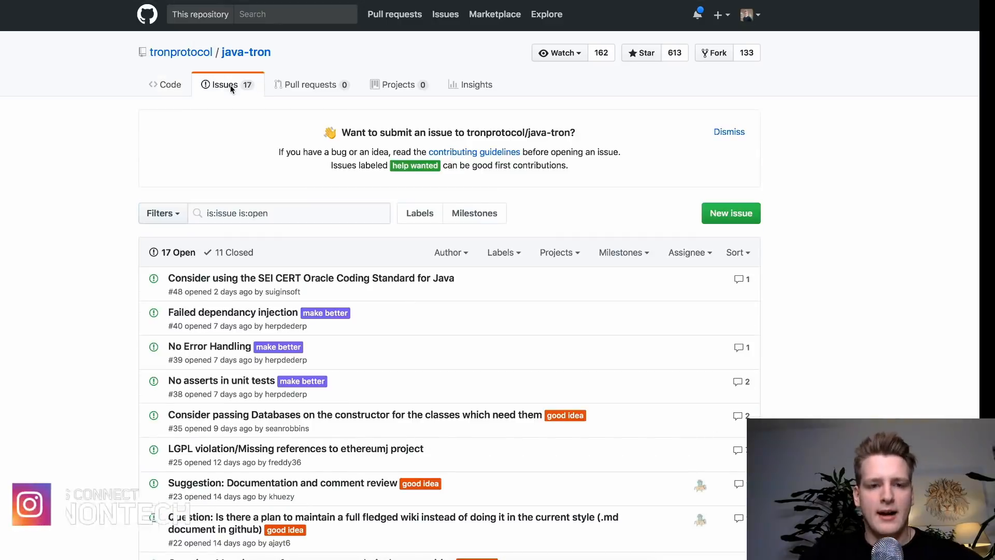
pyautogui.scroll(-3)
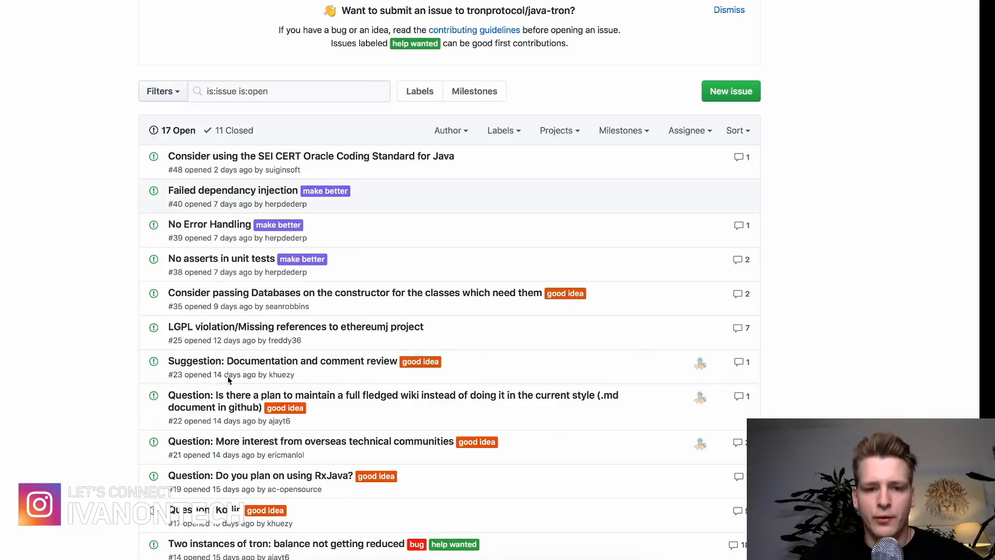
pyautogui.moveTo(125, 394)
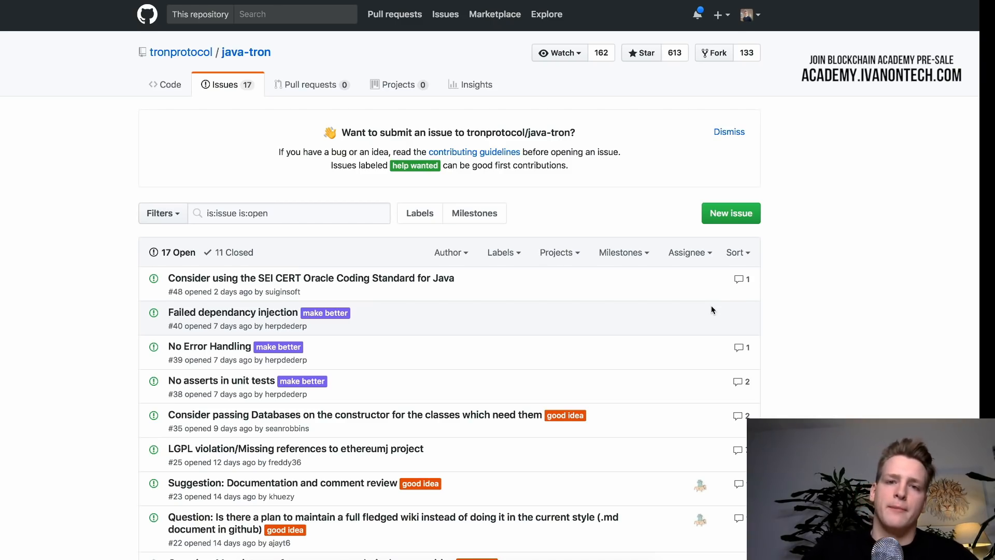
pyautogui.moveTo(777, 222)
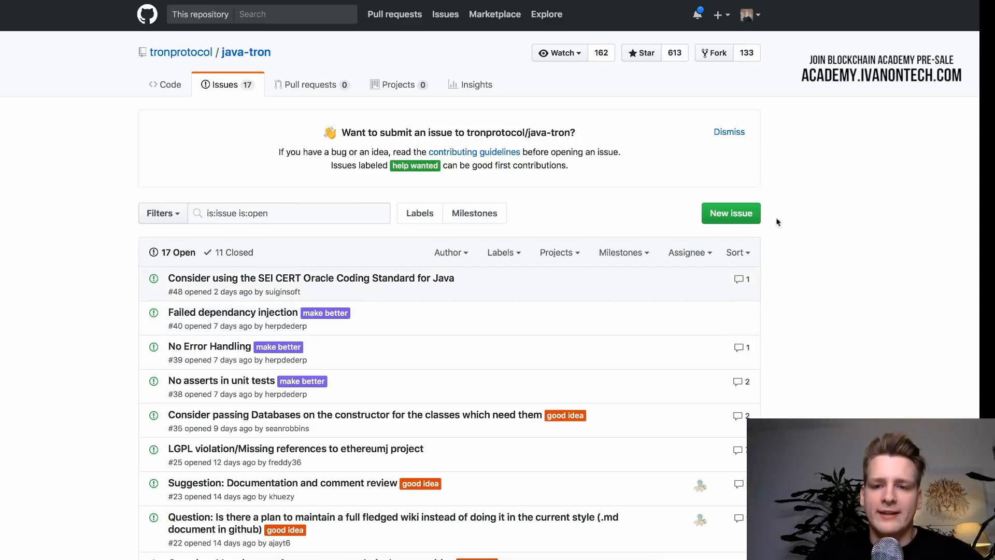
pyautogui.scroll(-3)
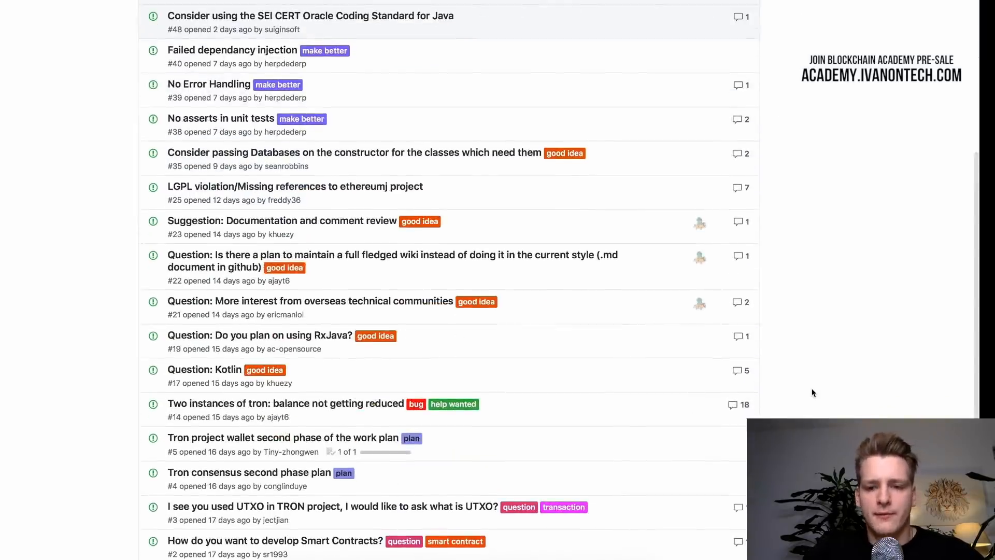
pyautogui.scroll(3)
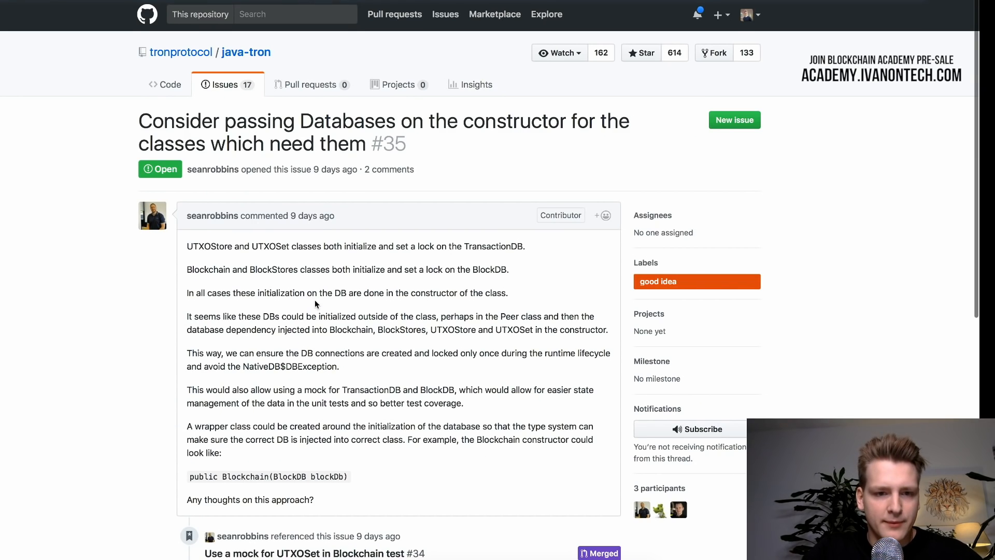
# - Read issue #14 about balances not getting reduced
pyautogui.scroll(-3)
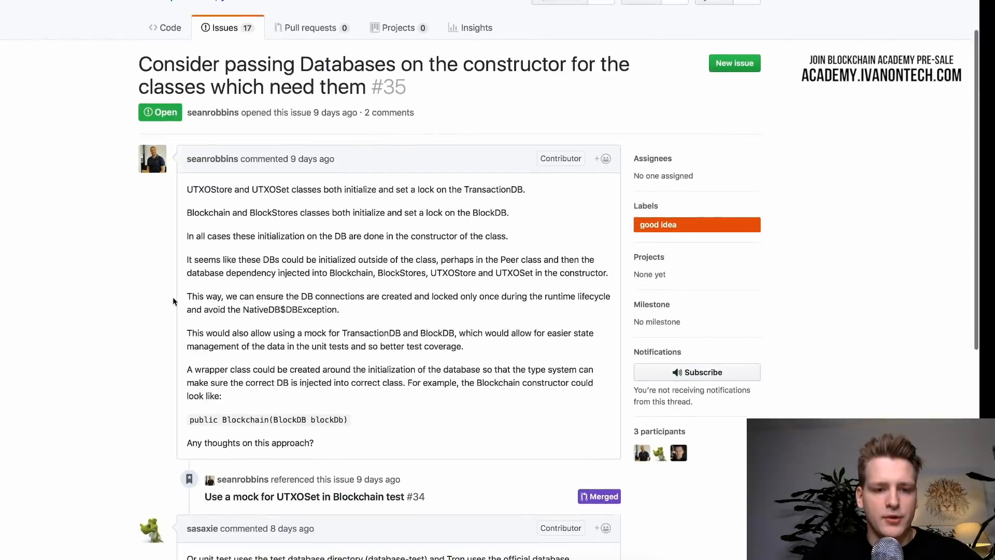
pyautogui.scroll(-3)
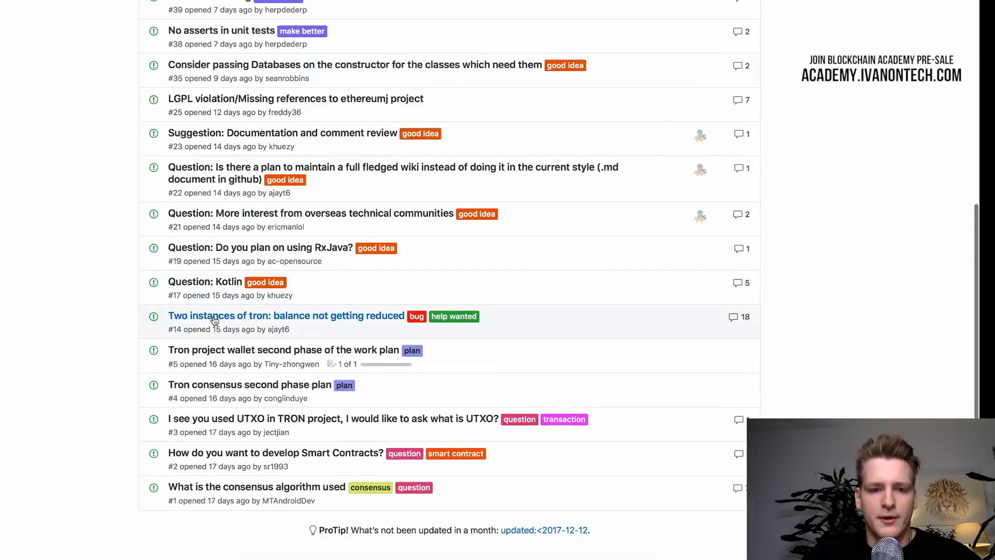
pyautogui.click(285, 315)
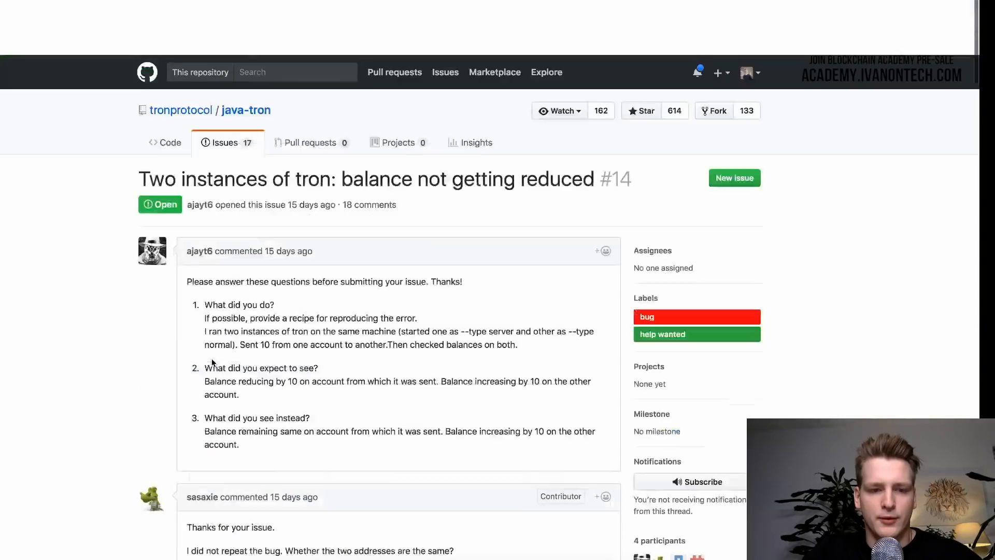
pyautogui.scroll(-3)
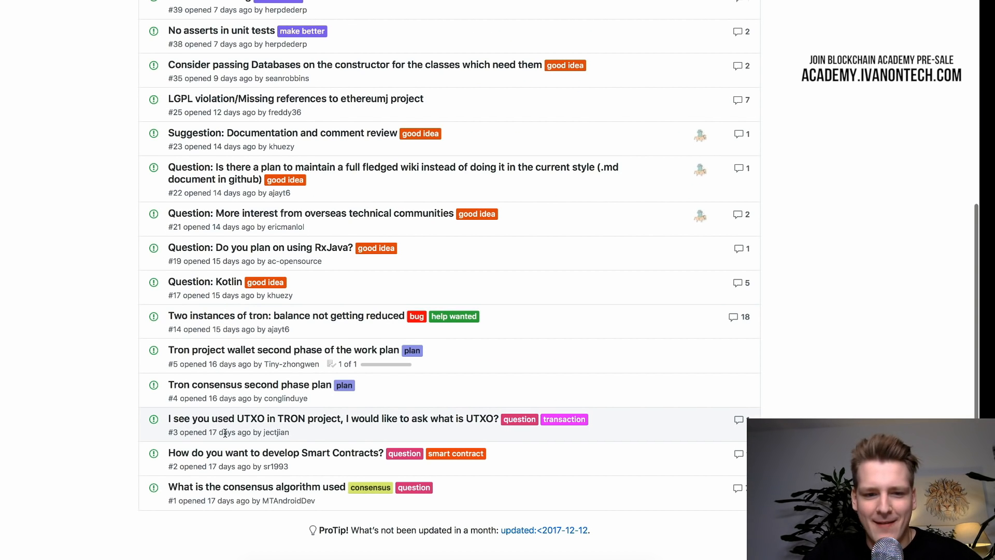
pyautogui.scroll(3)
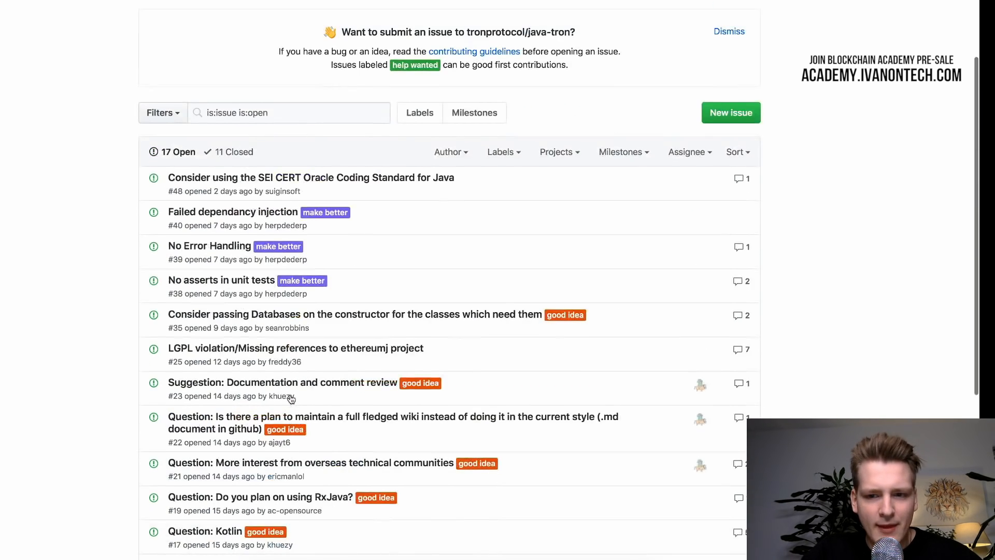
pyautogui.moveTo(233, 213)
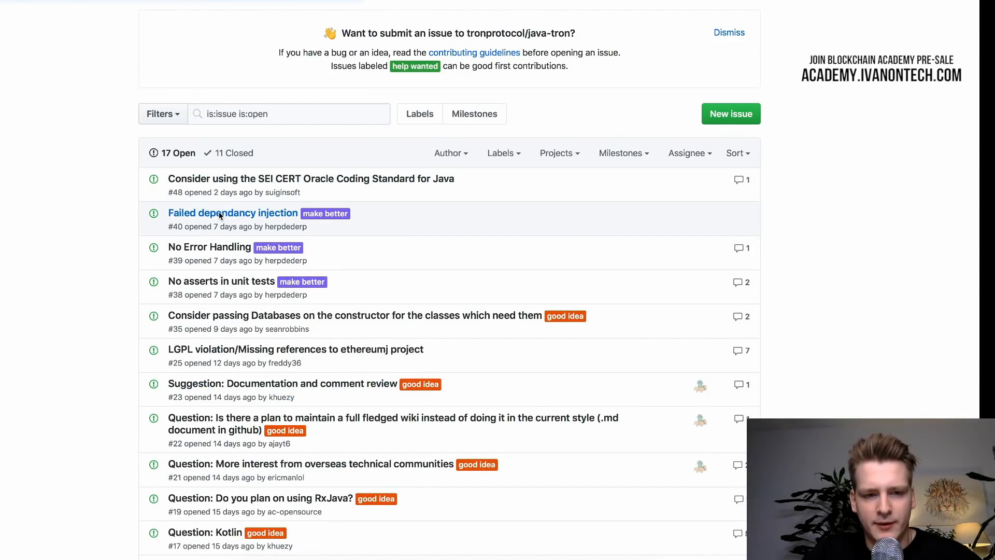
# - Read issue #40, 'Failed dependancy injection'
pyautogui.click(232, 213)
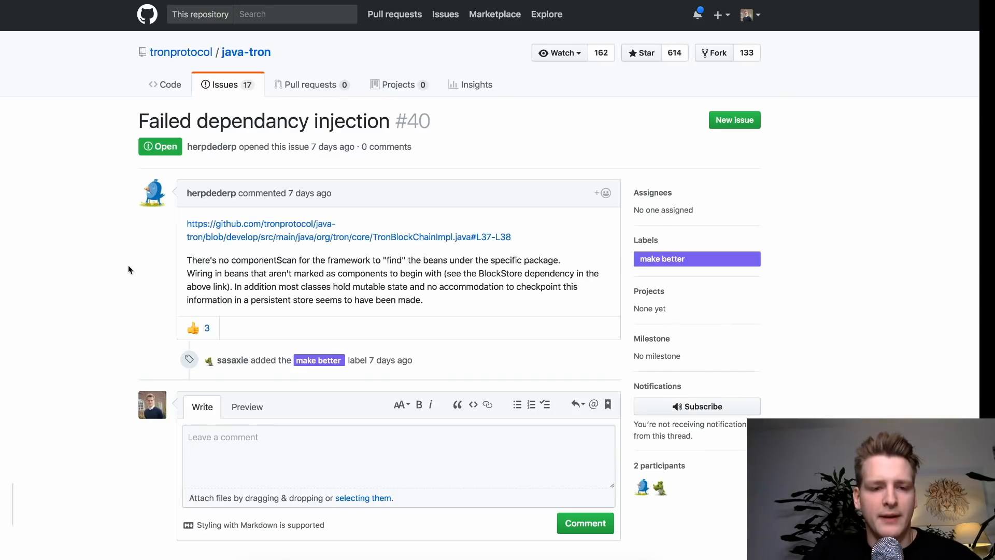
pyautogui.moveTo(197, 328)
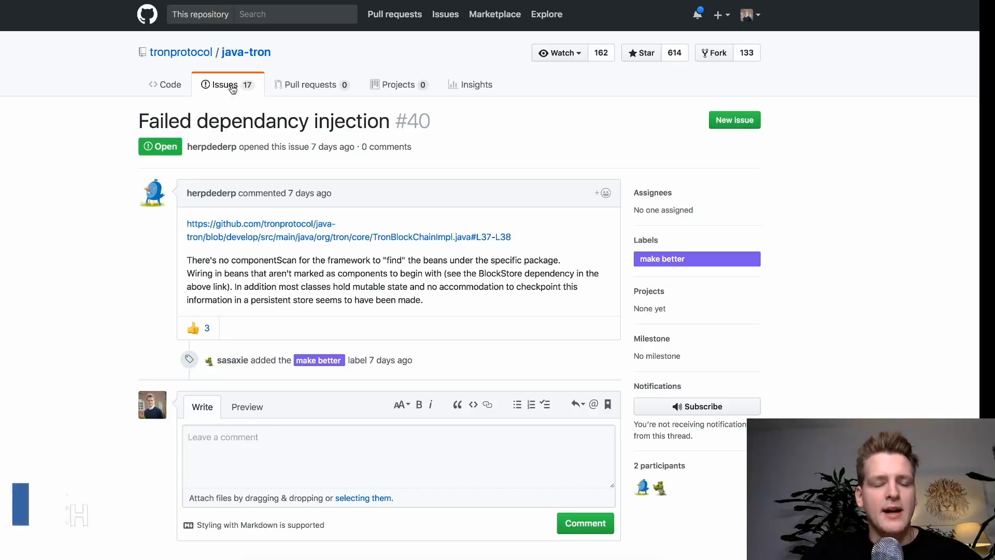
# - Look back over the open issues list, then return to the repository's Code page
pyautogui.click(226, 85)
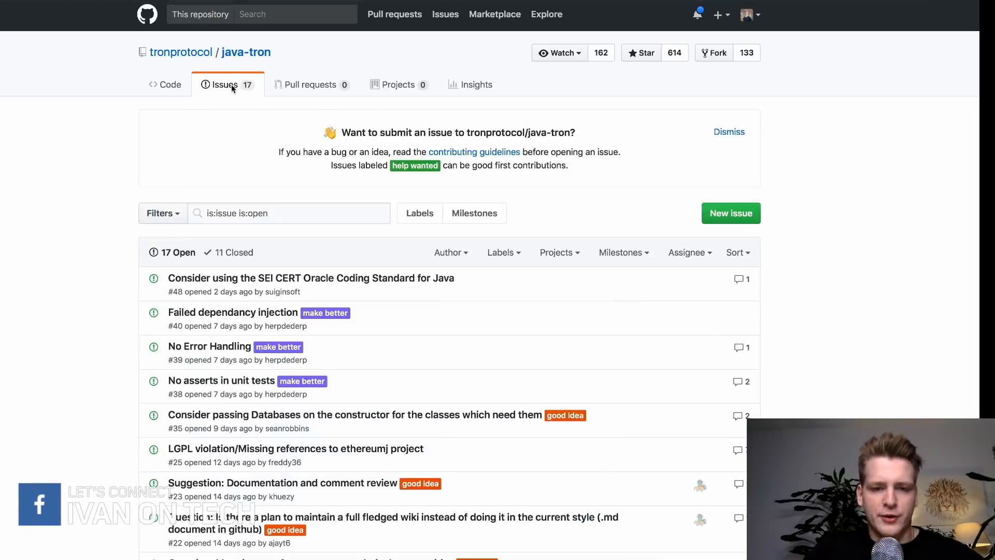
pyautogui.scroll(-3)
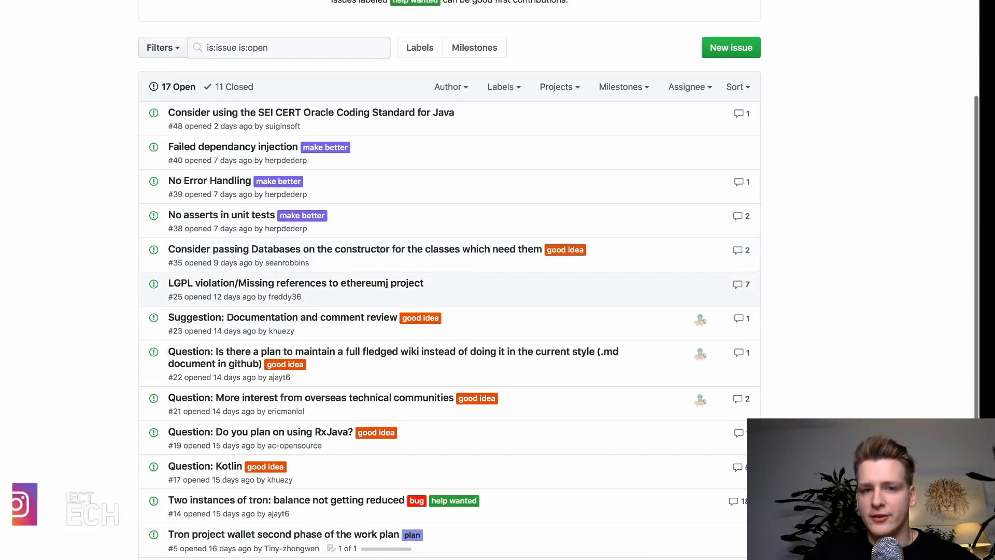
pyautogui.scroll(-3)
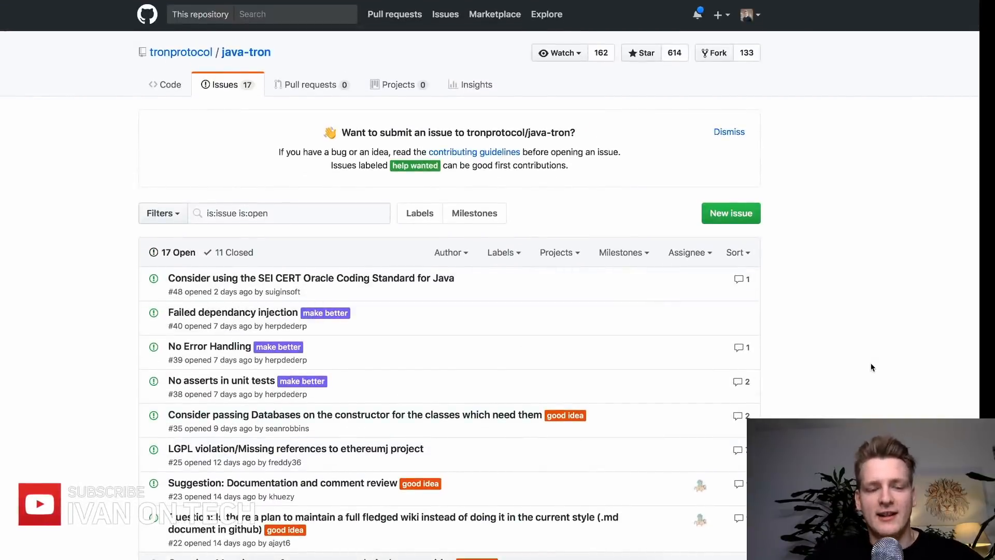
pyautogui.scroll(-3)
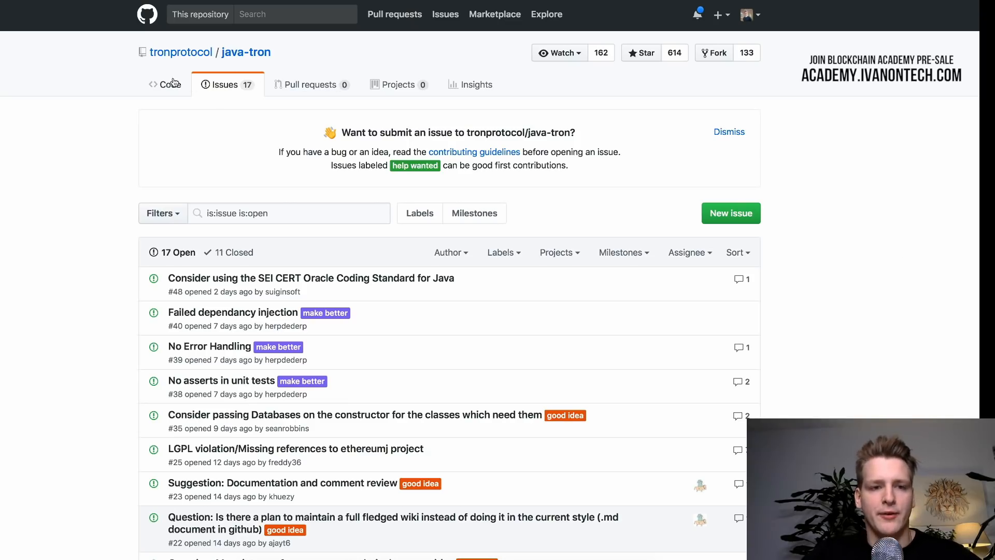
pyautogui.click(164, 84)
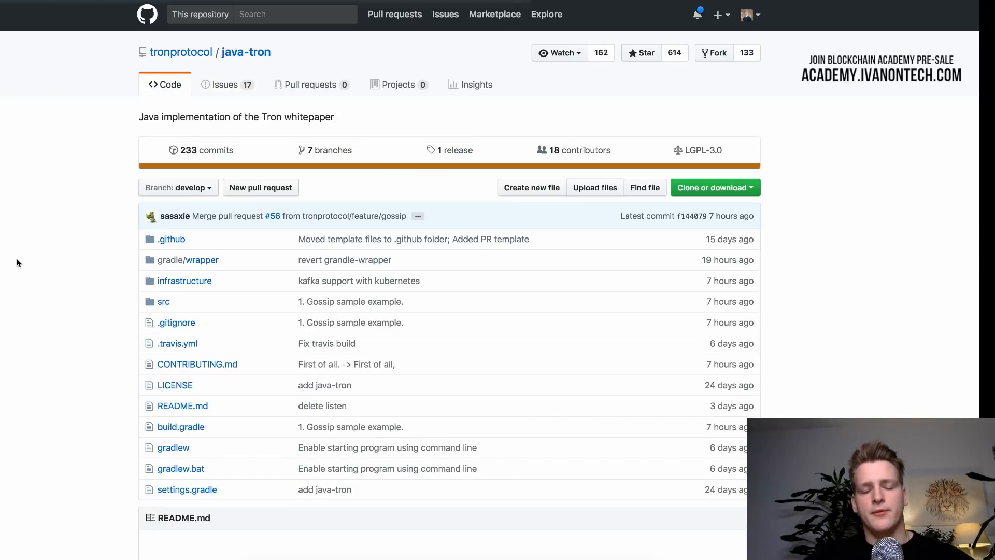